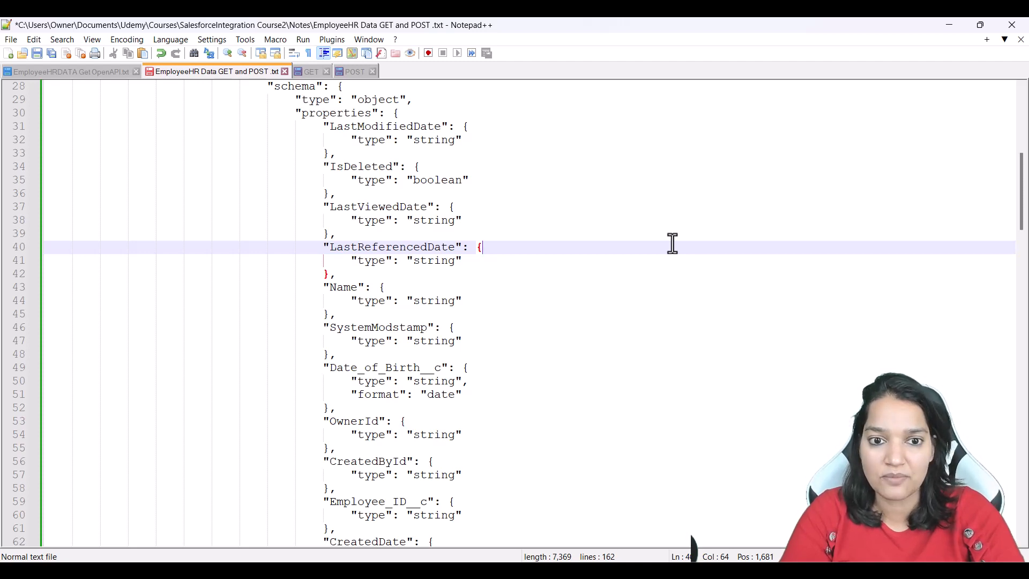
# Step: Review the spec's openapi version, info, employee path, id parameter and responses sections
pyautogui.scroll(3)
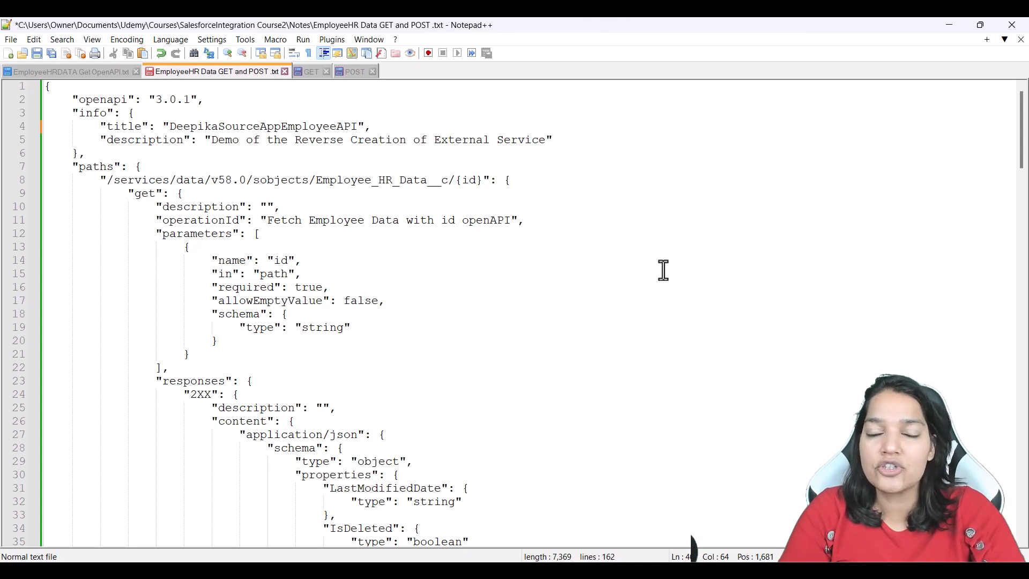
pyautogui.moveTo(525, 181)
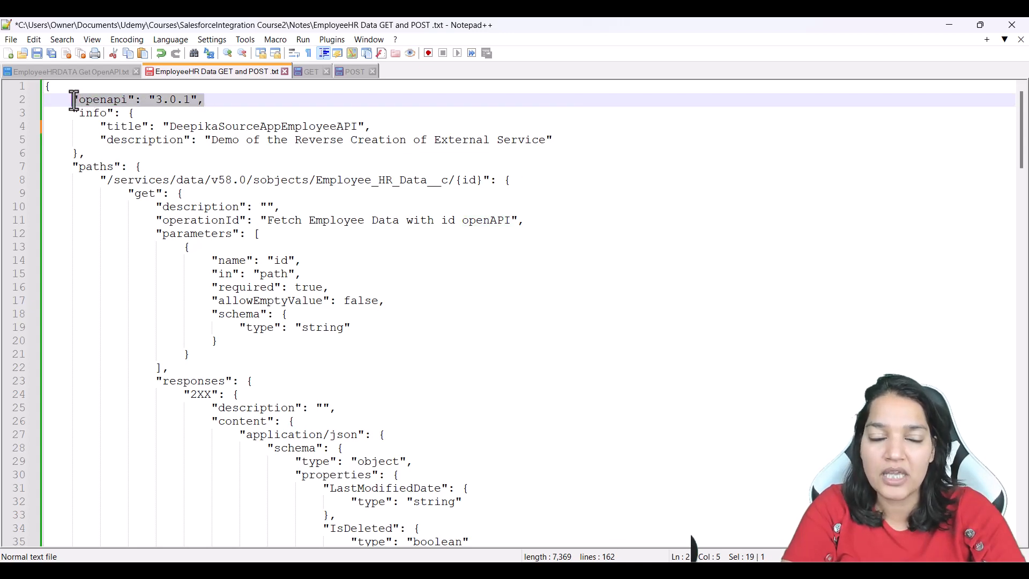
pyautogui.doubleClick(94, 113)
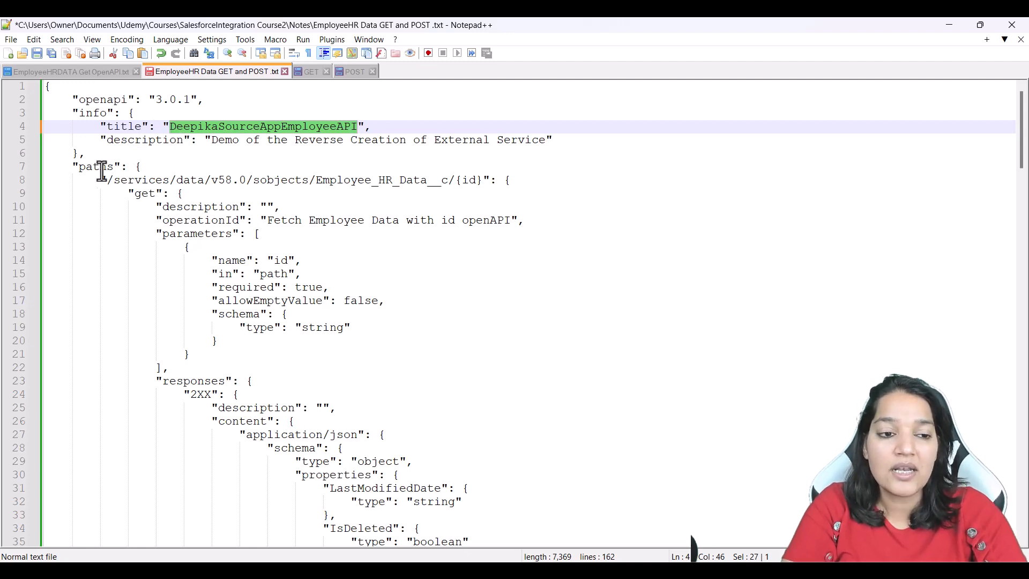
pyautogui.doubleClick(96, 166)
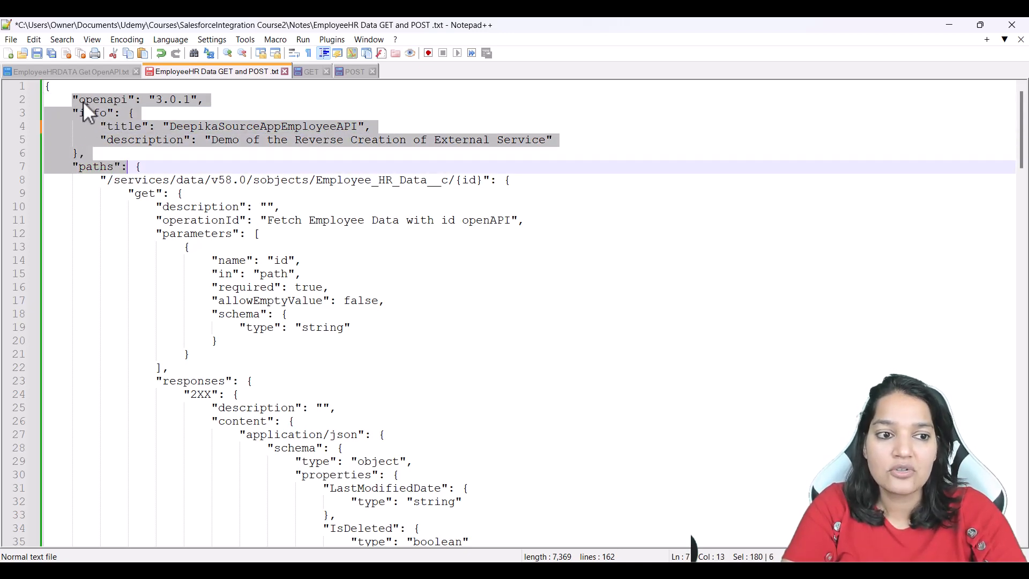
pyautogui.doubleClick(95, 166)
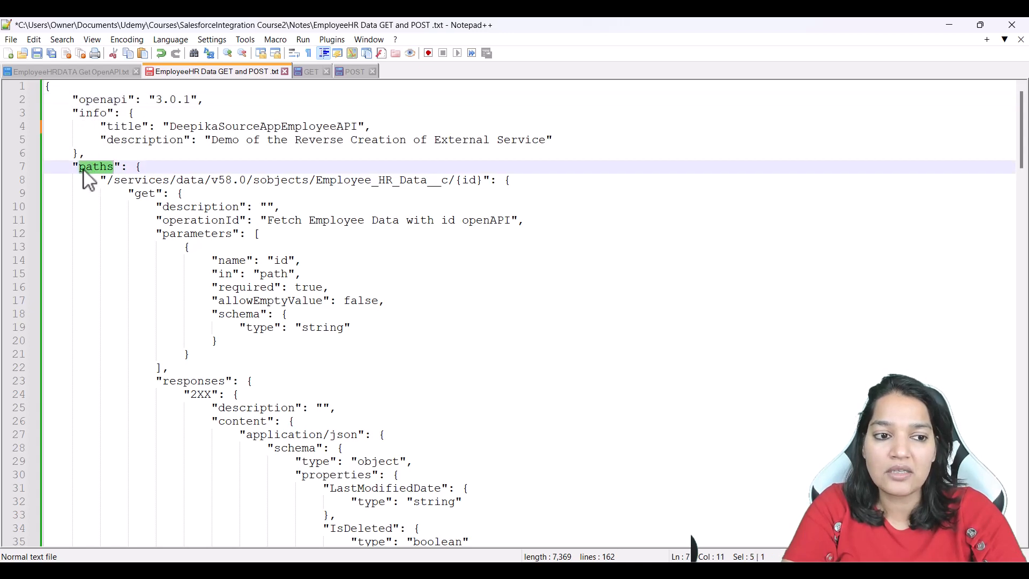
pyautogui.moveTo(114, 183)
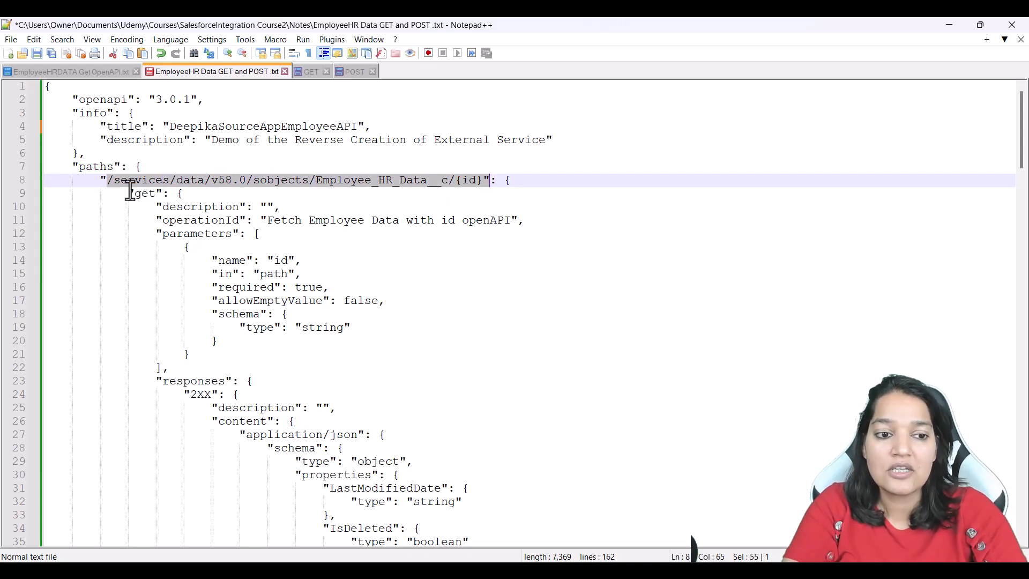
pyautogui.click(111, 180)
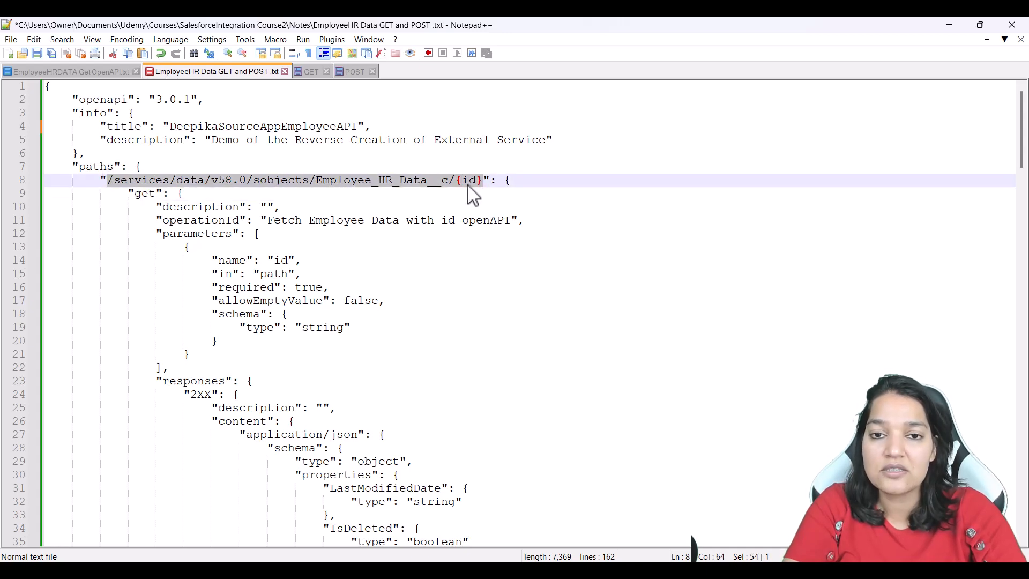
pyautogui.doubleClick(469, 180)
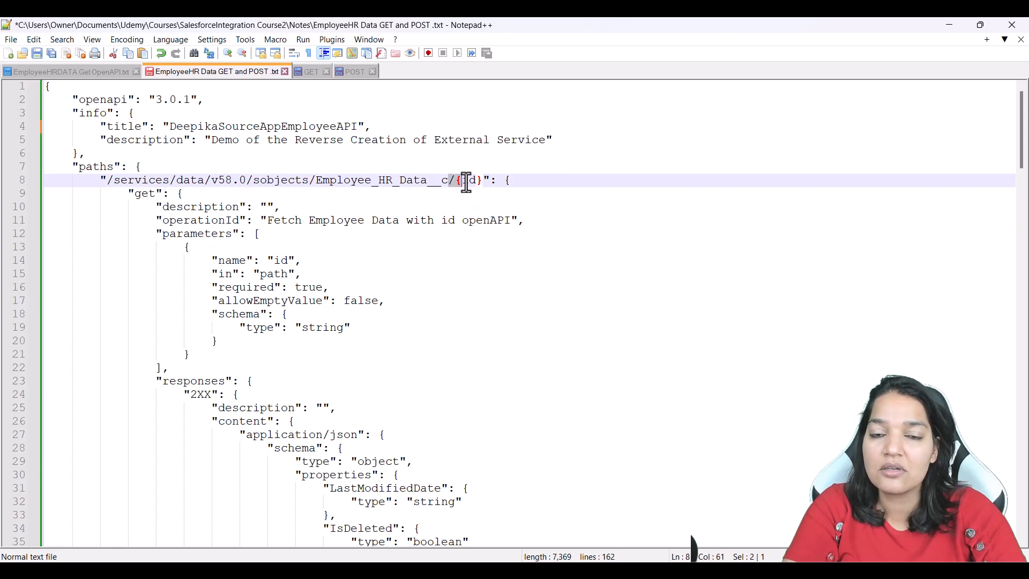
pyautogui.doubleClick(468, 180)
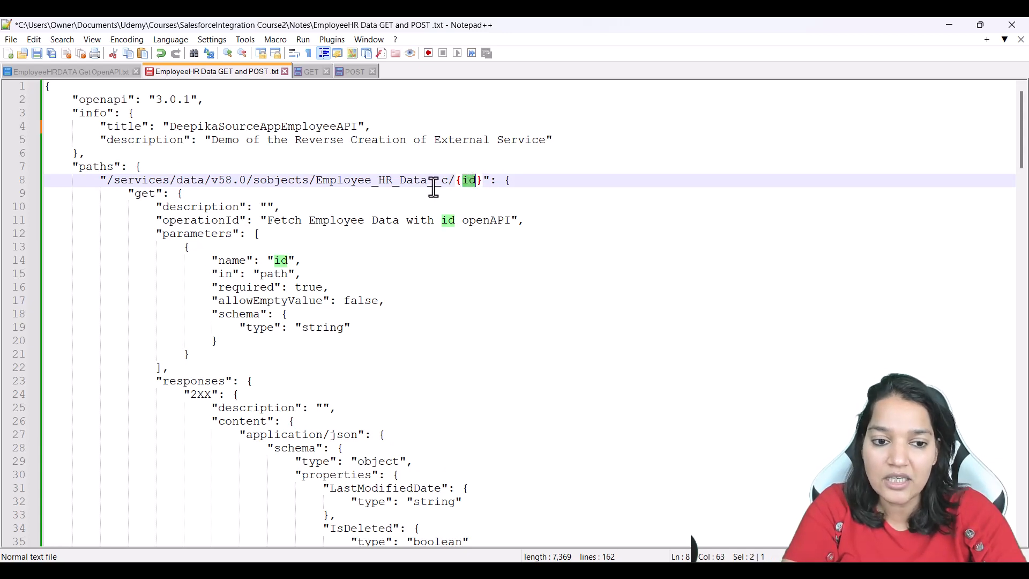
pyautogui.click(257, 328)
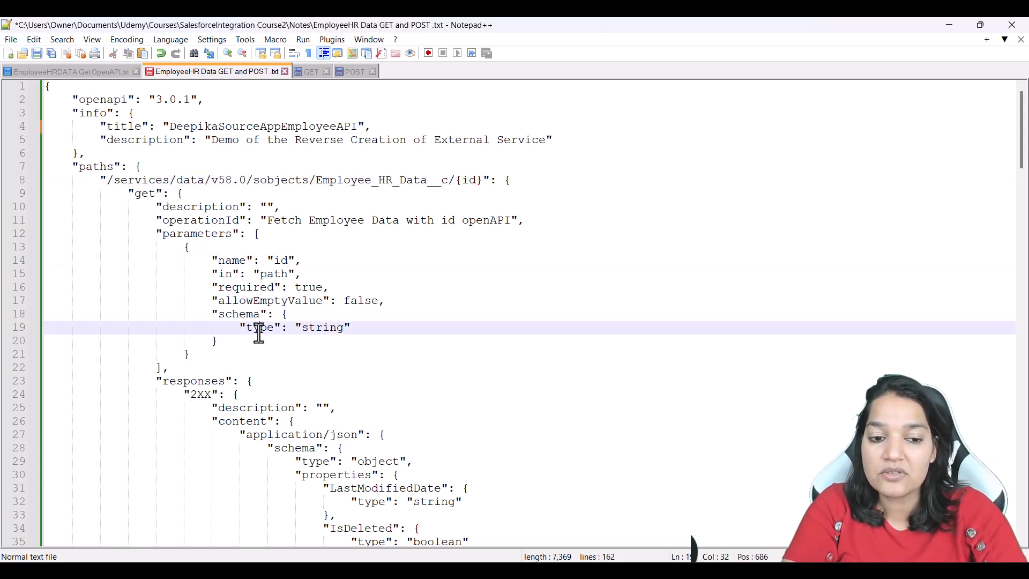
pyautogui.doubleClick(248, 287)
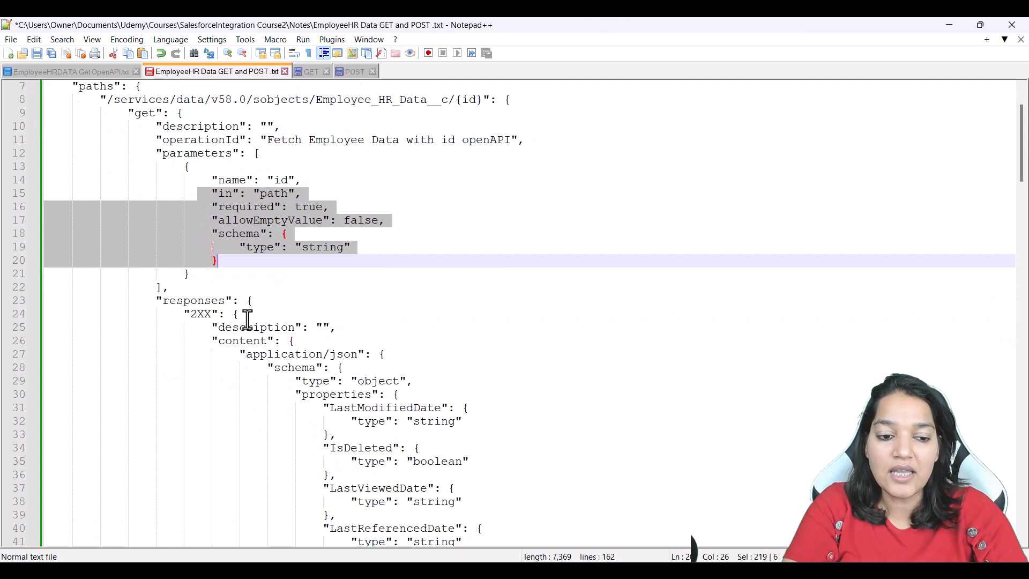
pyautogui.doubleClick(193, 300)
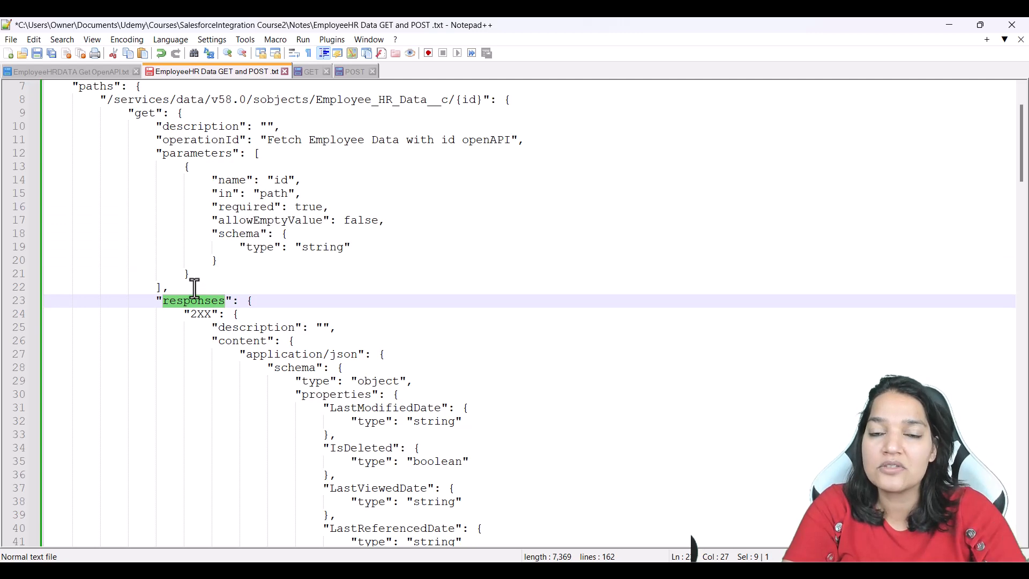
pyautogui.moveTo(191, 311)
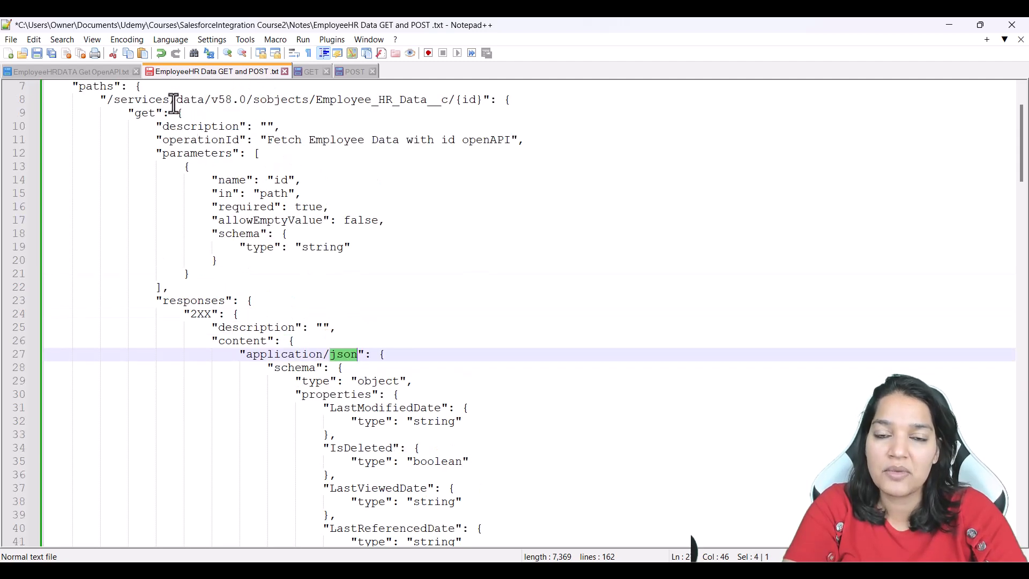
pyautogui.moveTo(172, 135)
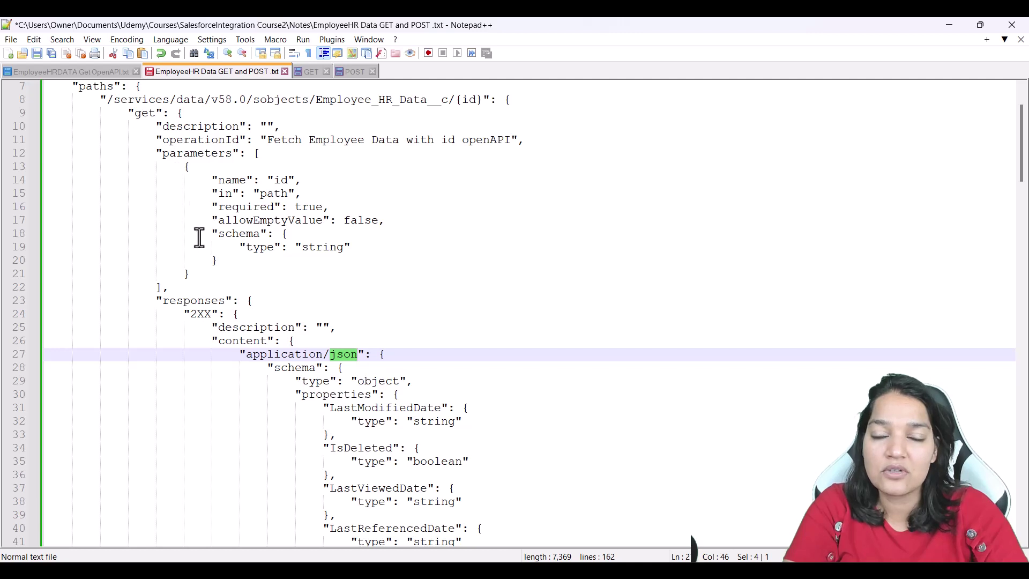
# Step: Scroll through the response properties down to LastModifiedDate
pyautogui.scroll(-3)
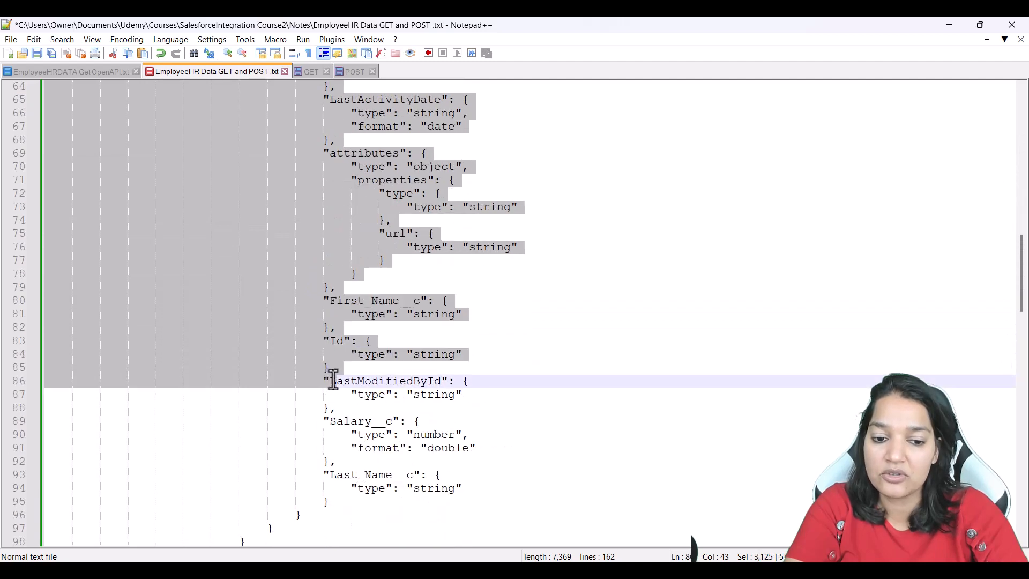
pyautogui.scroll(-3)
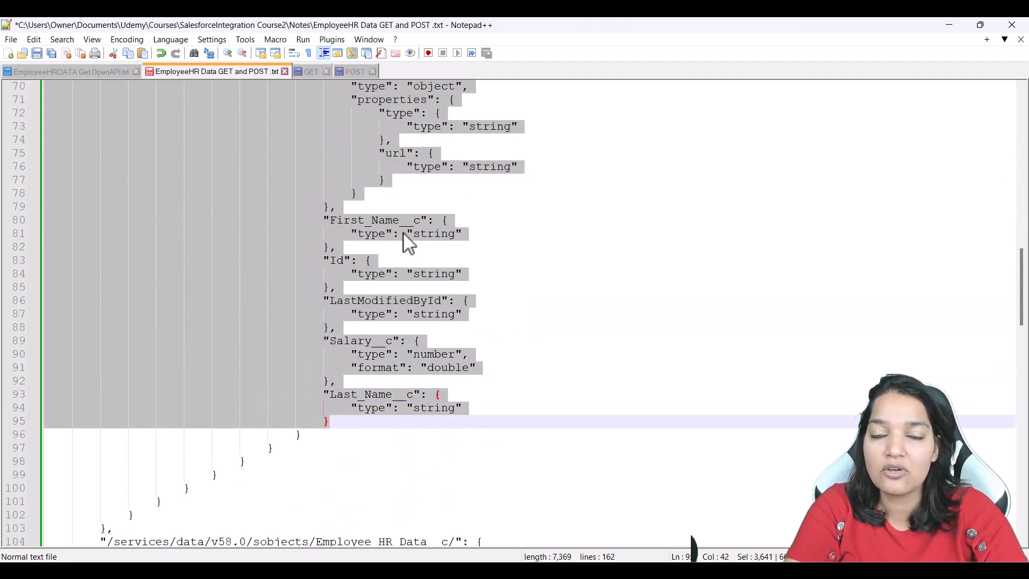
pyautogui.moveTo(459, 205)
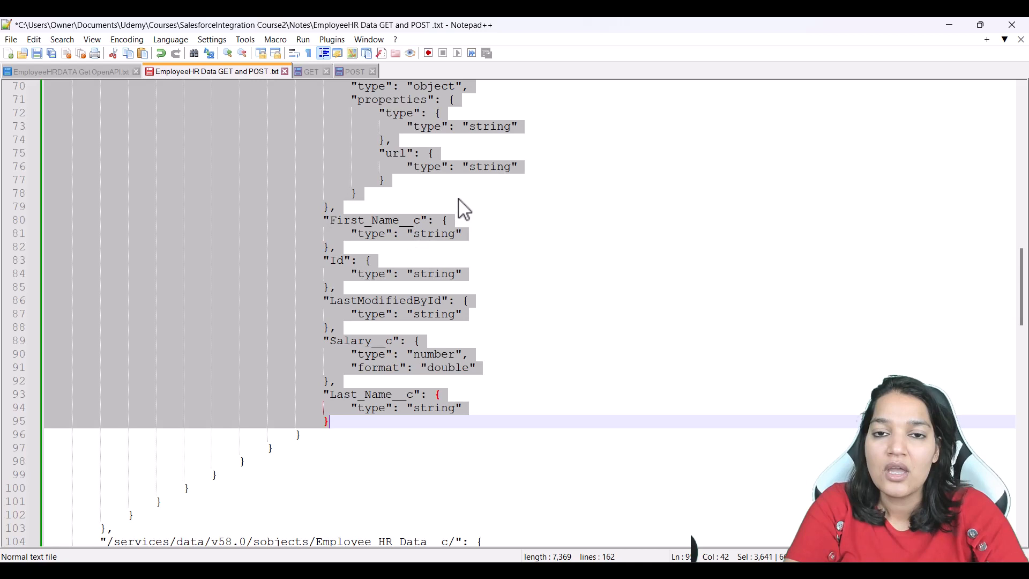
pyautogui.moveTo(459, 193)
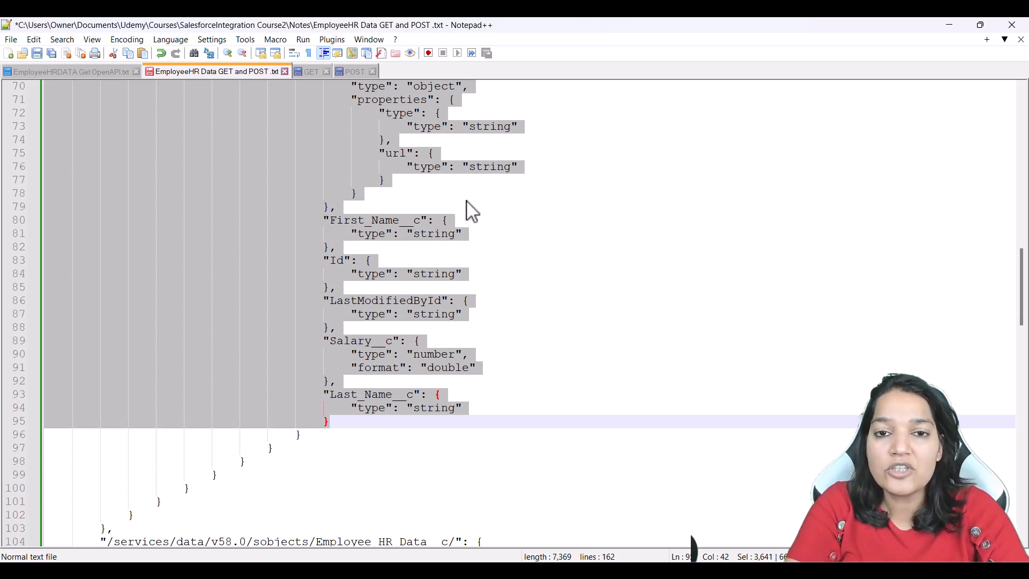
pyautogui.moveTo(445, 199)
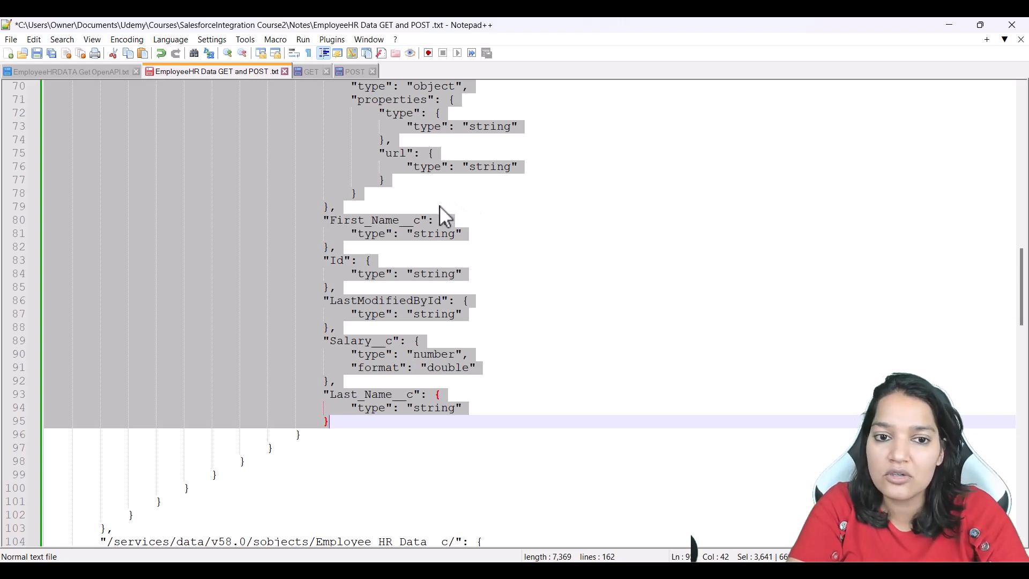
pyautogui.scroll(3)
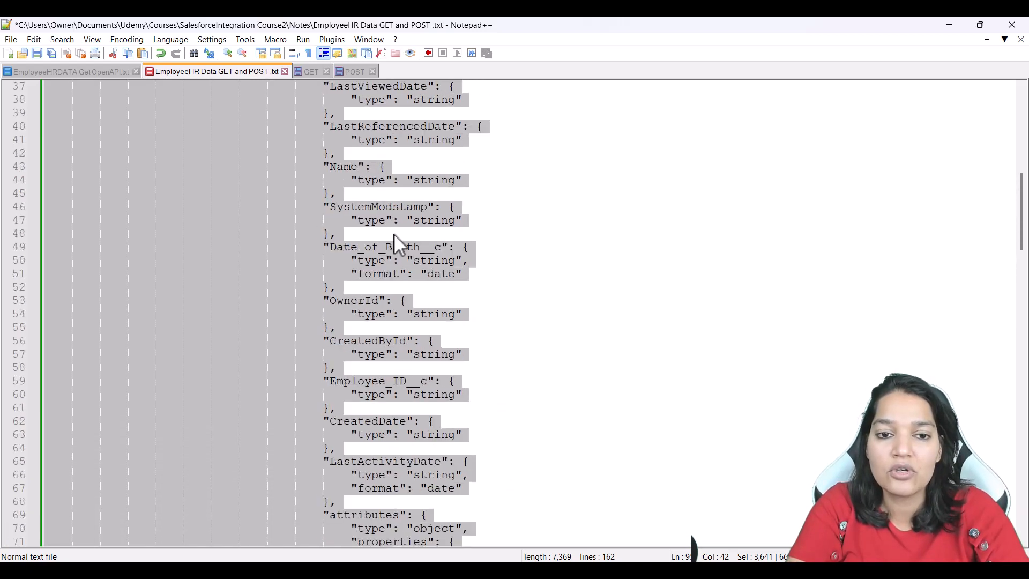
pyautogui.scroll(-3)
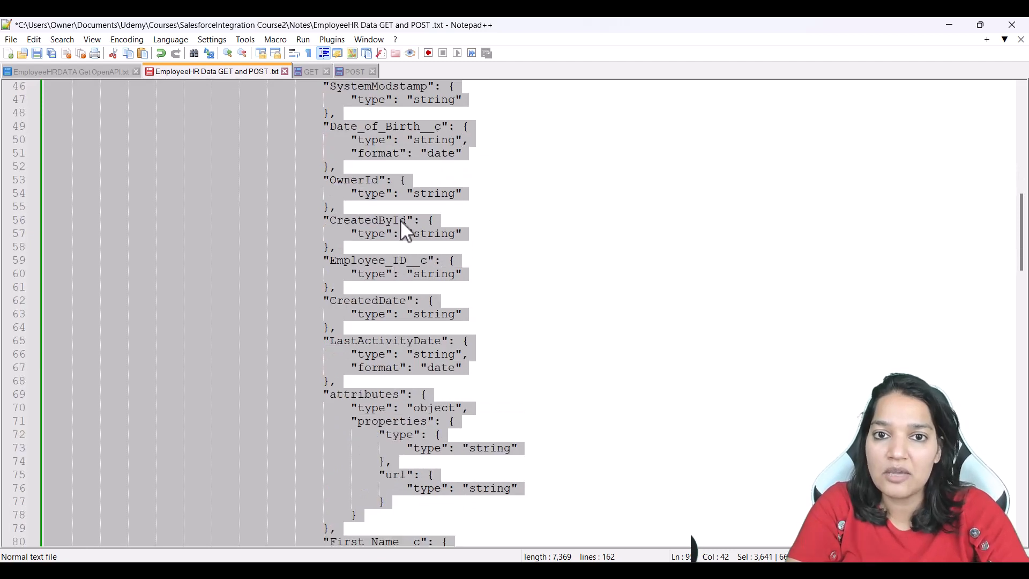
pyautogui.scroll(-3)
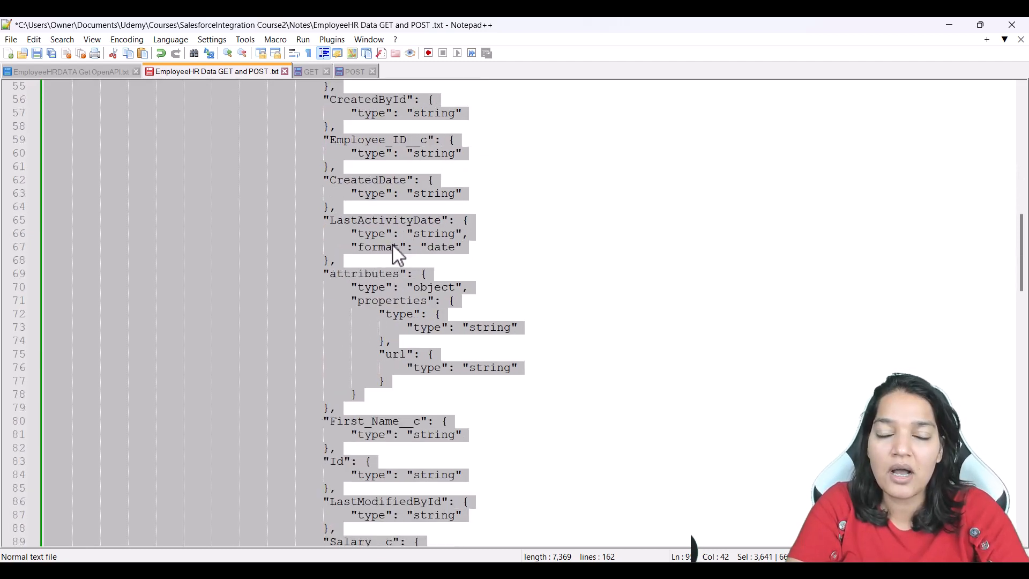
pyautogui.scroll(-3)
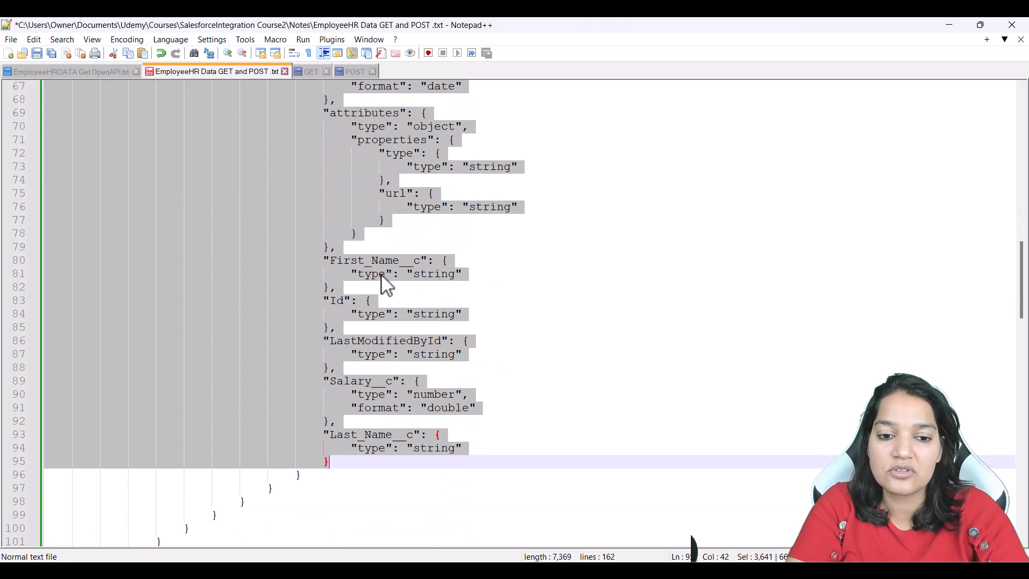
pyautogui.click(371, 274)
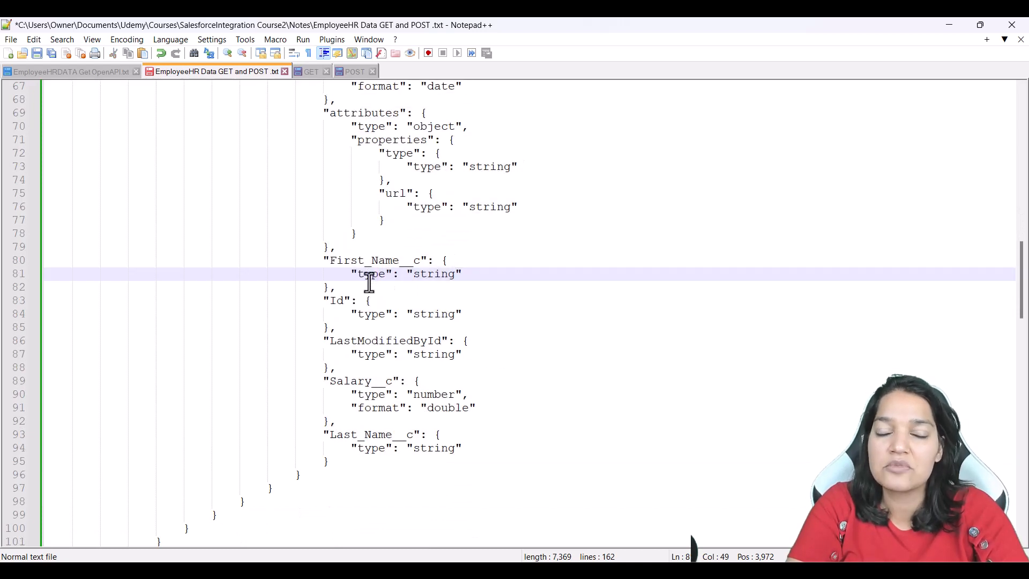
pyautogui.scroll(3)
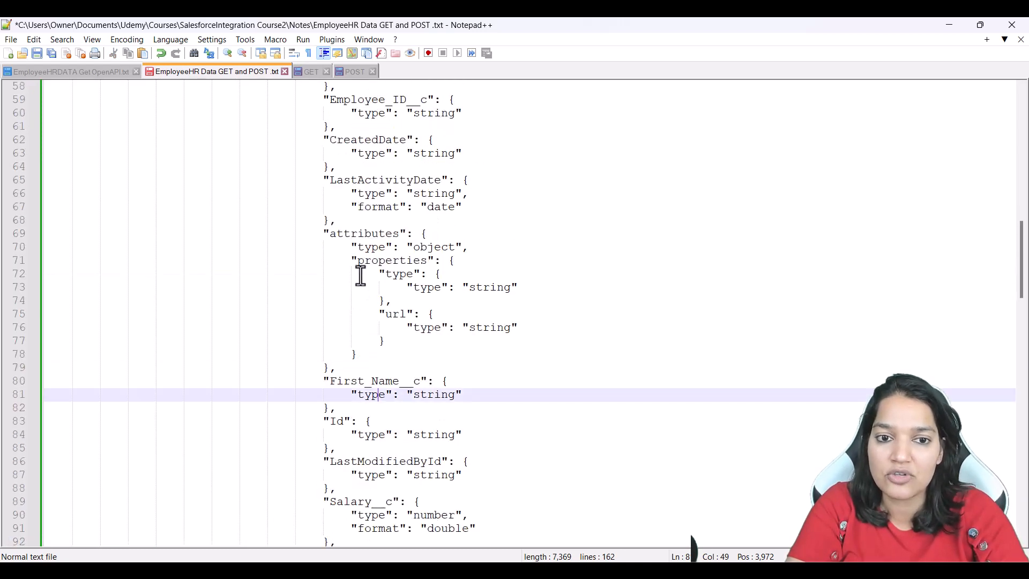
pyautogui.scroll(3)
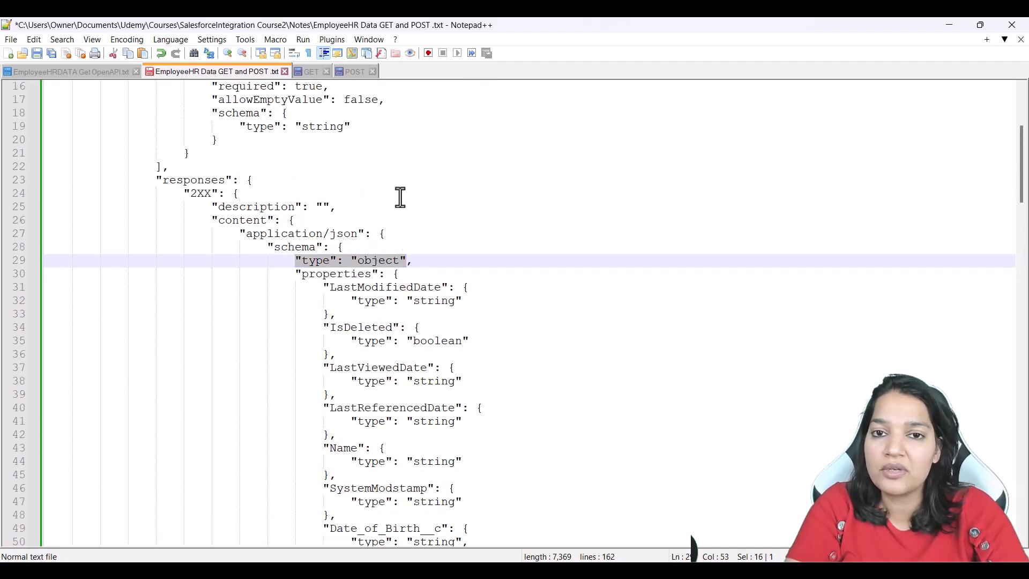
pyautogui.moveTo(363, 207)
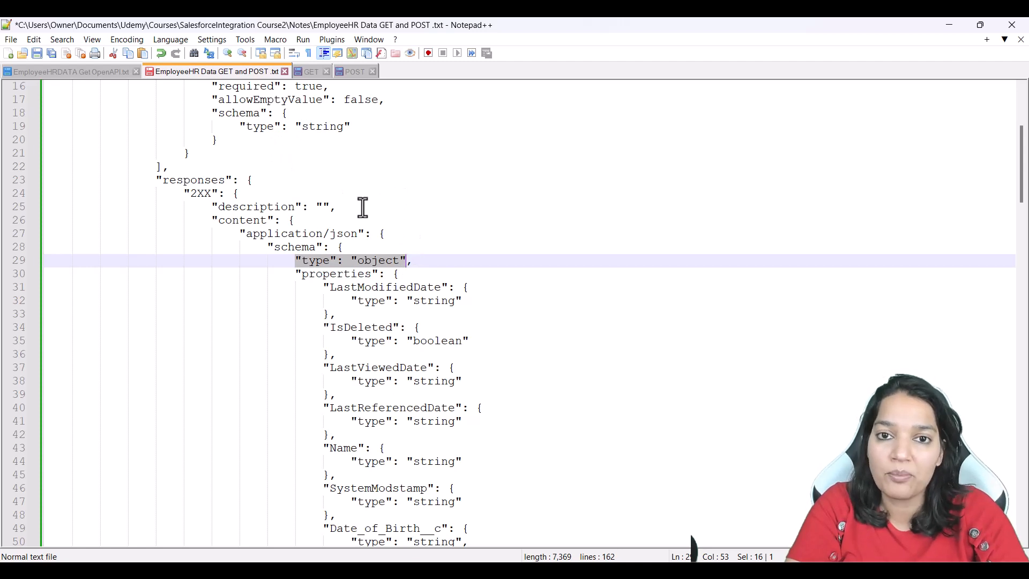
pyautogui.moveTo(357, 214)
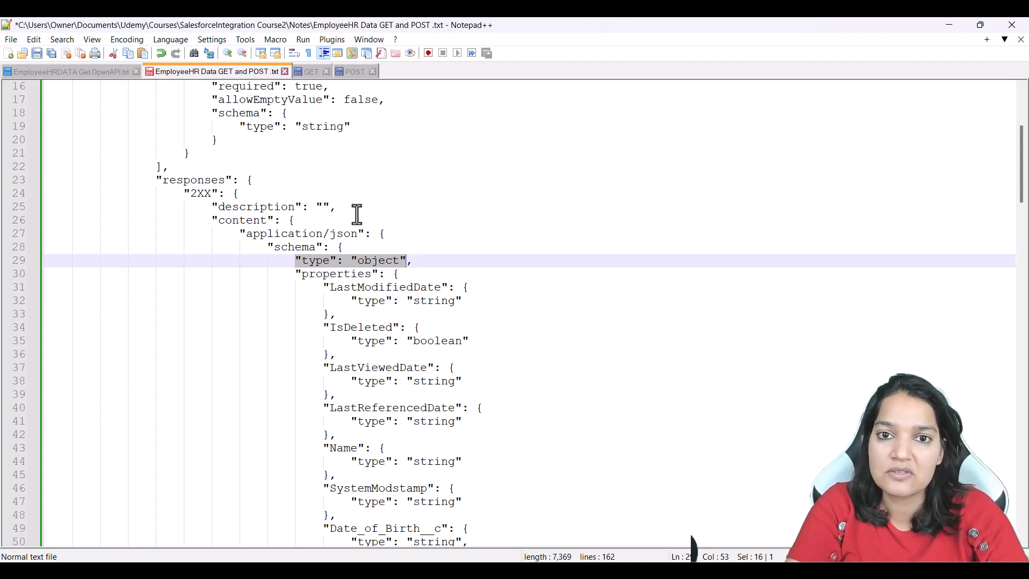
pyautogui.scroll(-3)
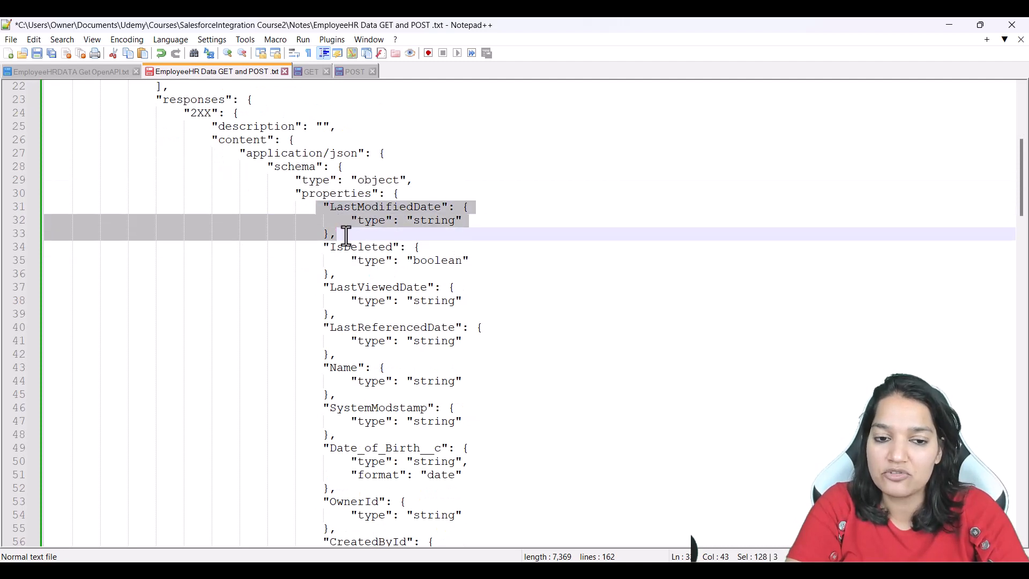
pyautogui.doubleClick(434, 220)
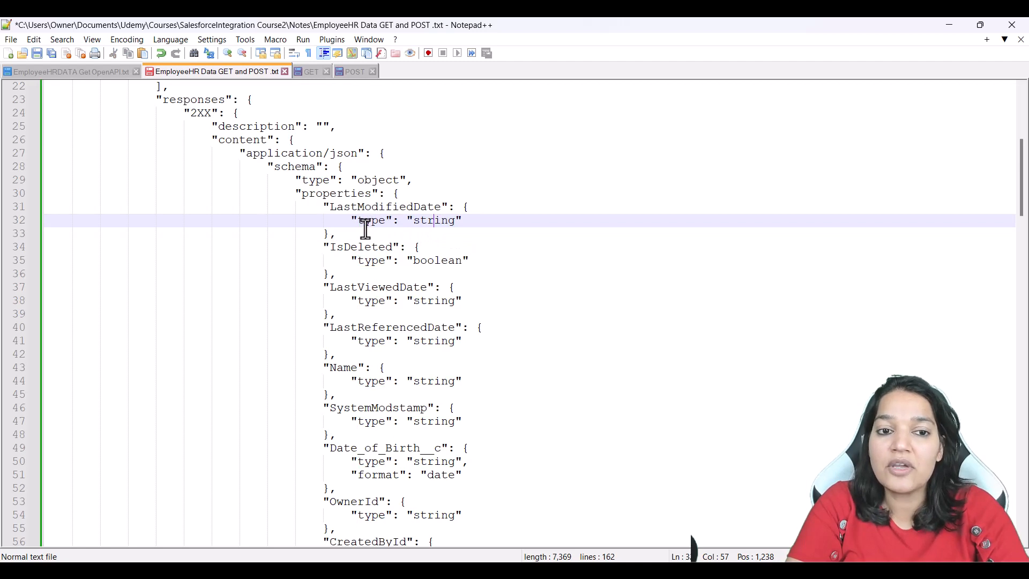
pyautogui.moveTo(364, 85)
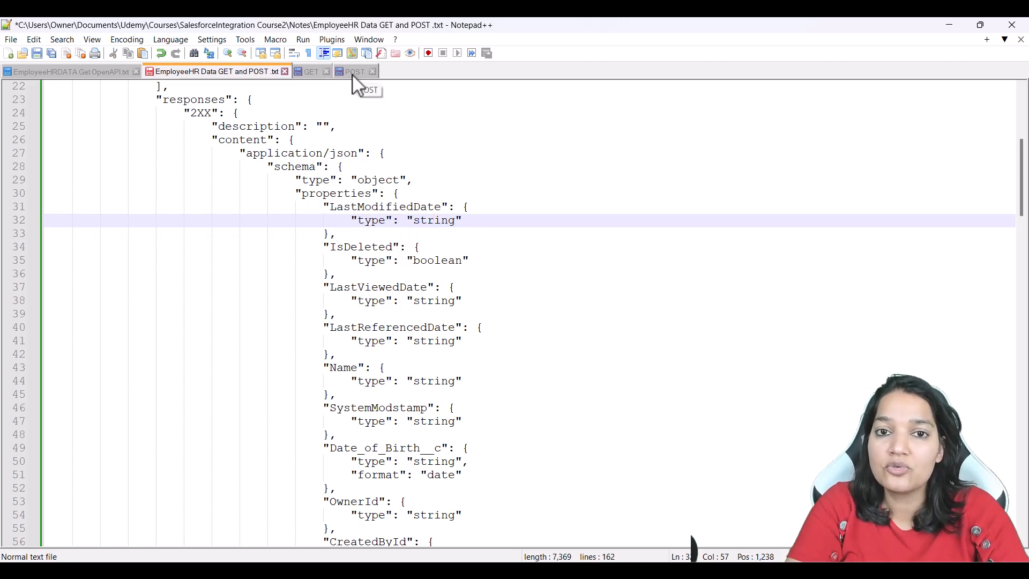
pyautogui.moveTo(319, 75)
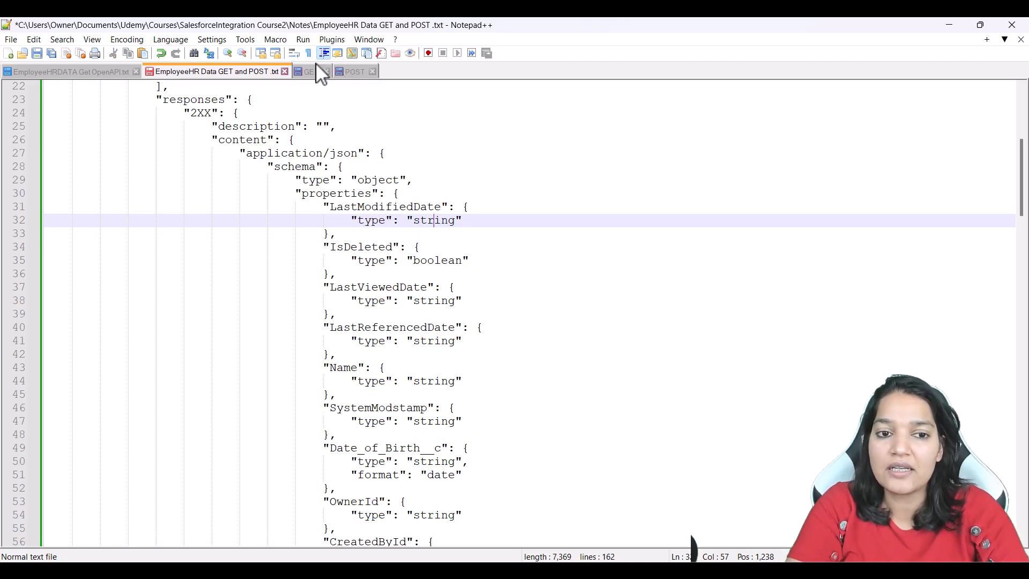
# Step: Compare against the separate GET file, then select the post operation's existing operationId value
pyautogui.click(312, 70)
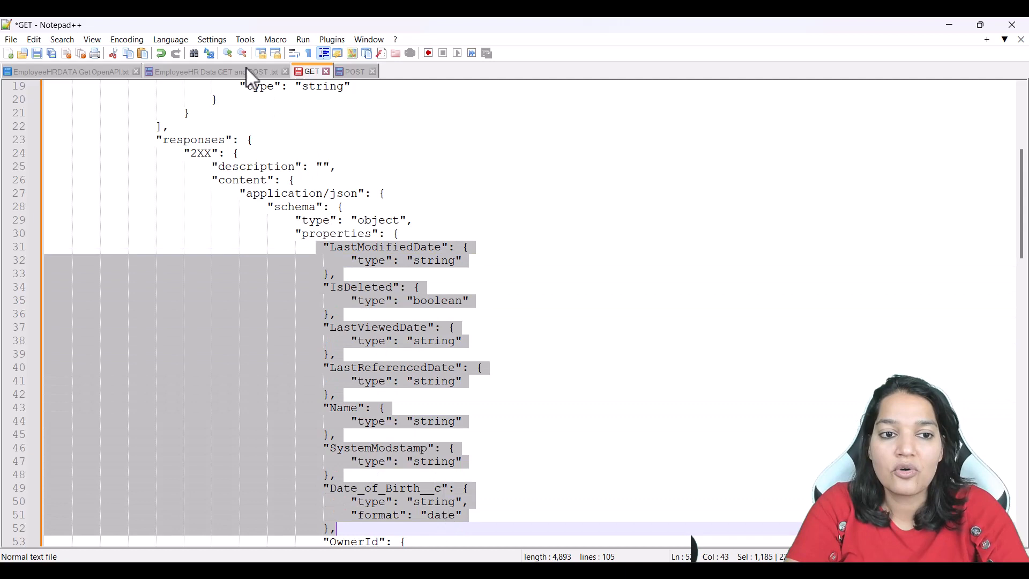
pyautogui.click(210, 71)
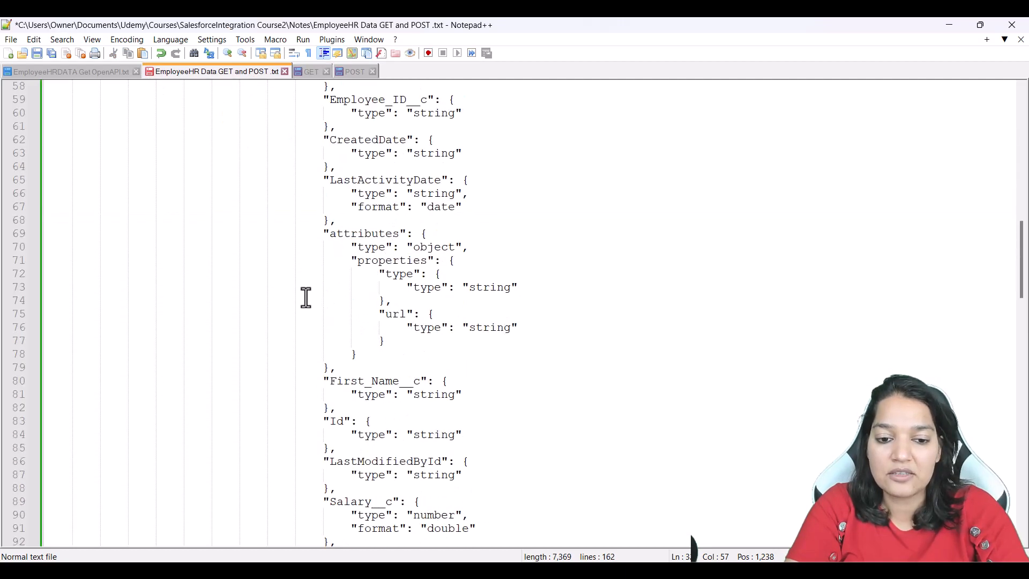
pyautogui.scroll(-3)
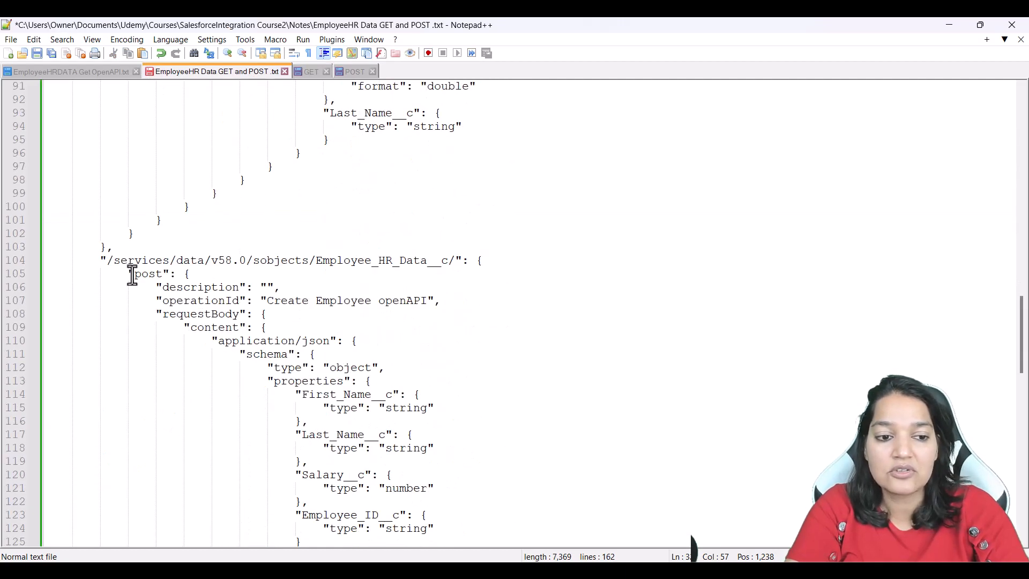
pyautogui.doubleClick(146, 274)
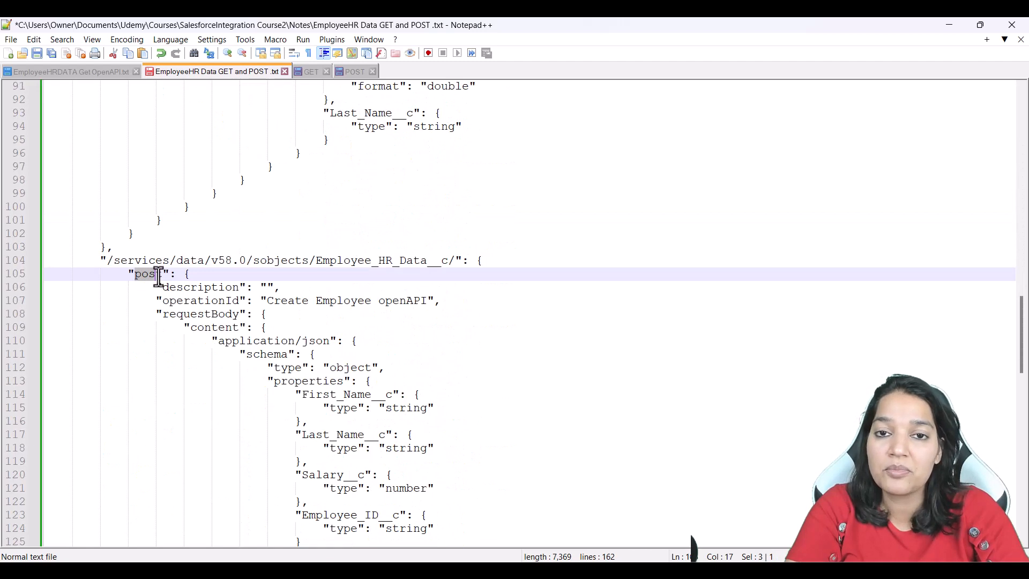
pyautogui.moveTo(292, 300)
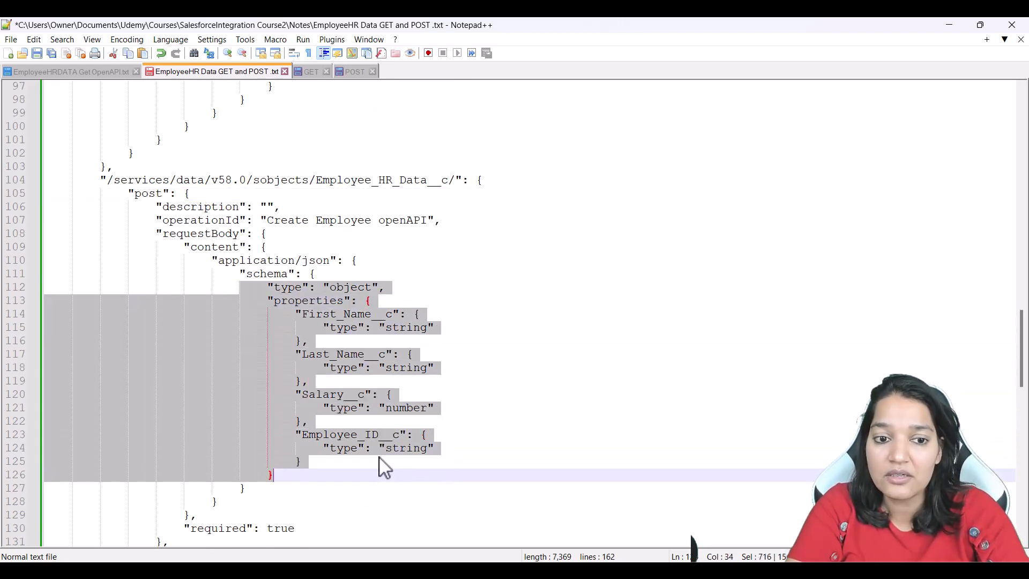
pyautogui.doubleClick(148, 193)
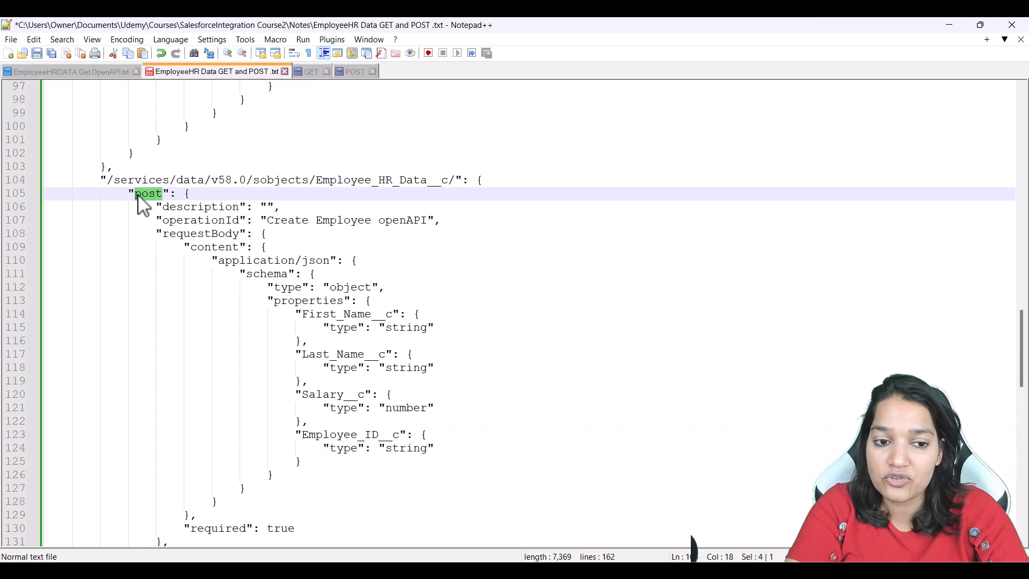
pyautogui.moveTo(269, 216)
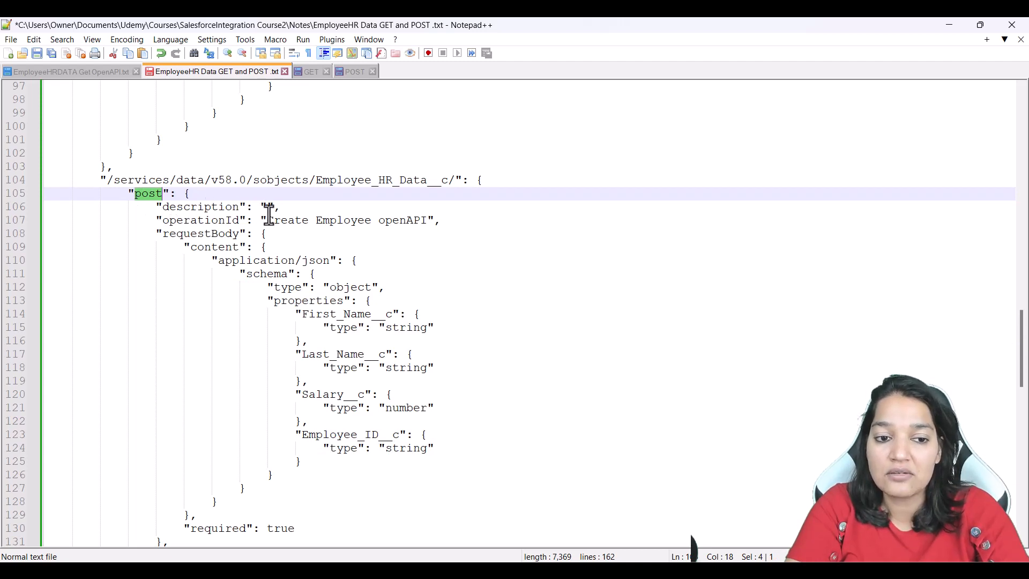
pyautogui.doubleClick(200, 219)
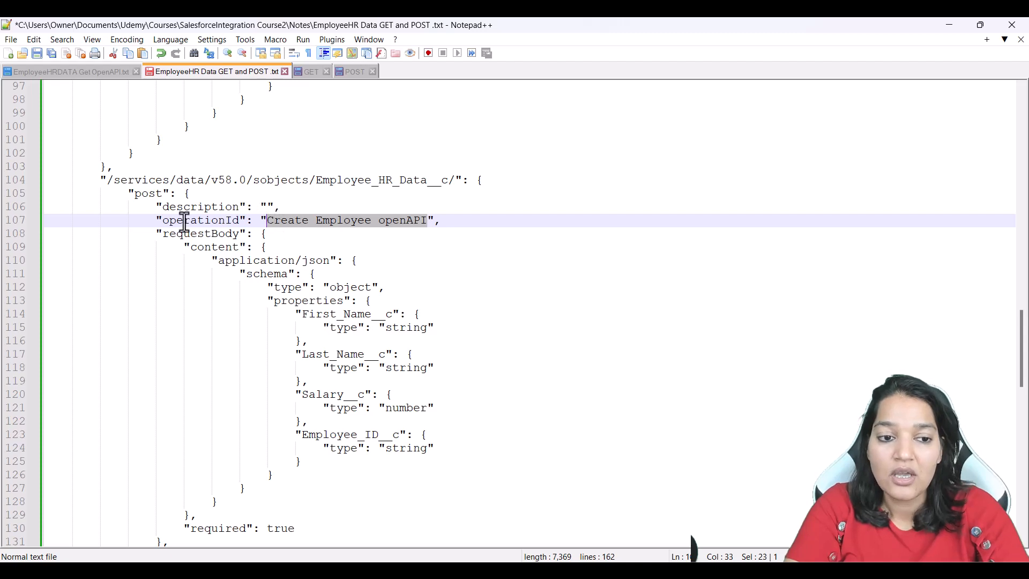
# Step: Rename the GET operationId to 'Deepika Retrieve Employee by Id'
pyautogui.scroll(3)
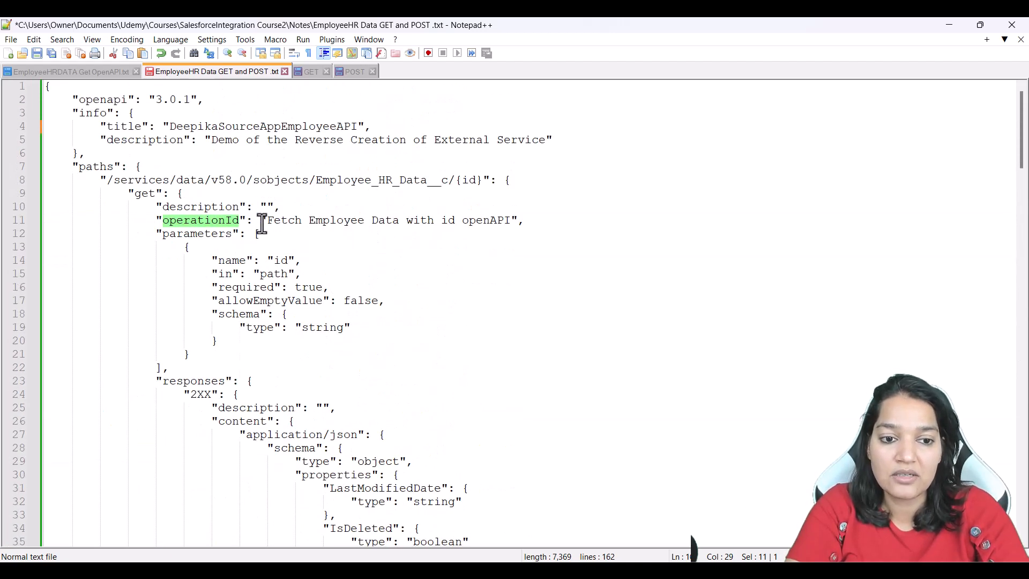
pyautogui.write('Deepika Retrieve ",')
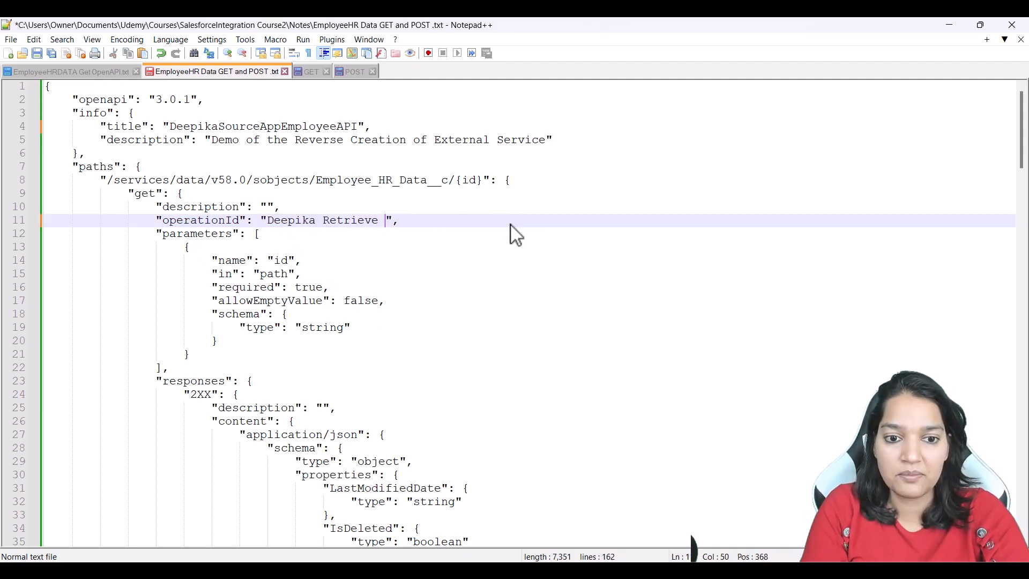
pyautogui.write('Employee b')
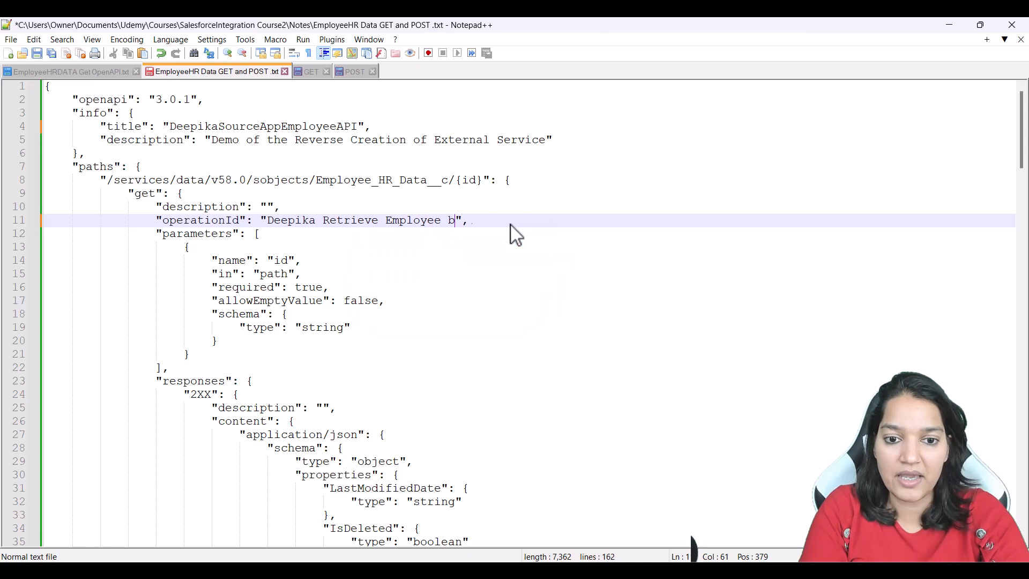
pyautogui.write('y Id')
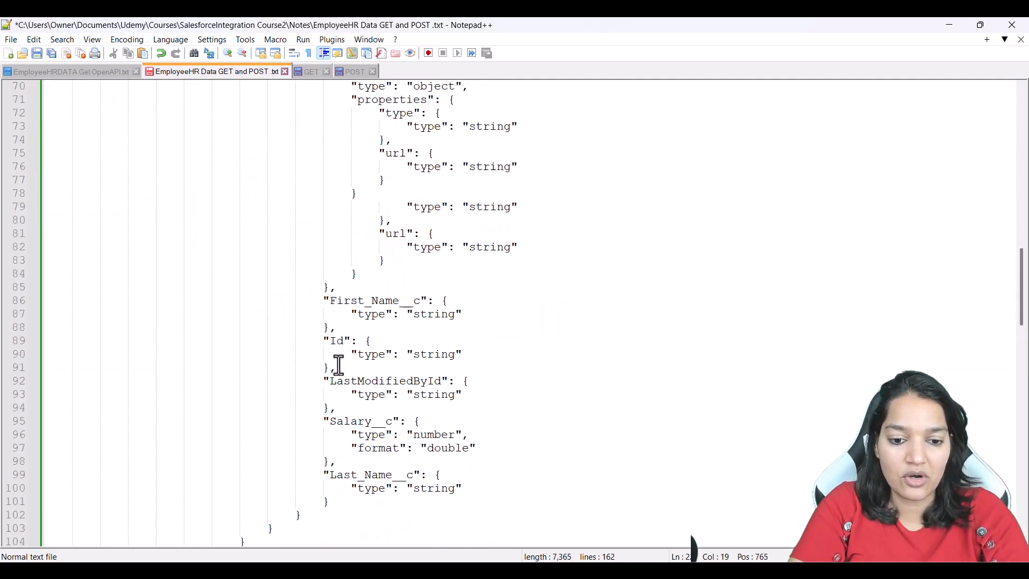
# Step: Rename the POST operationId to 'Deepika Create New Employee'
pyautogui.scroll(-3)
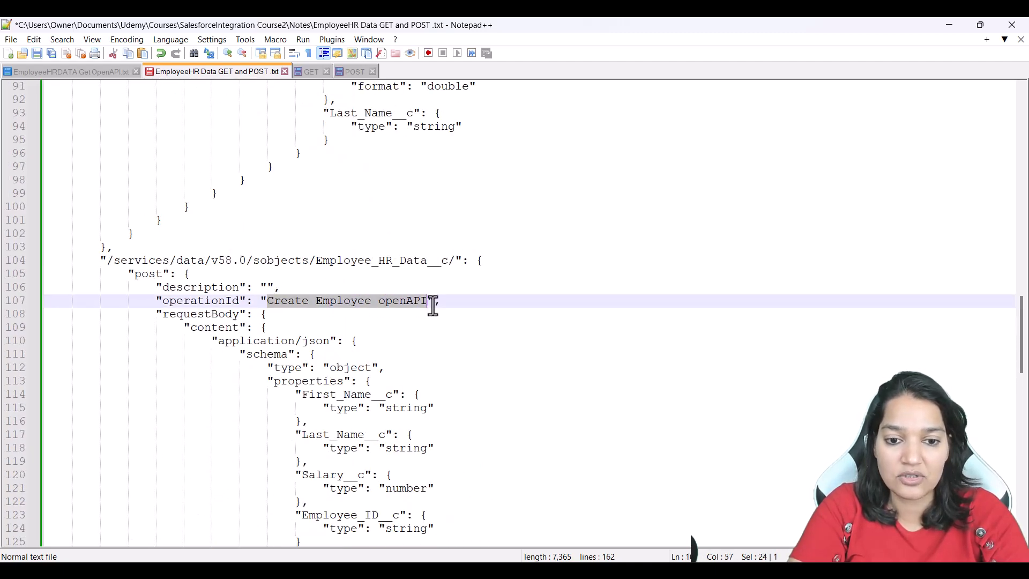
pyautogui.write('Dee",')
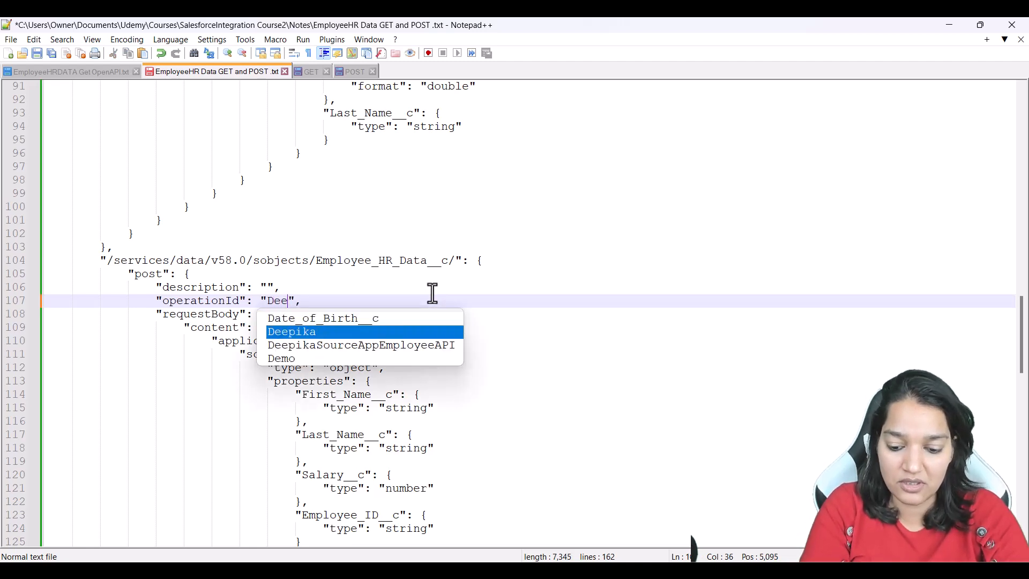
pyautogui.write('Deepika Create')
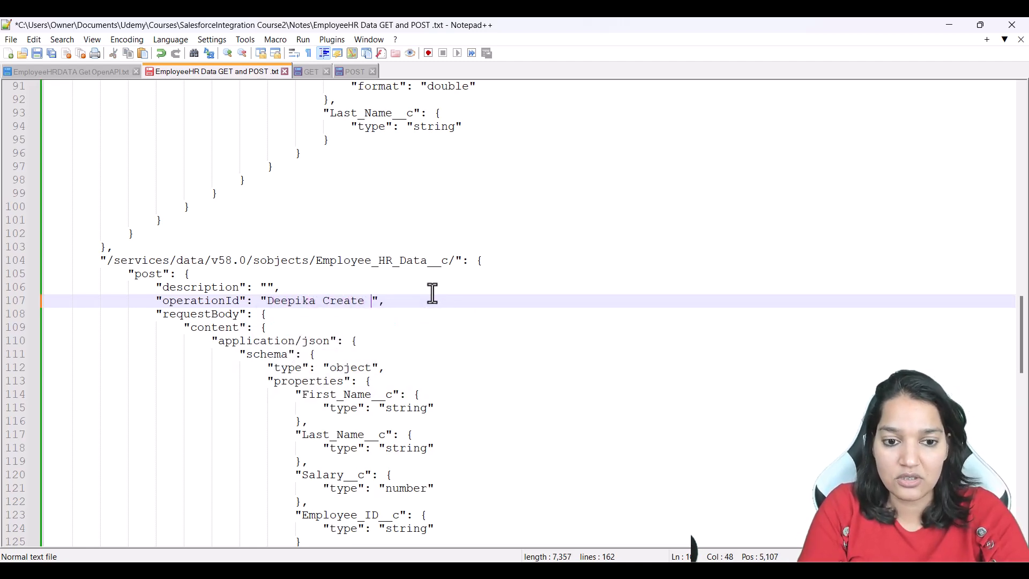
pyautogui.write('New Employee')
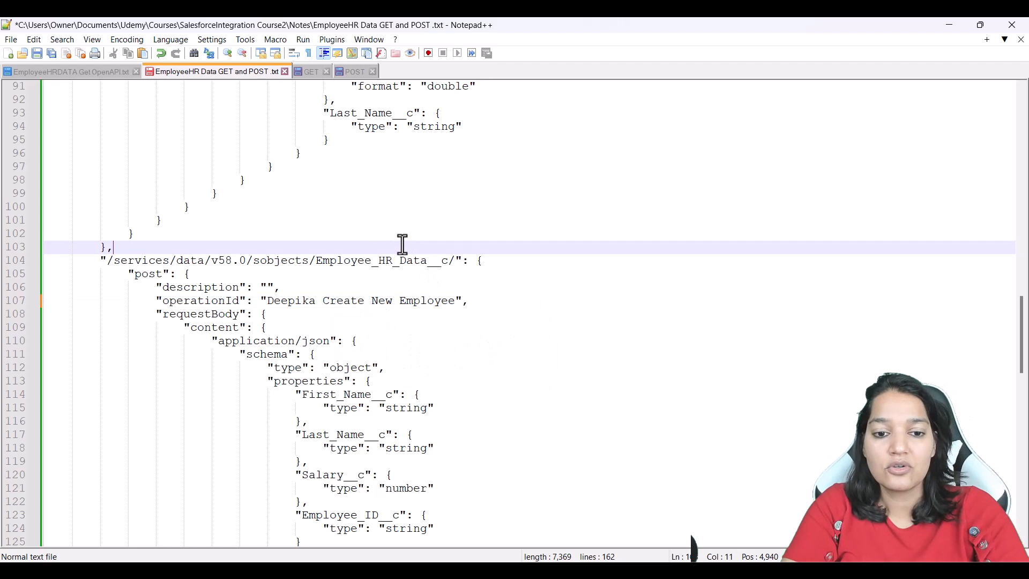
pyautogui.click(297, 300)
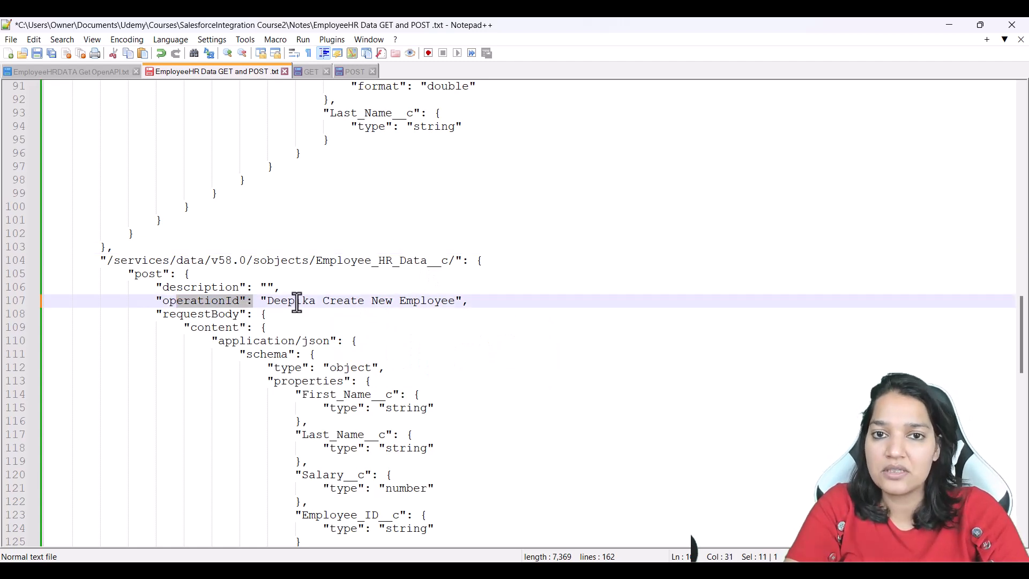
pyautogui.doubleClick(214, 247)
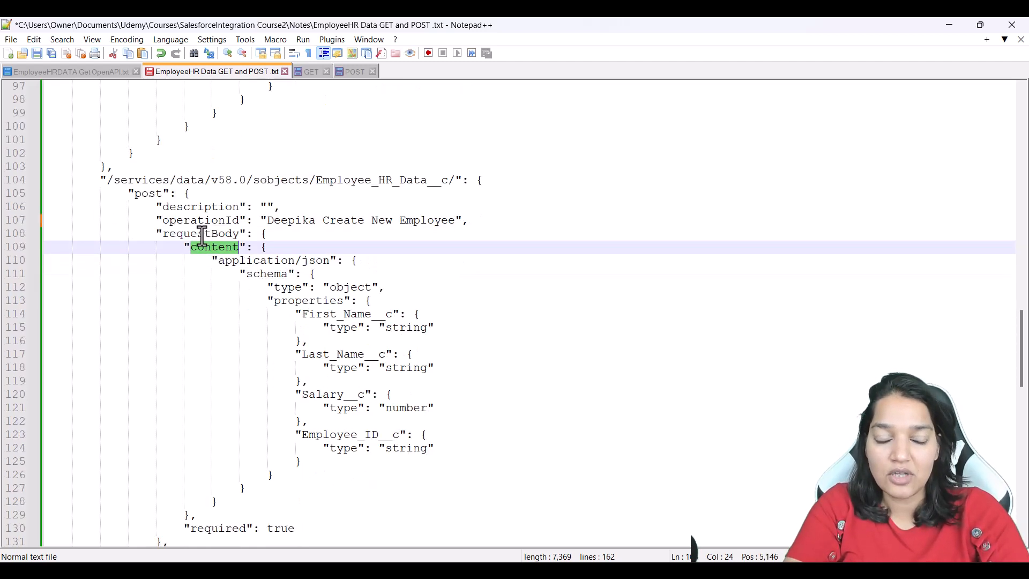
pyautogui.doubleClick(200, 233)
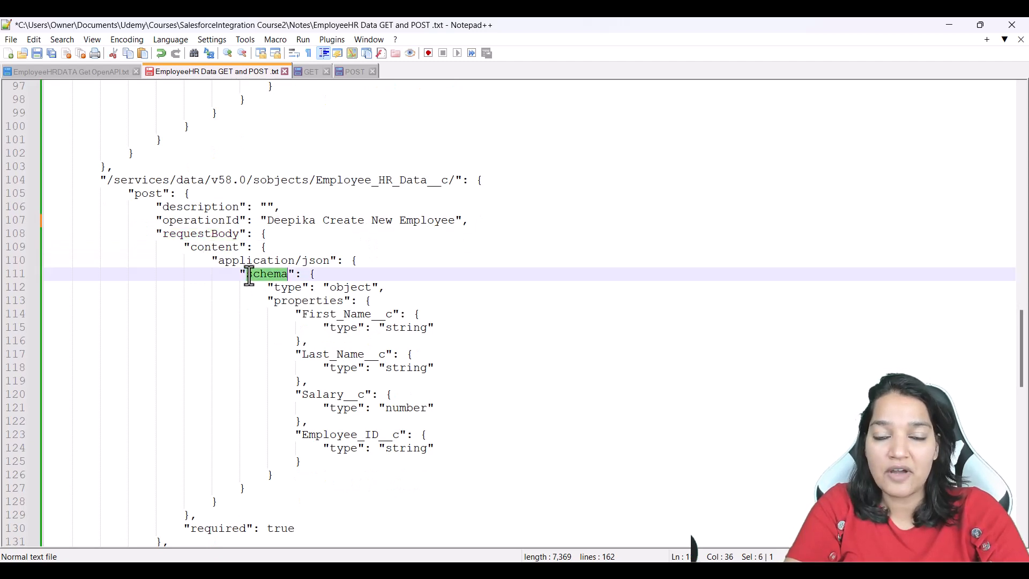
pyautogui.doubleClick(351, 286)
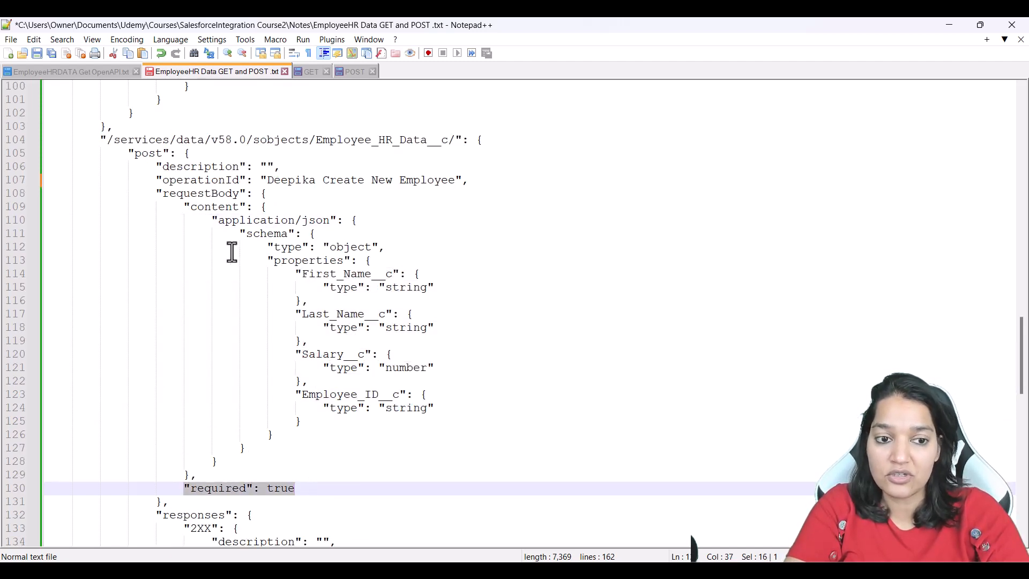
pyautogui.doubleClick(201, 193)
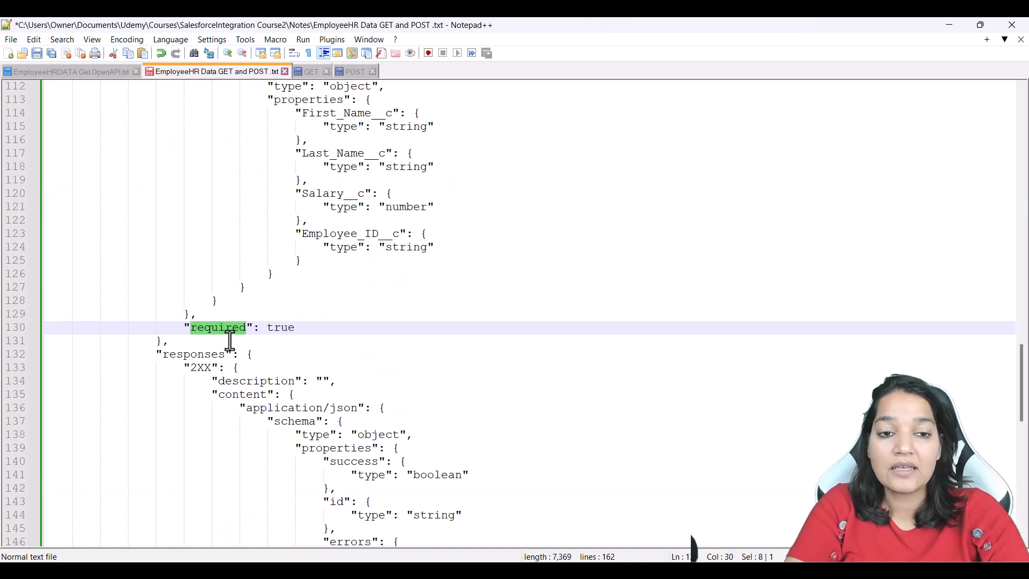
pyautogui.scroll(-3)
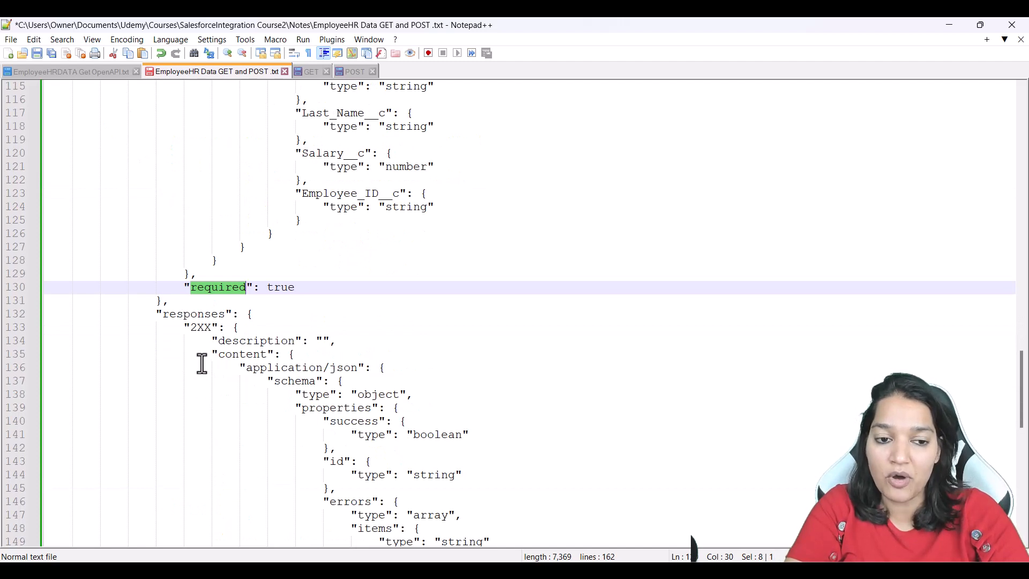
pyautogui.scroll(3)
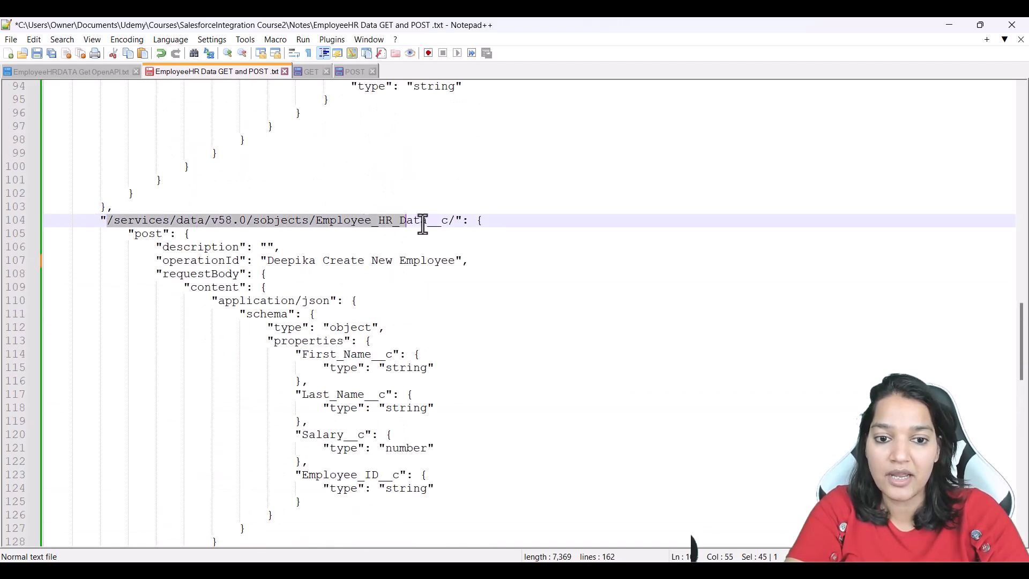
pyautogui.scroll(-3)
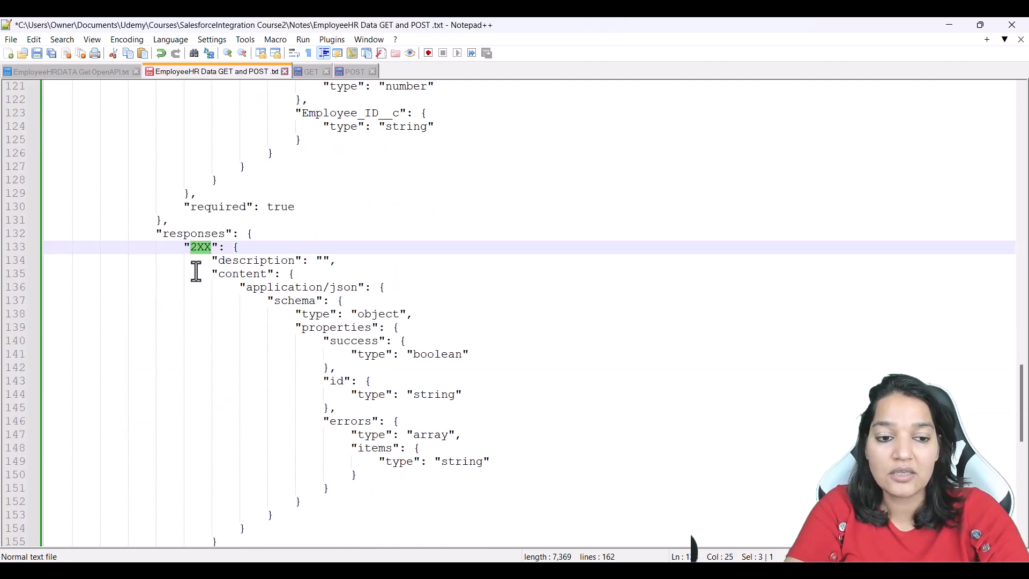
pyautogui.moveTo(214, 260)
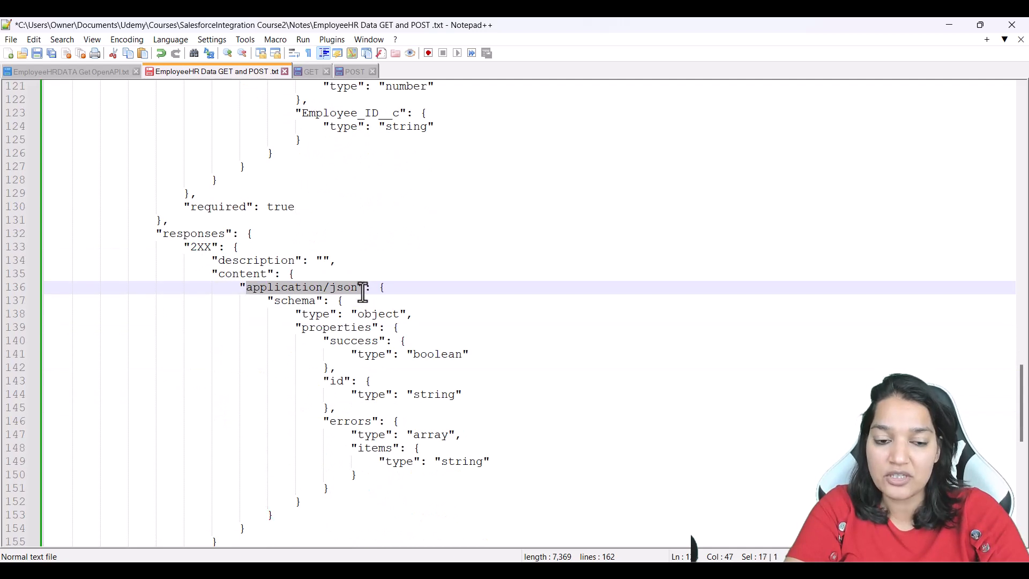
pyautogui.doubleClick(376, 314)
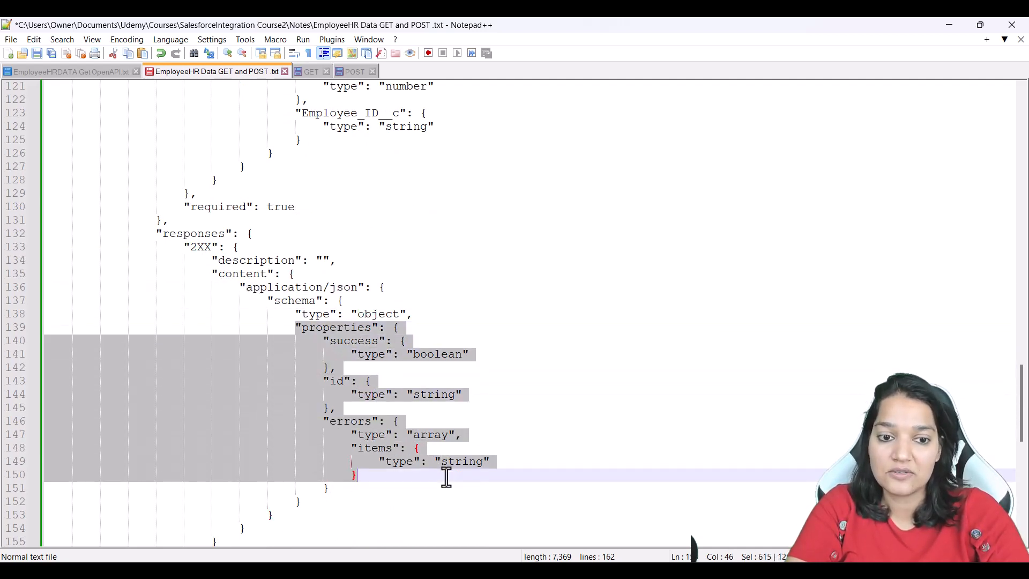
pyautogui.moveTo(471, 361)
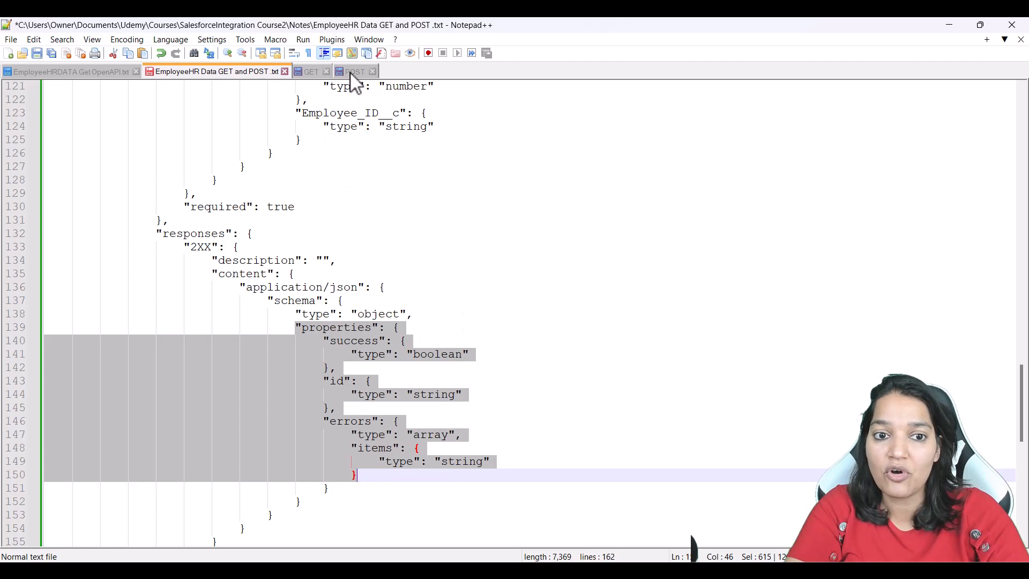
# Step: Compare the separate POST and GET drafts against 'EmployeeHR Data GET and POST .txt'
pyautogui.click(354, 71)
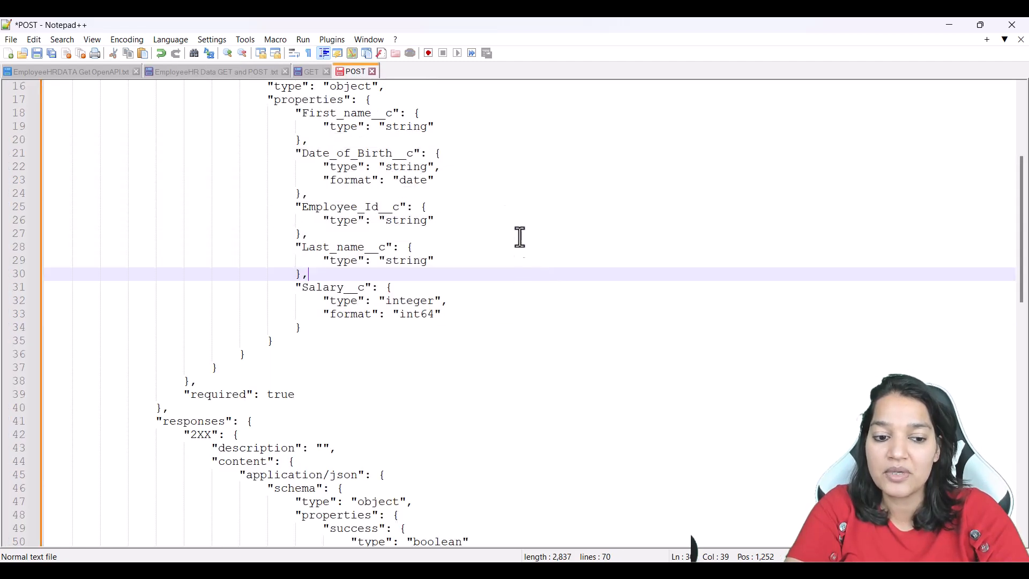
pyautogui.scroll(-3)
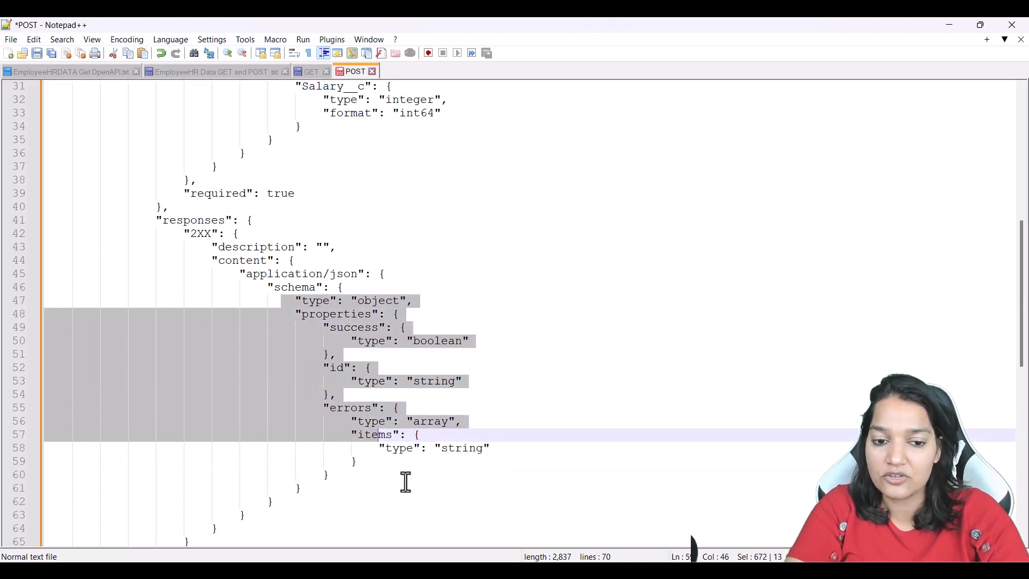
pyautogui.scroll(3)
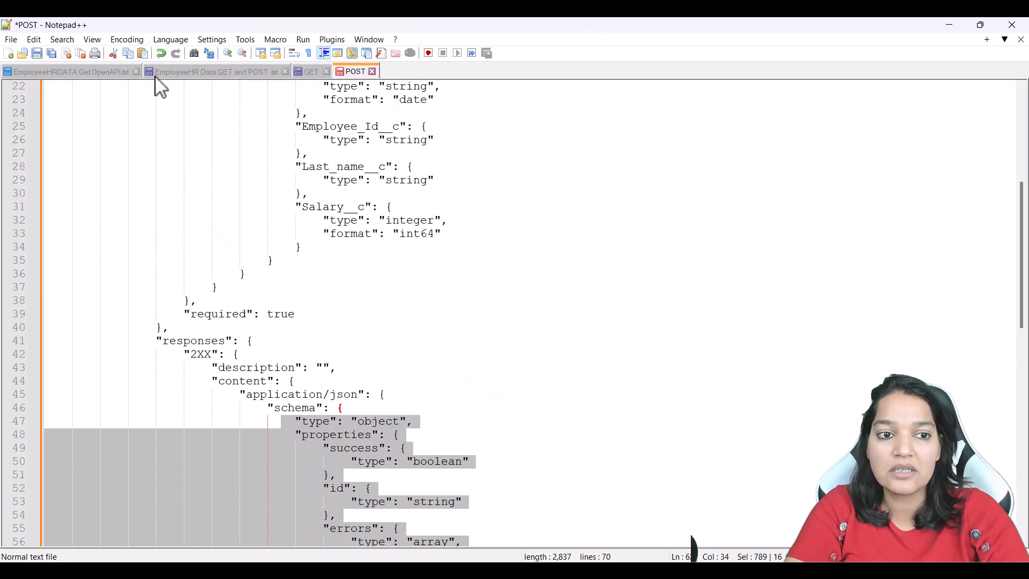
pyautogui.click(217, 71)
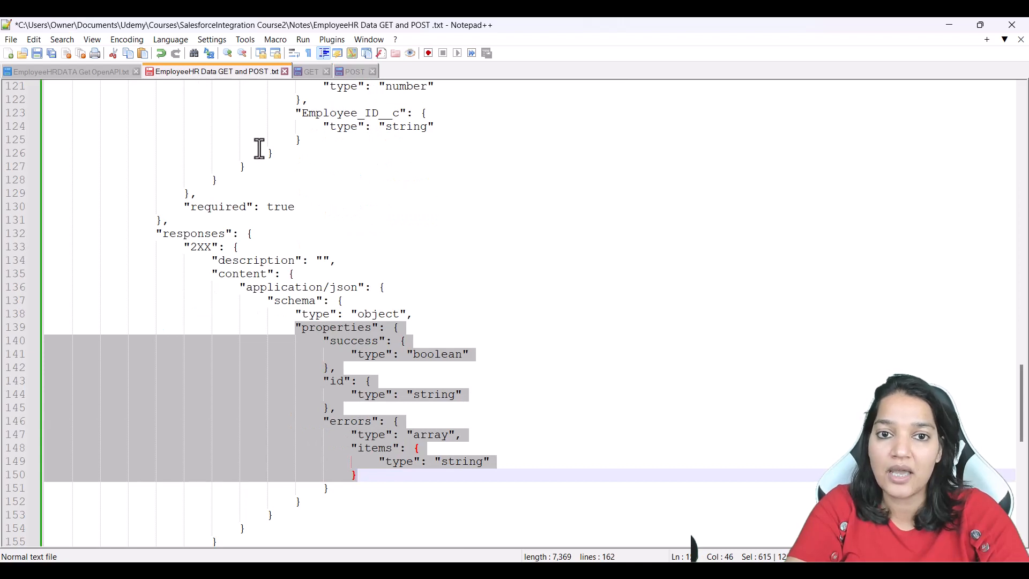
pyautogui.click(310, 72)
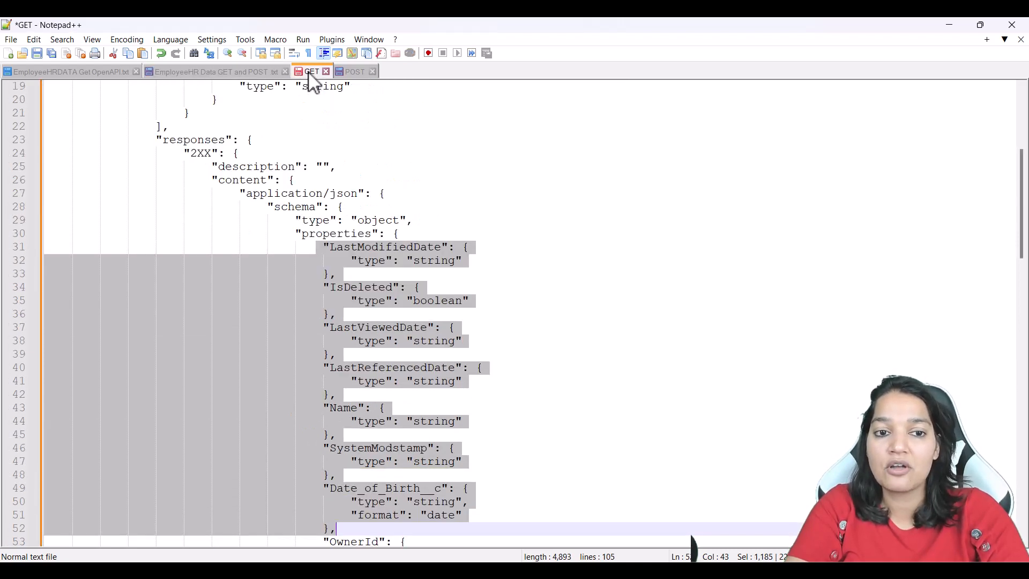
pyautogui.click(353, 71)
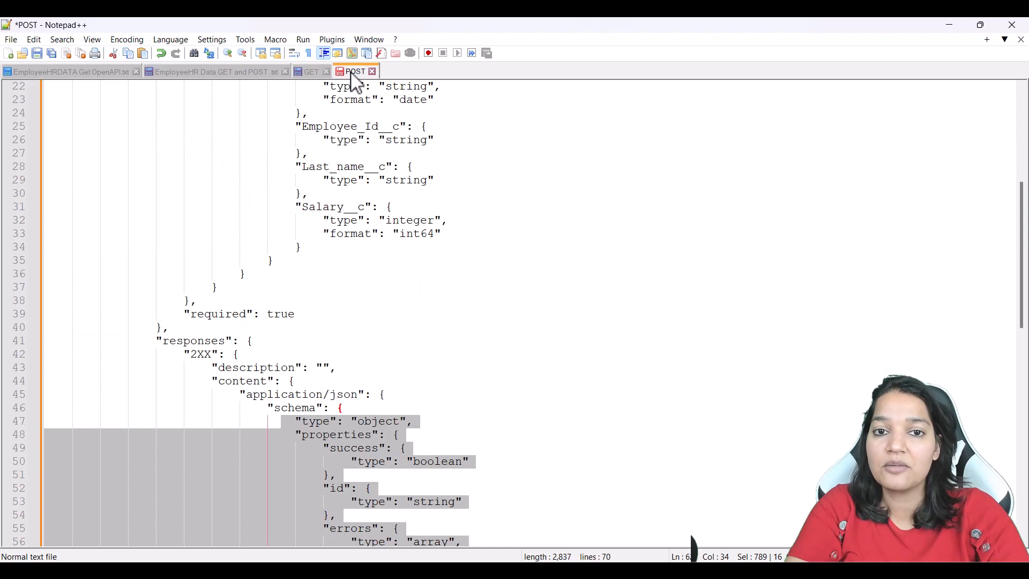
pyautogui.click(217, 70)
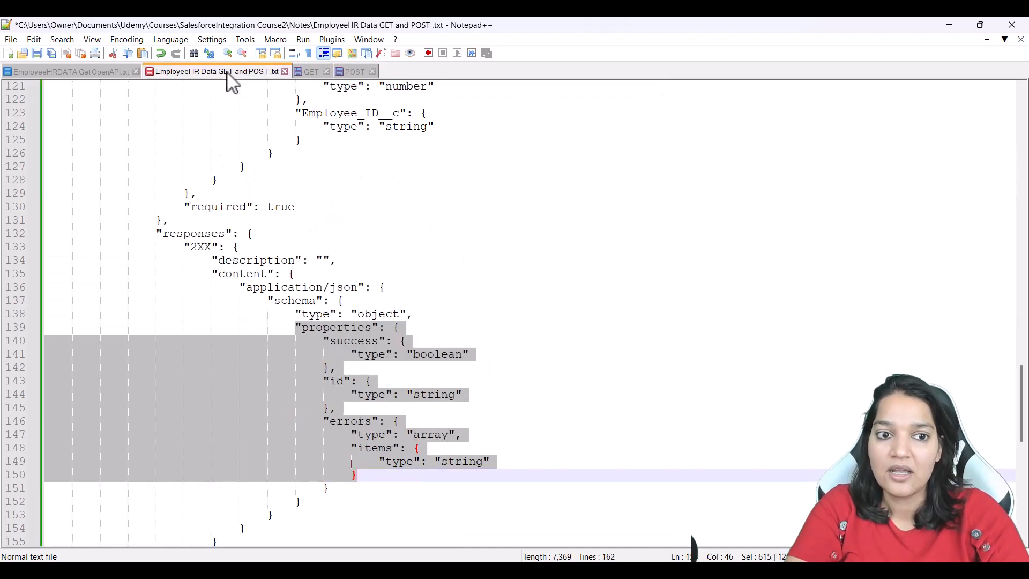
pyautogui.scroll(3)
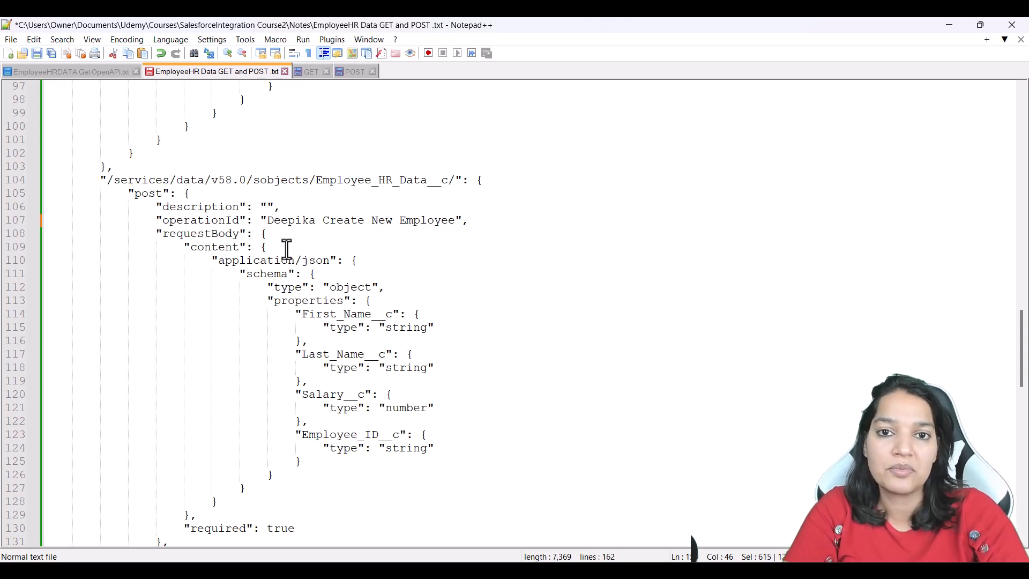
pyautogui.moveTo(317, 286)
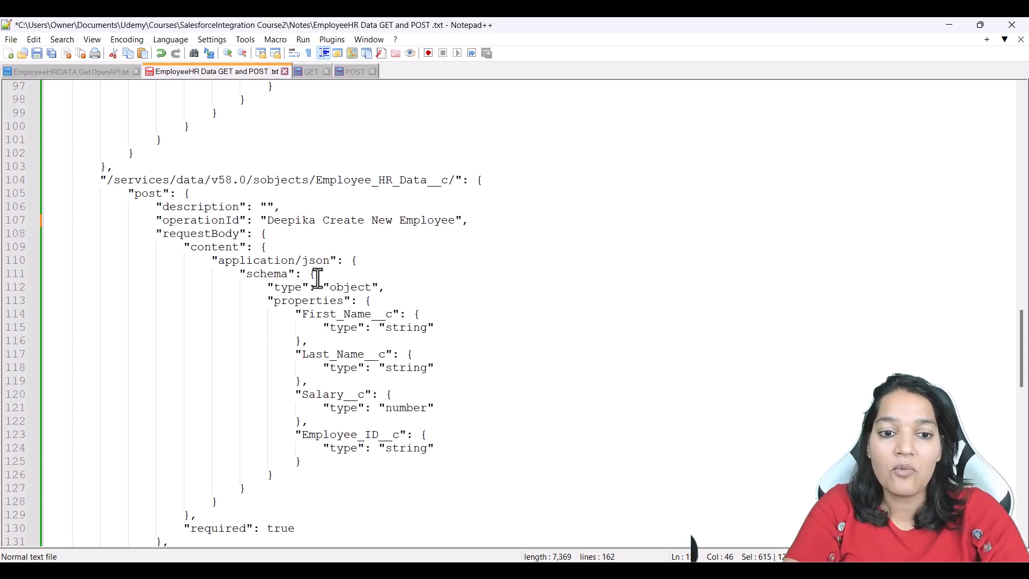
# Step: Select the entire OpenAPI document, then close the leftover Create New Employee flow and Apex tabs
pyautogui.press('ctrl+a')
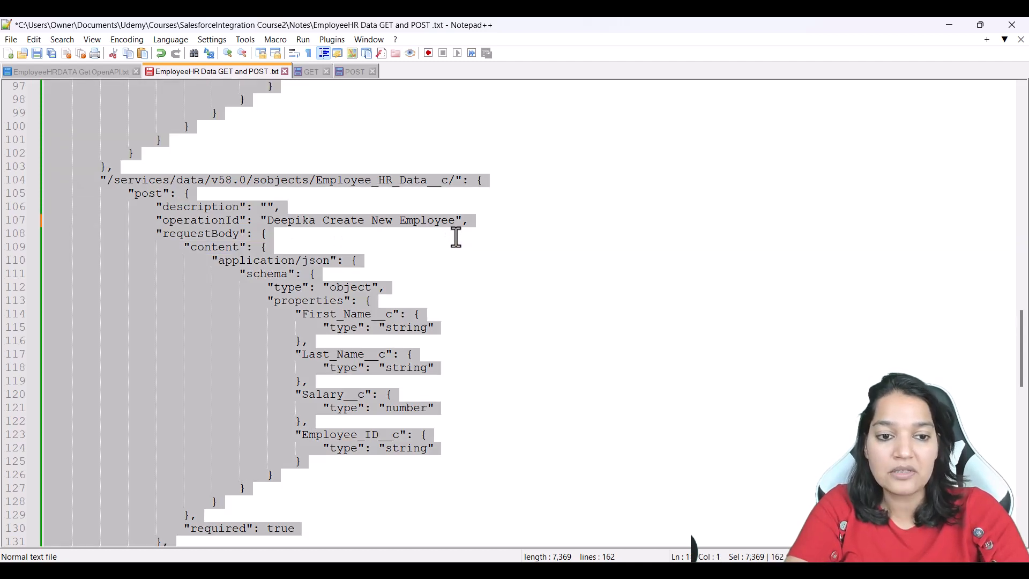
pyautogui.moveTo(456, 238)
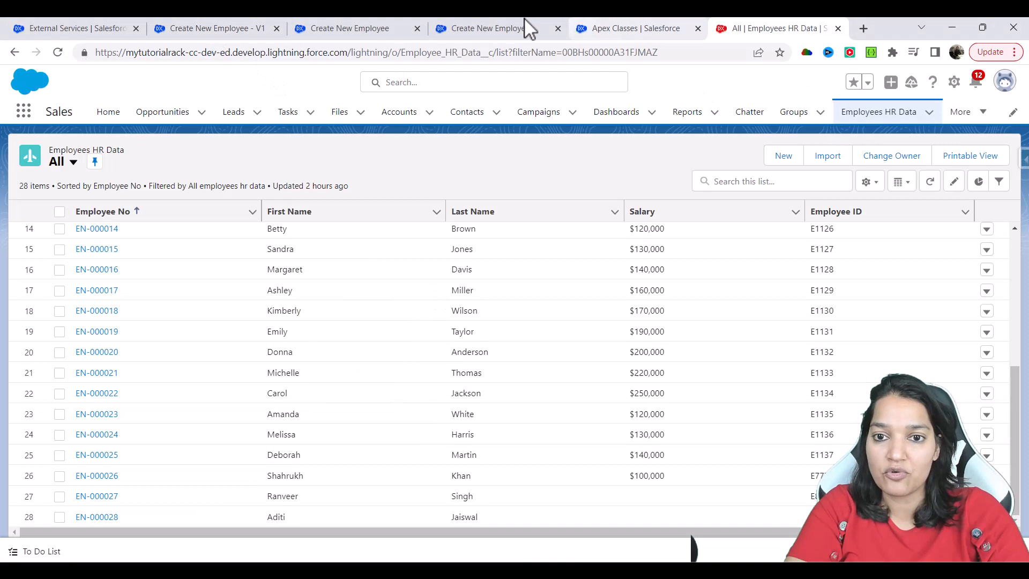
pyautogui.click(210, 28)
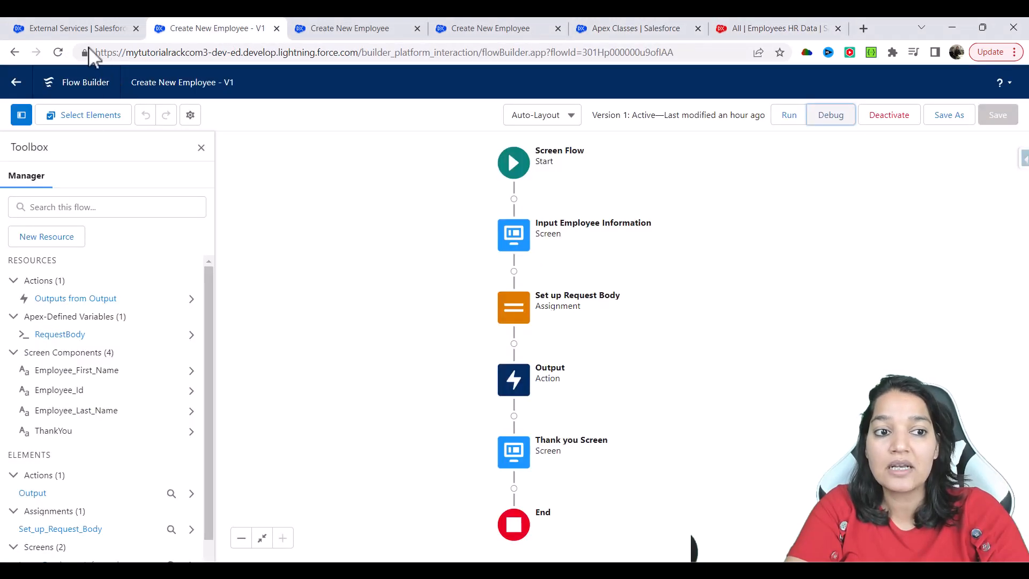
pyautogui.moveTo(277, 35)
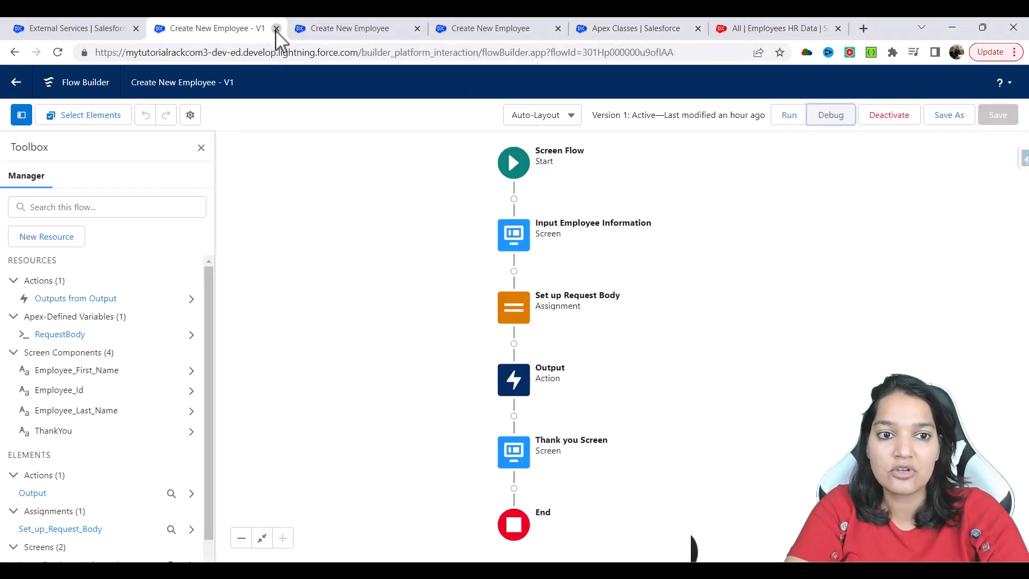
pyautogui.click(277, 28)
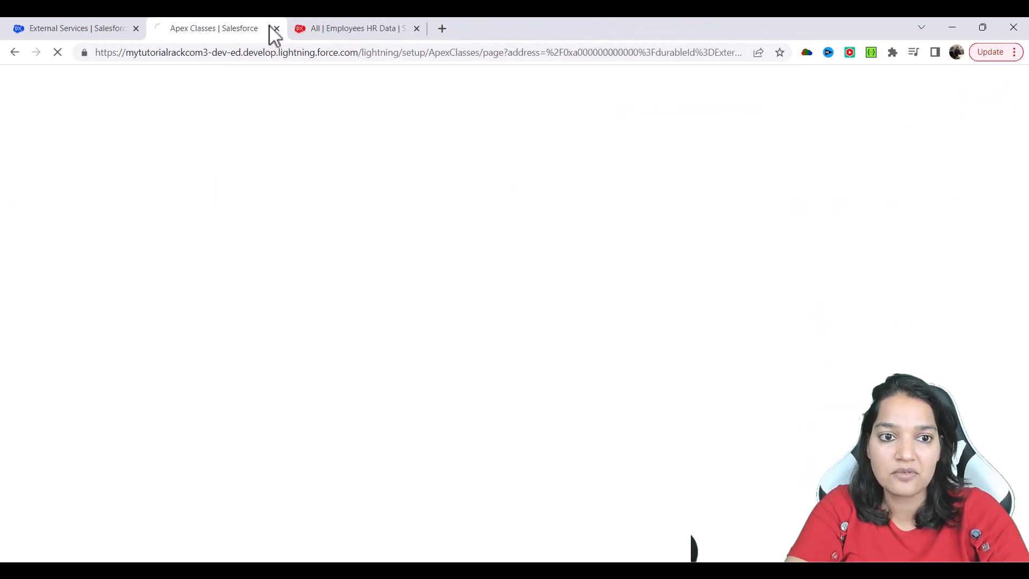
pyautogui.click(275, 28)
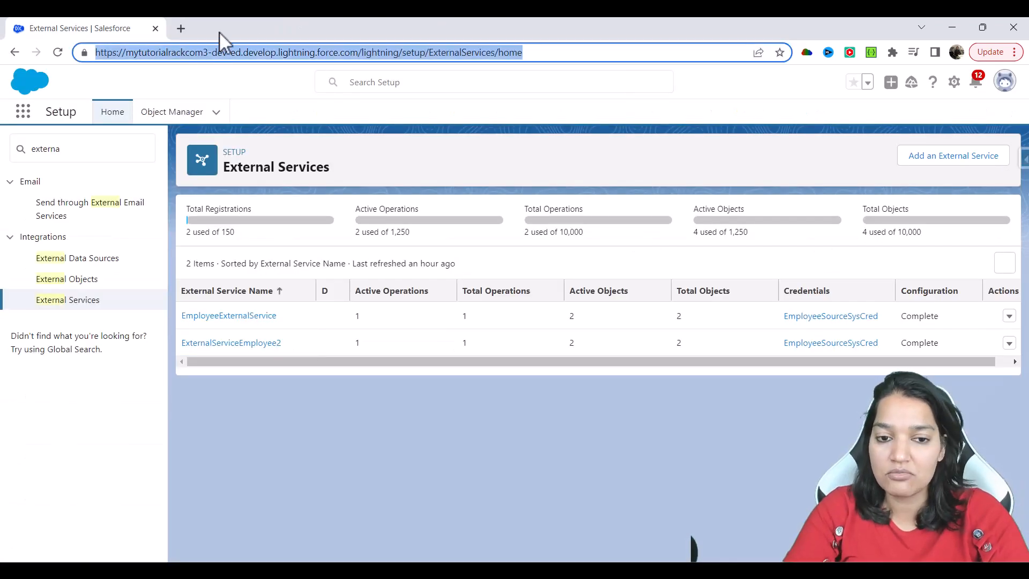
pyautogui.click(57, 53)
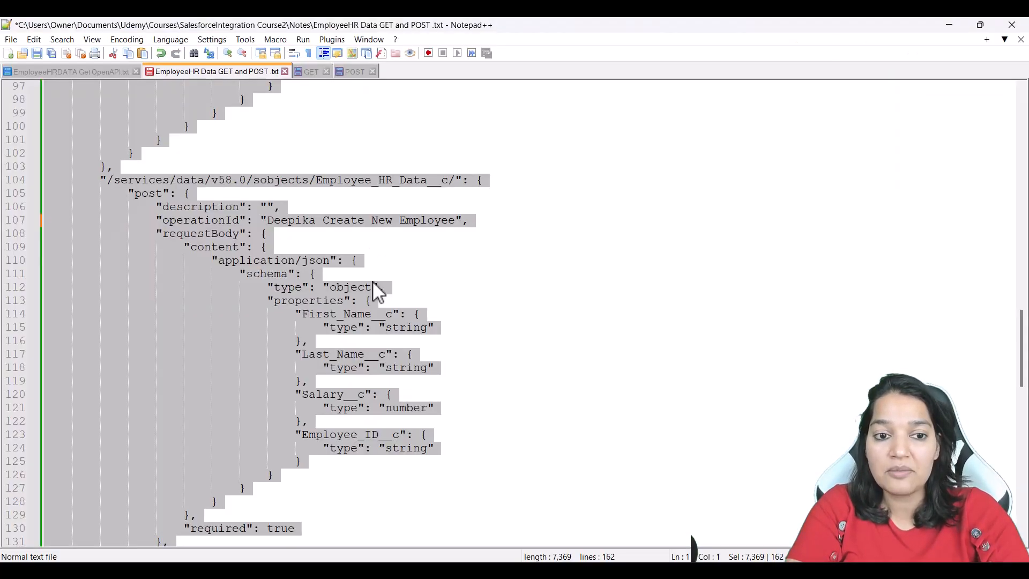
pyautogui.scroll(3)
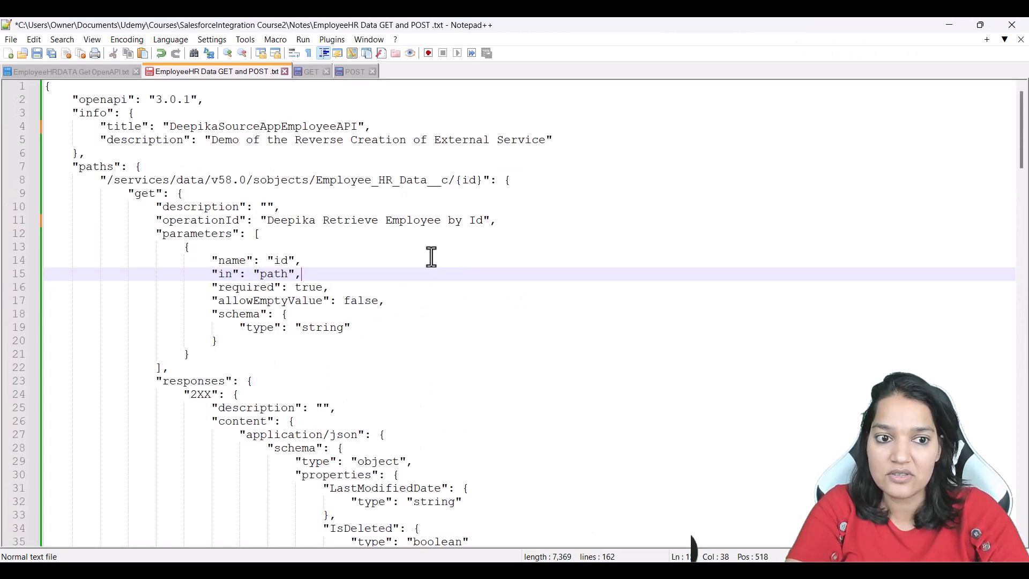
pyautogui.moveTo(607, 181)
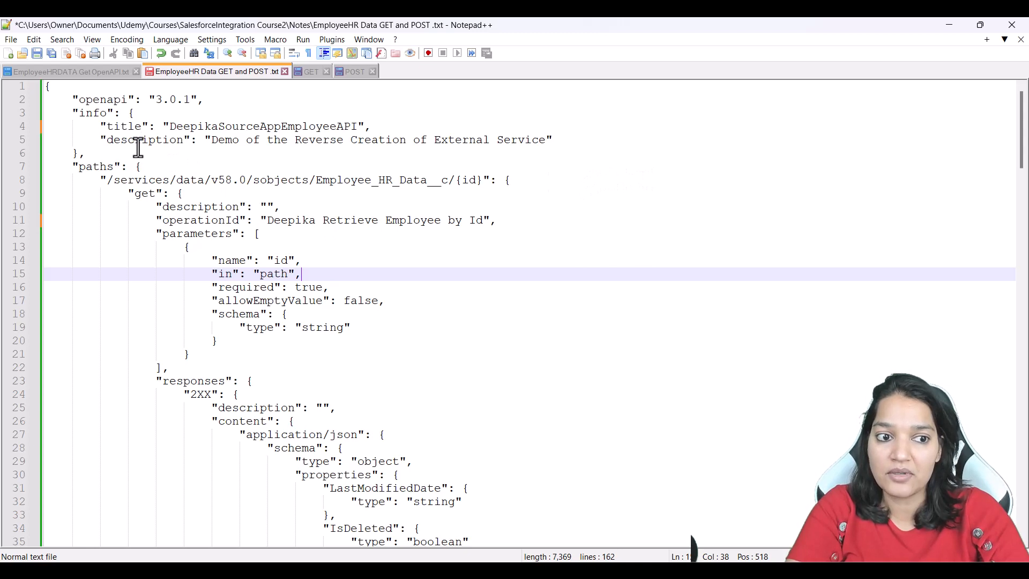
pyautogui.moveTo(131, 142)
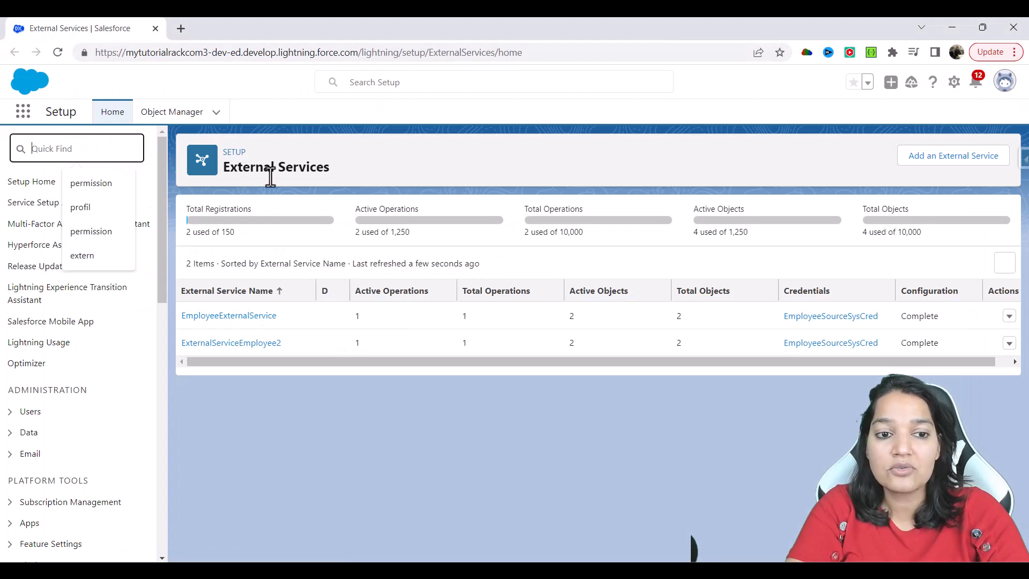
# Step: Start a new External Service from an API specification named DeepikaSourceEmployee3
pyautogui.click(785, 161)
pyautogui.write('external ser')
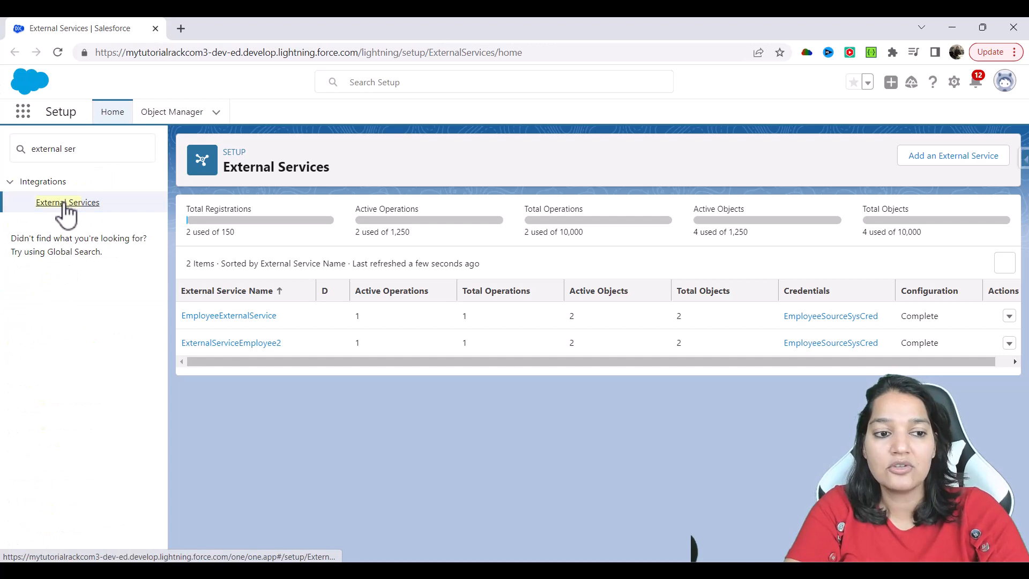
pyautogui.moveTo(970, 184)
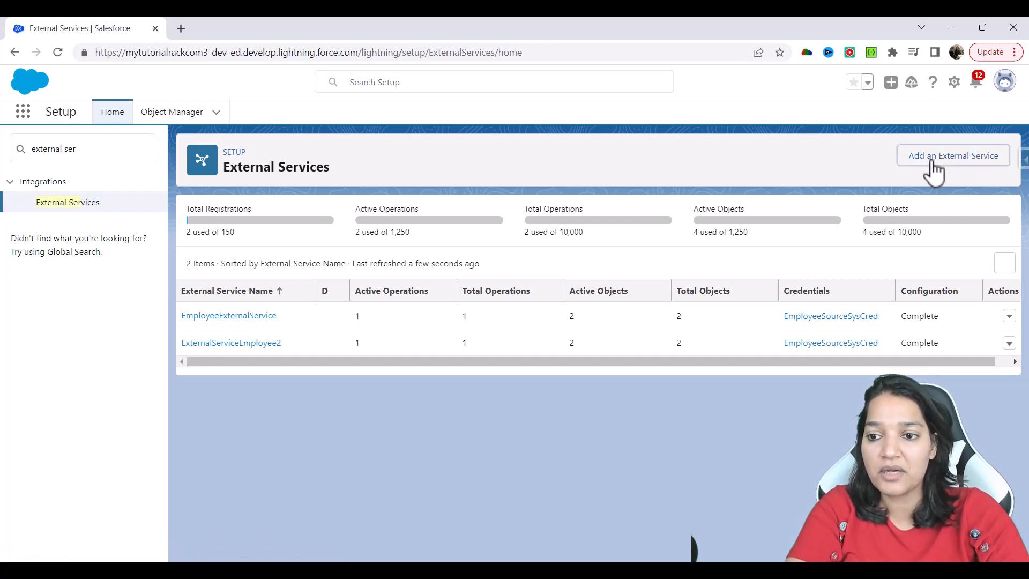
pyautogui.click(952, 155)
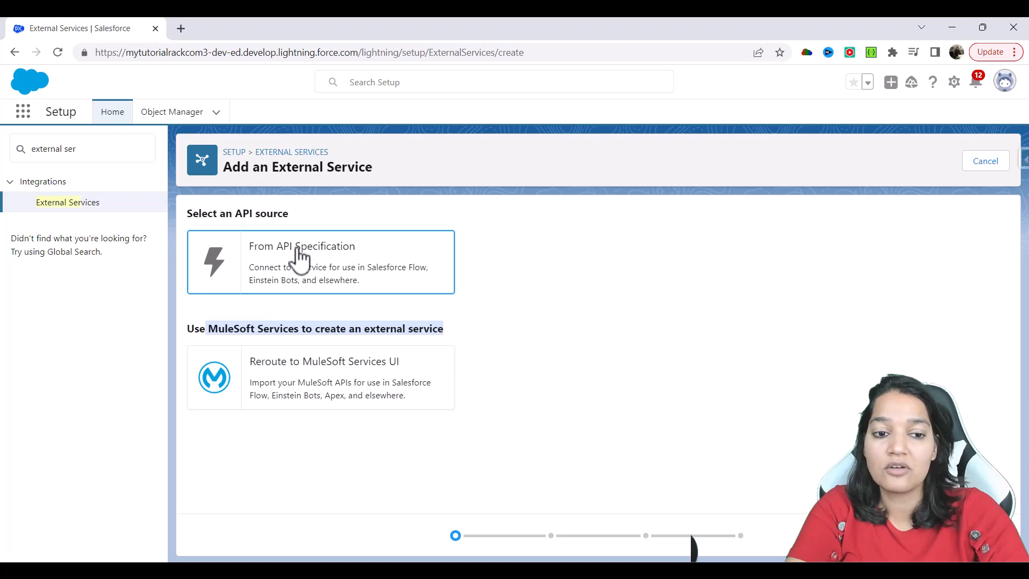
pyautogui.moveTo(354, 251)
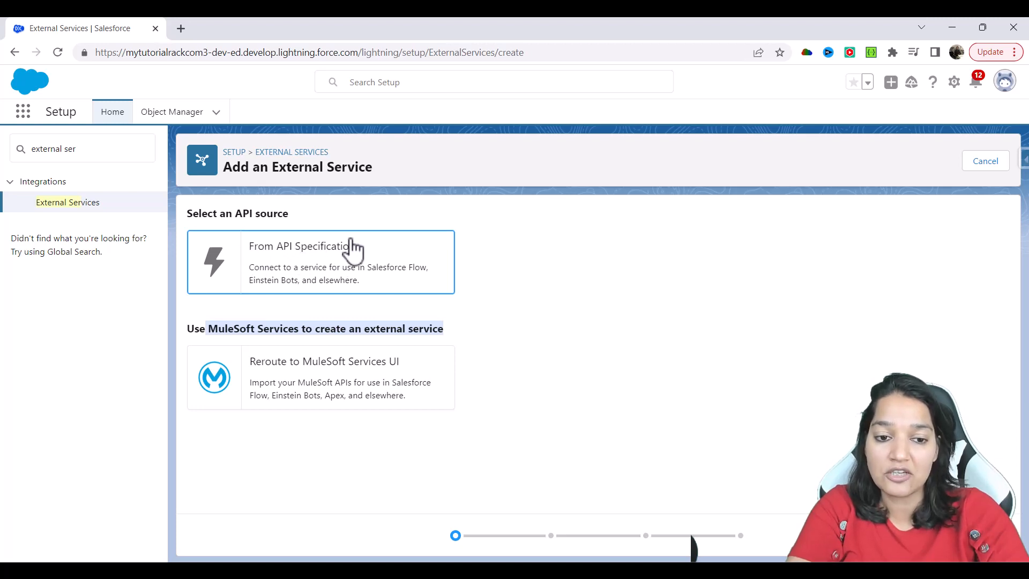
pyautogui.moveTo(317, 267)
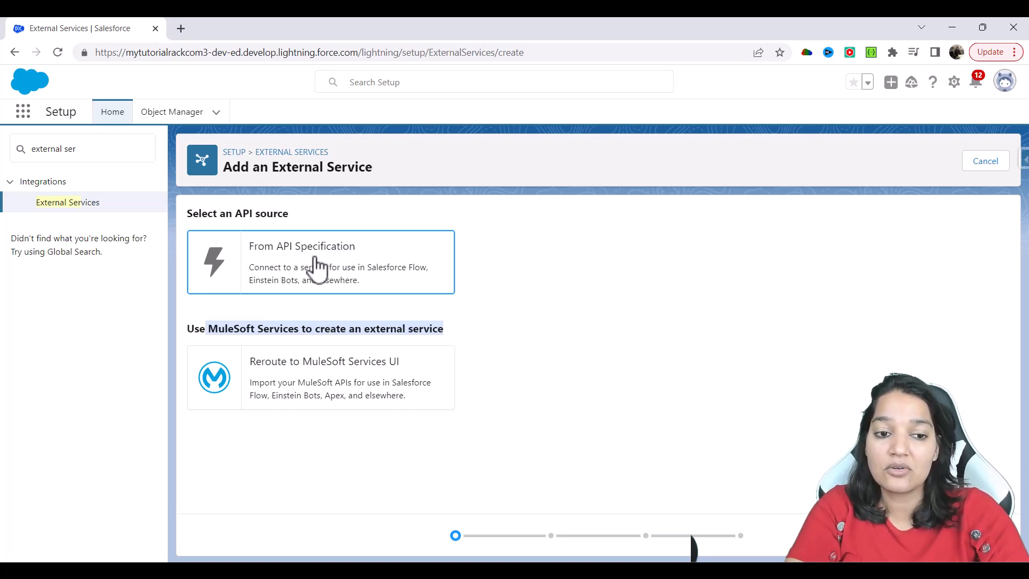
pyautogui.click(321, 261)
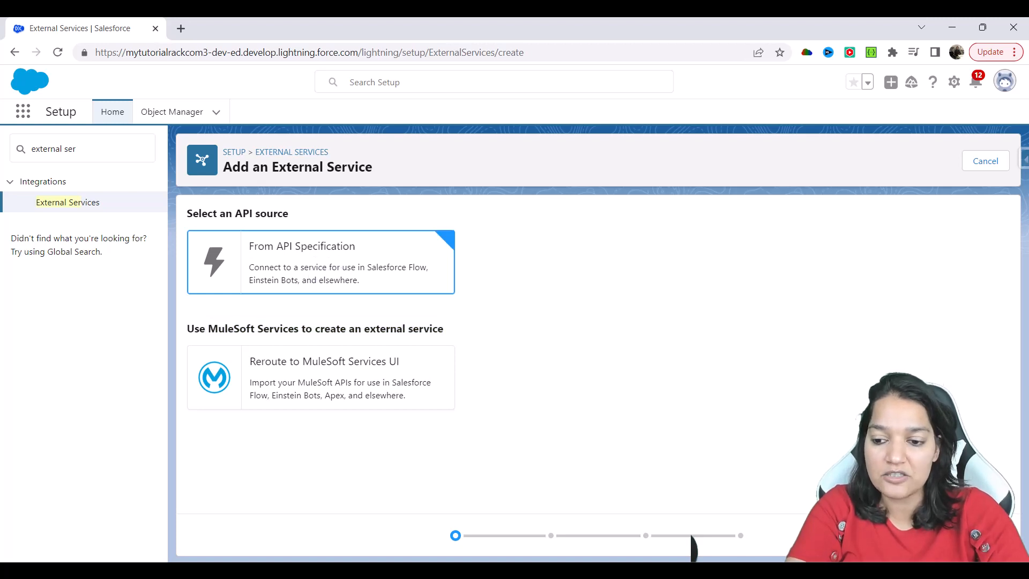
pyautogui.click(320, 261)
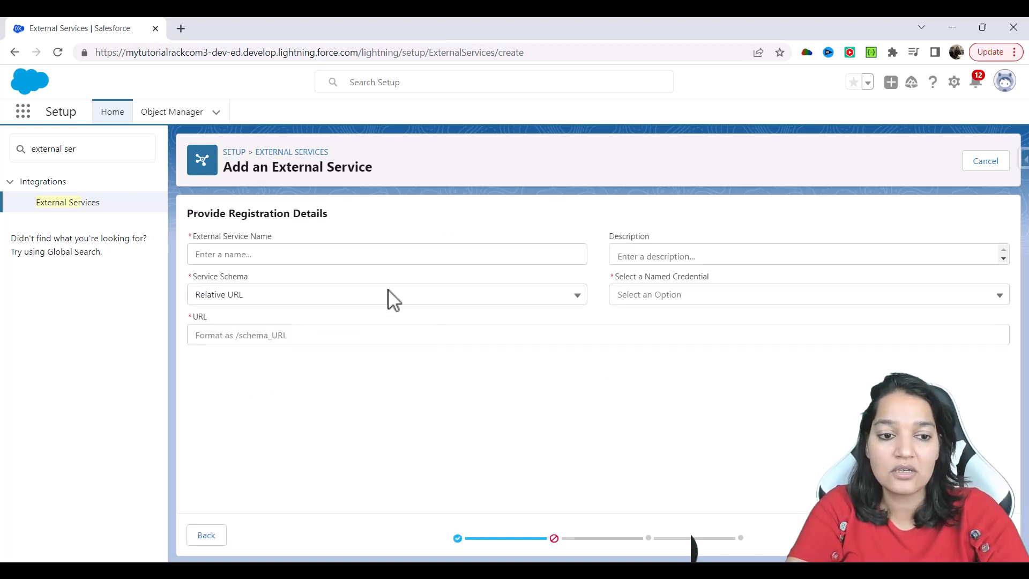
pyautogui.click(386, 253)
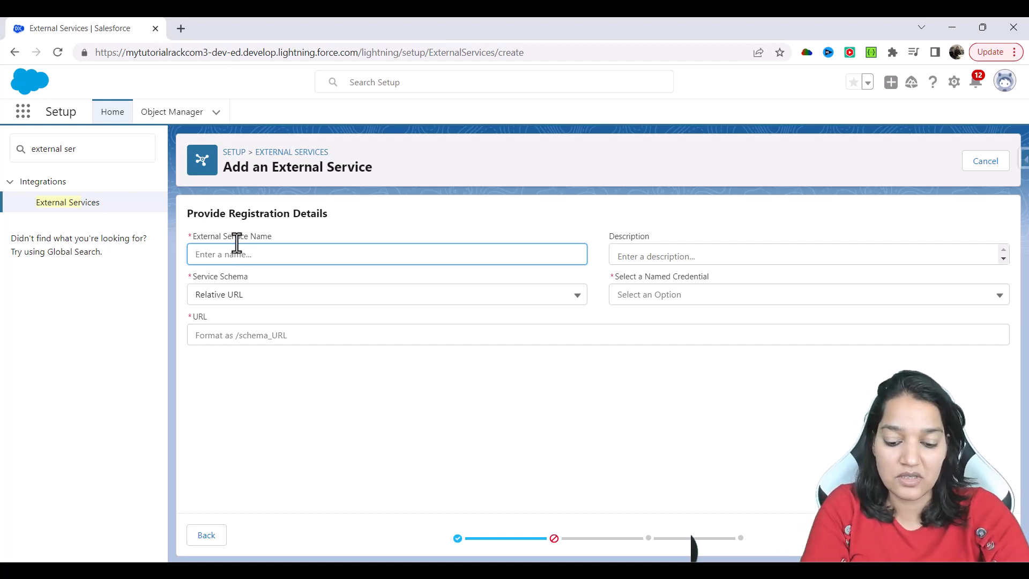
pyautogui.write('DeepikaS')
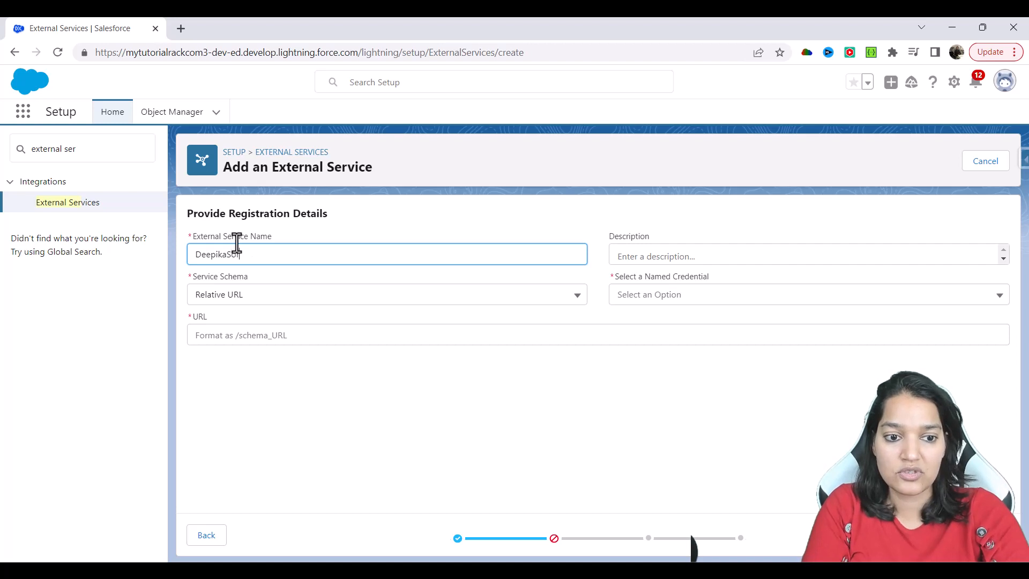
pyautogui.write('ourceEmployee3')
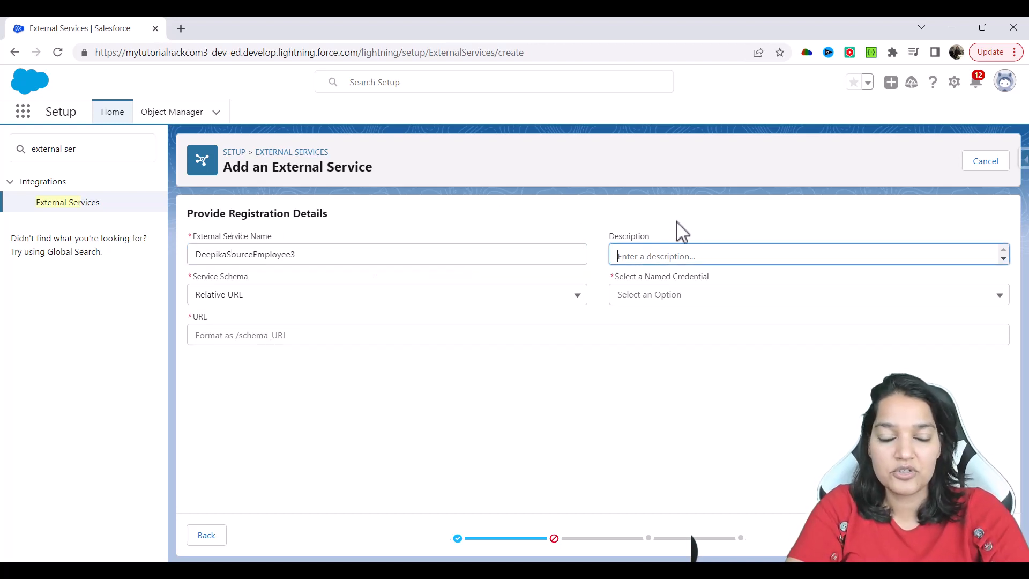
pyautogui.moveTo(246, 289)
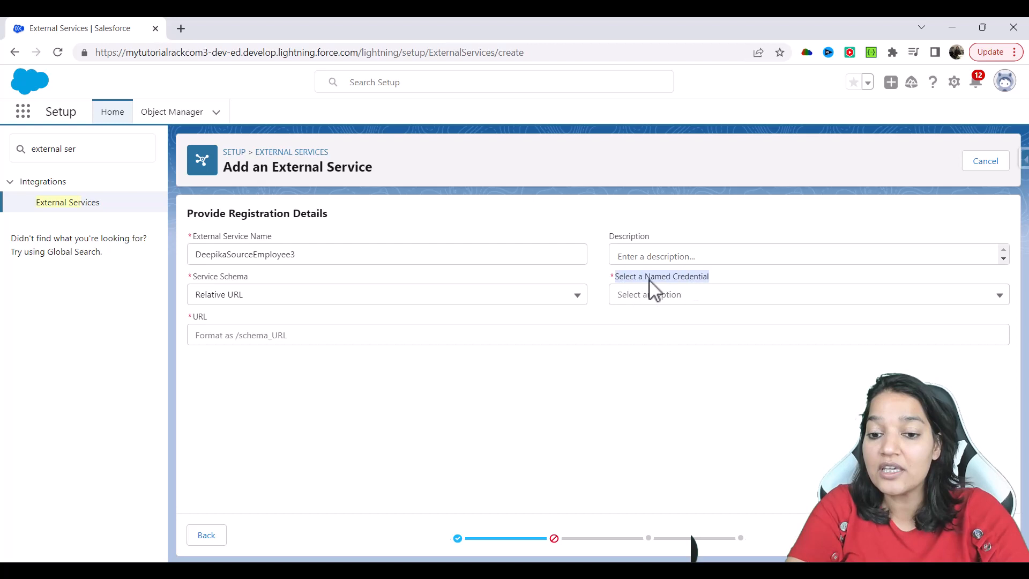
pyautogui.moveTo(654, 300)
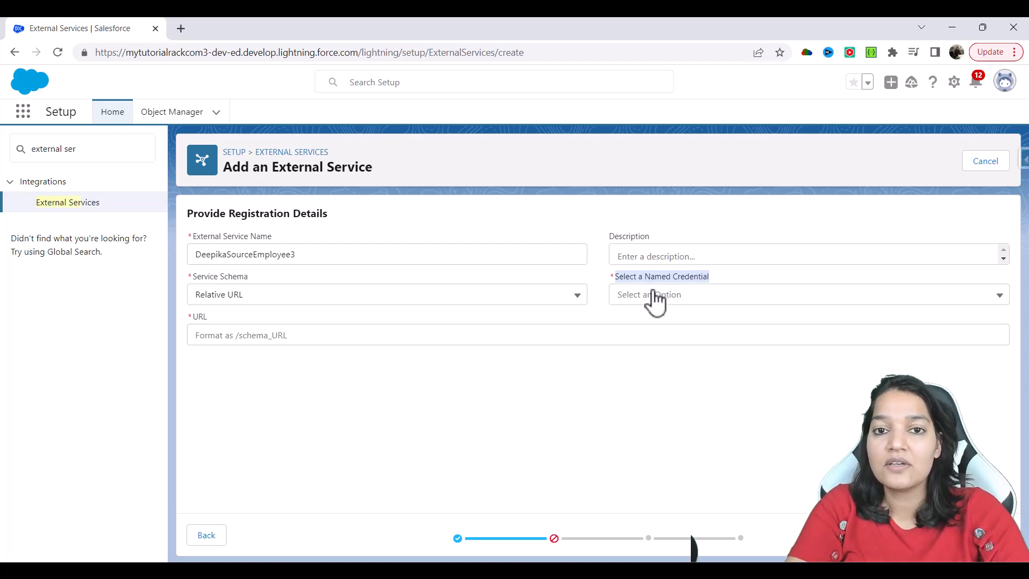
pyautogui.moveTo(616, 301)
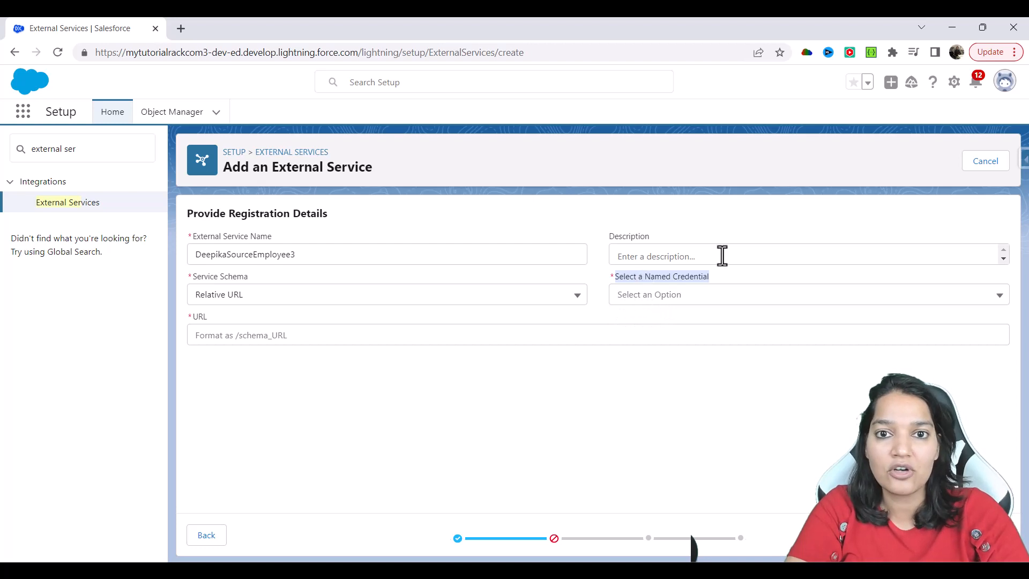
pyautogui.moveTo(673, 315)
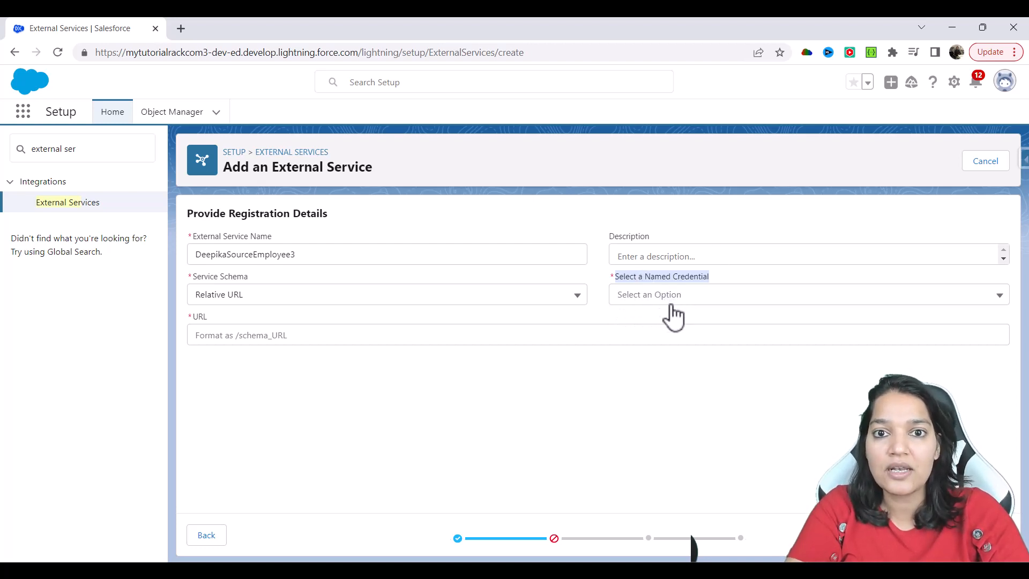
pyautogui.moveTo(679, 319)
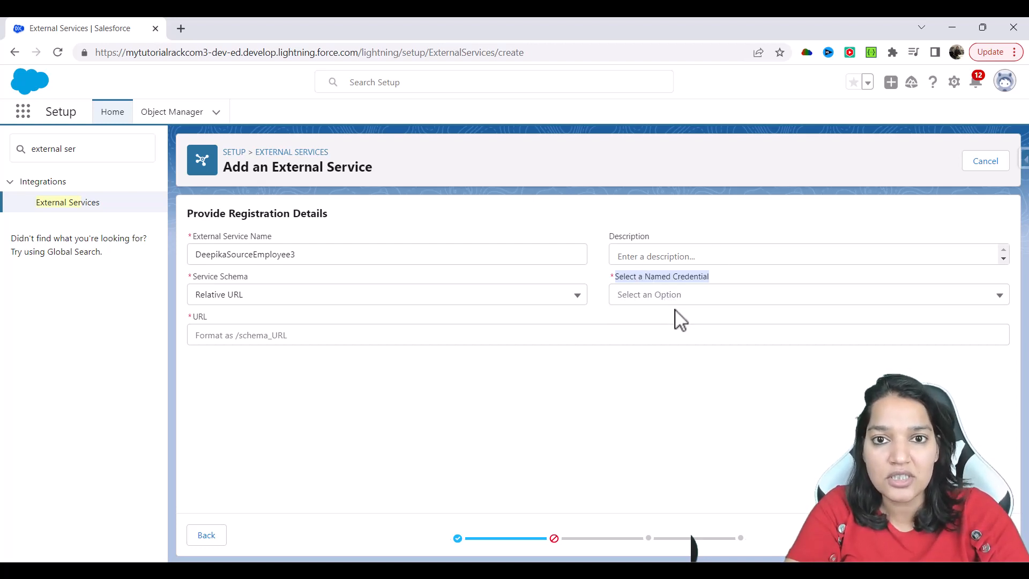
pyautogui.moveTo(671, 506)
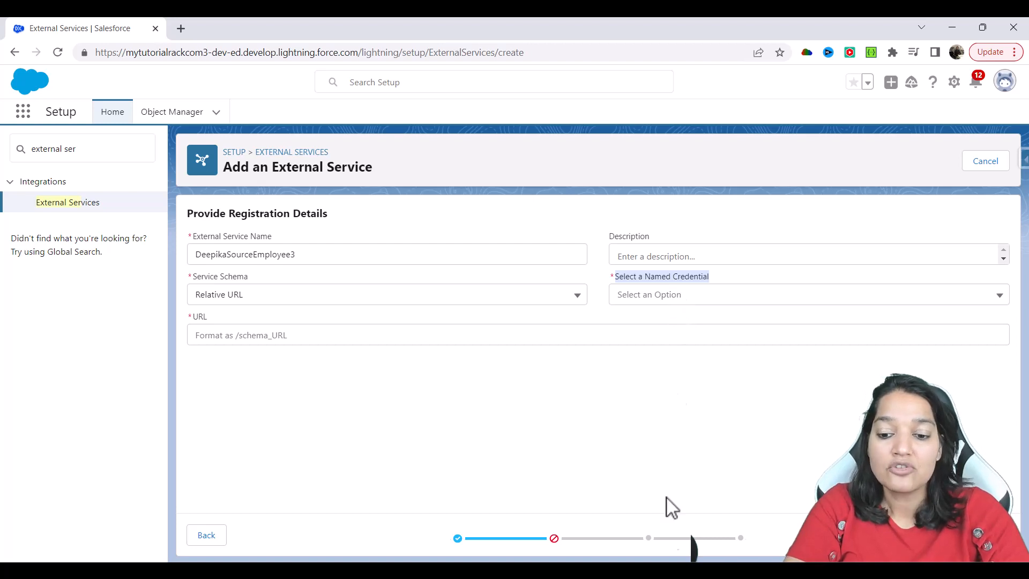
pyautogui.moveTo(646, 303)
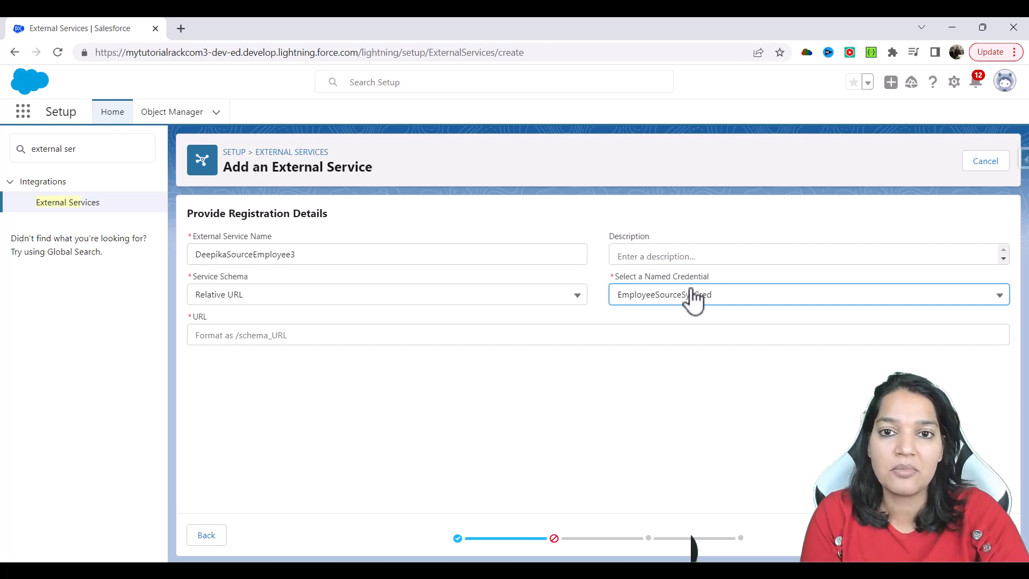
pyautogui.moveTo(586, 226)
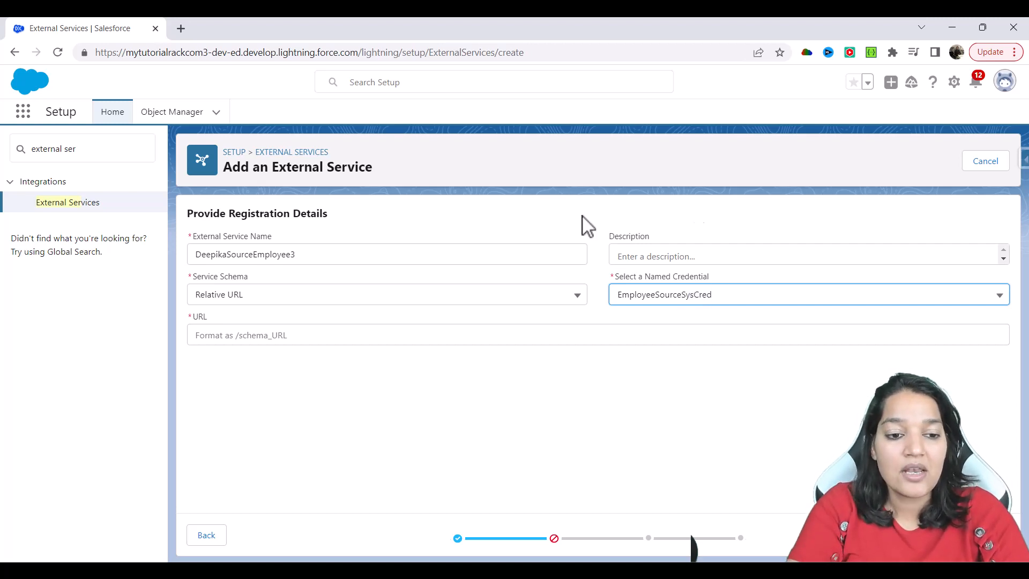
pyautogui.moveTo(248, 286)
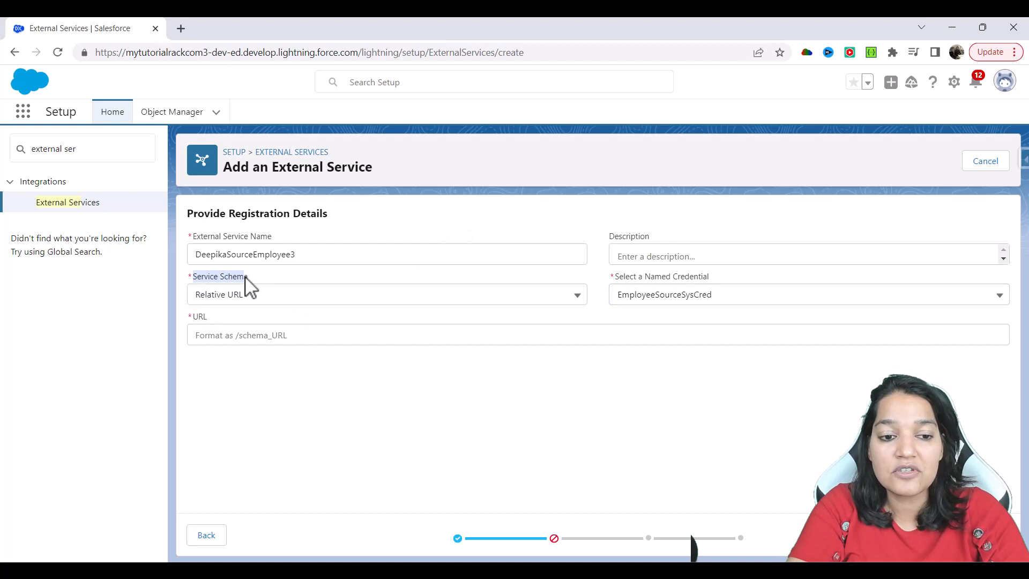
# Step: Set the service schema to Complete JSON with the pasted combined spec, and continue
pyautogui.click(386, 294)
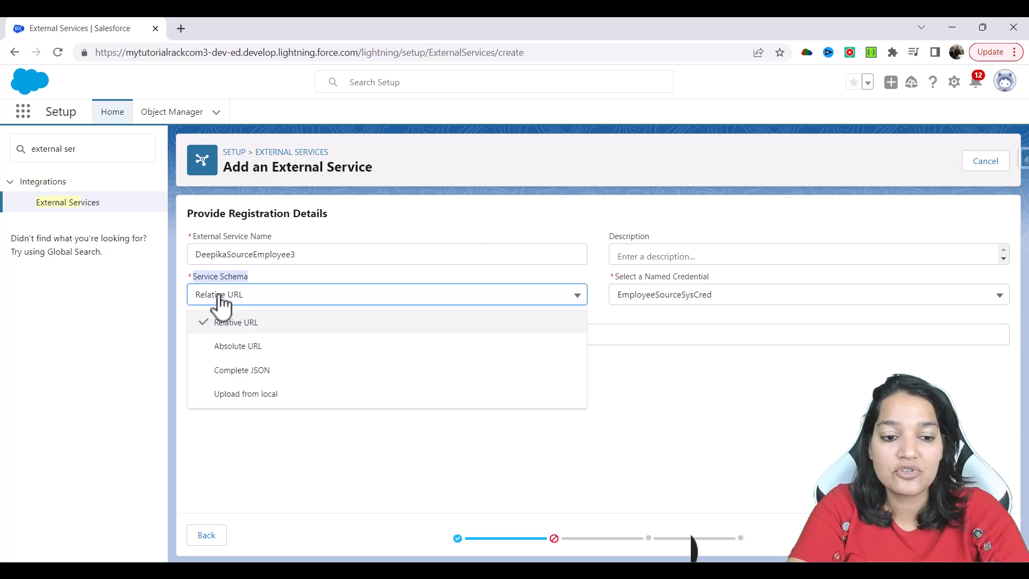
pyautogui.moveTo(240, 369)
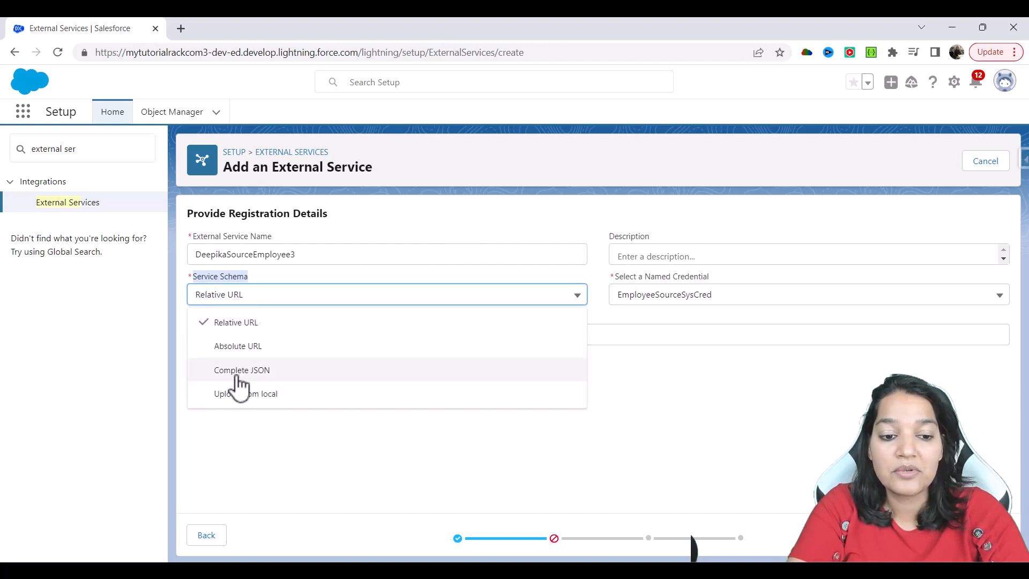
pyautogui.moveTo(220, 374)
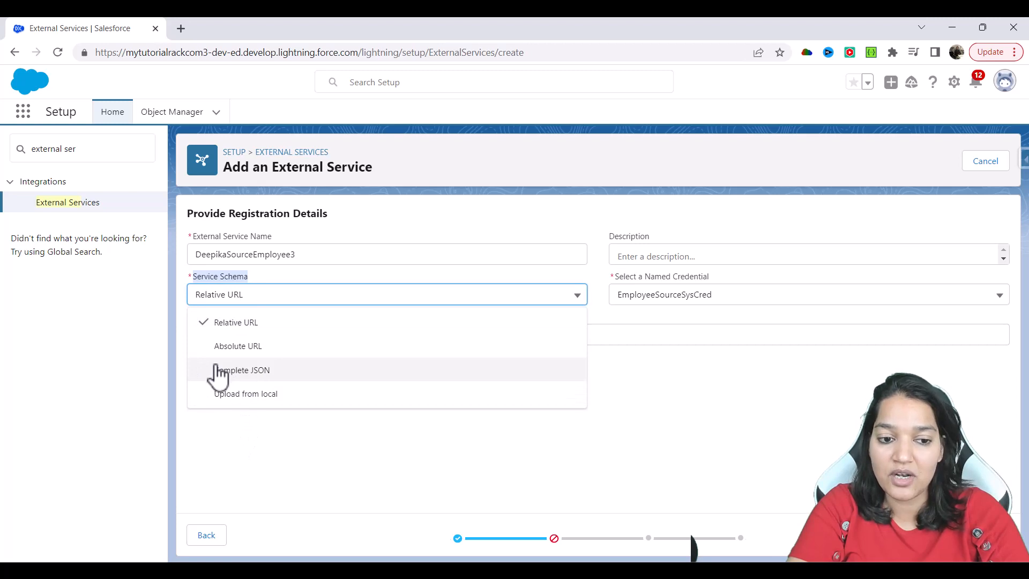
pyautogui.moveTo(256, 358)
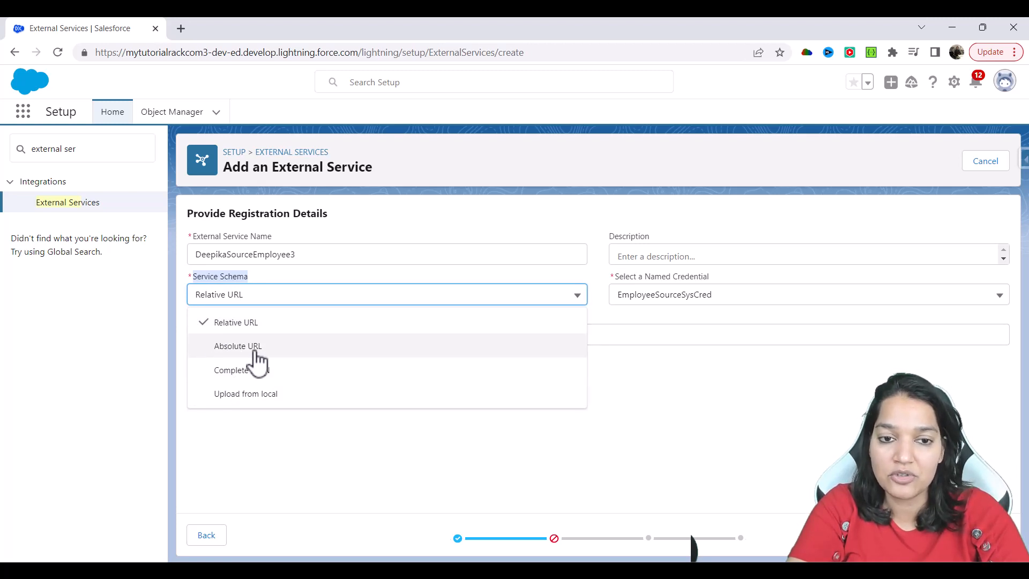
pyautogui.click(233, 369)
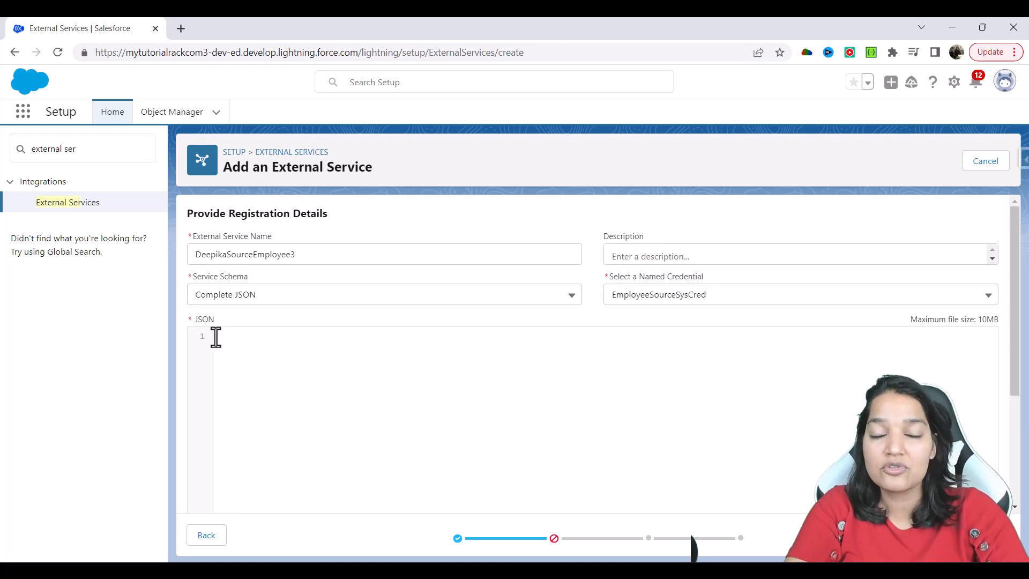
pyautogui.moveTo(280, 359)
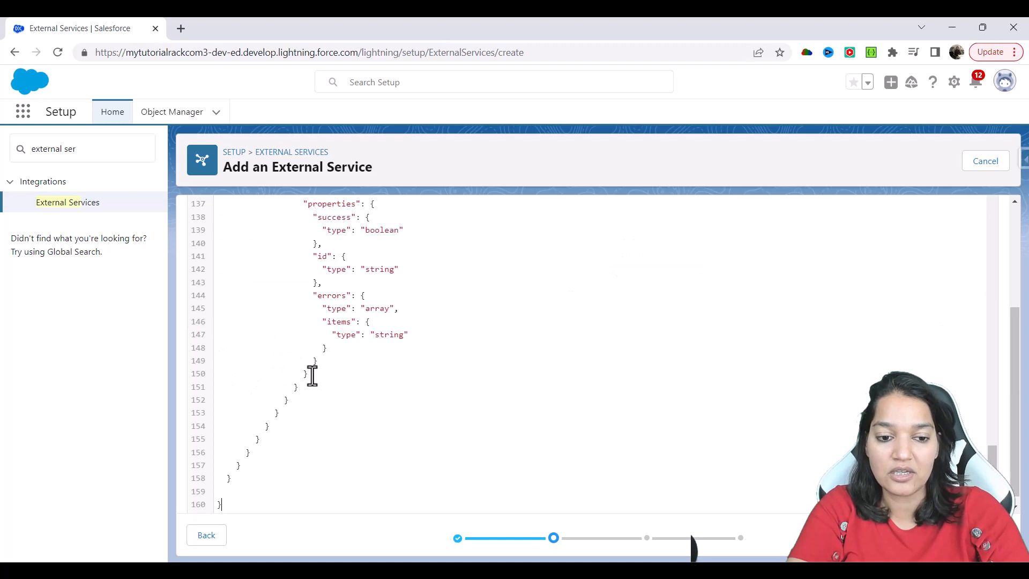
pyautogui.scroll(3)
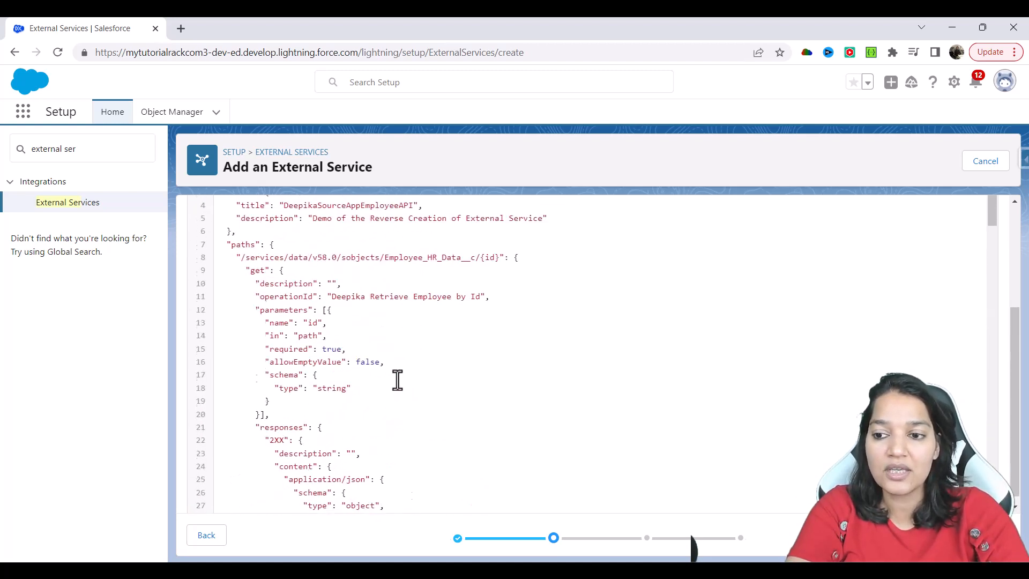
pyautogui.scroll(3)
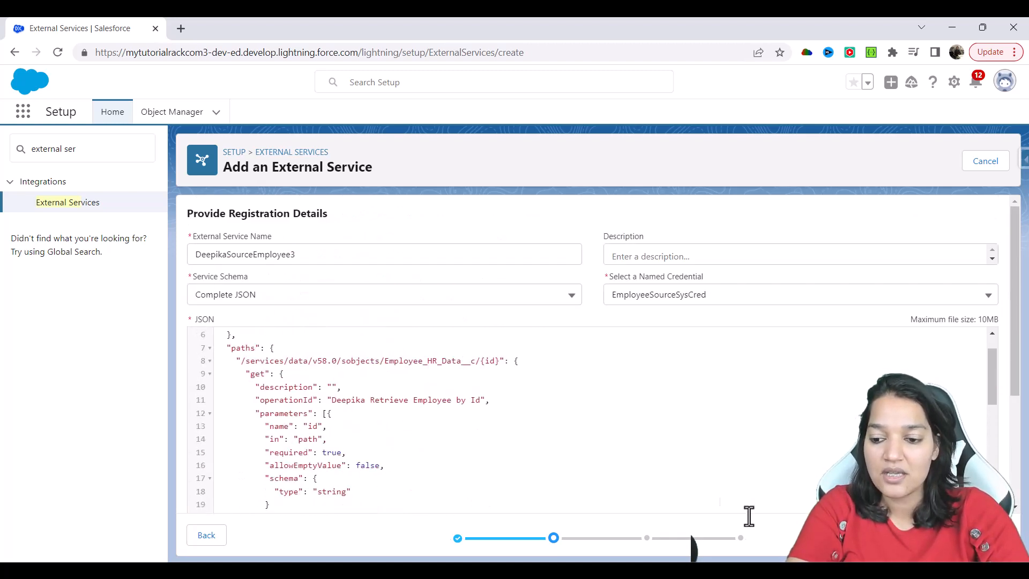
pyautogui.click(647, 538)
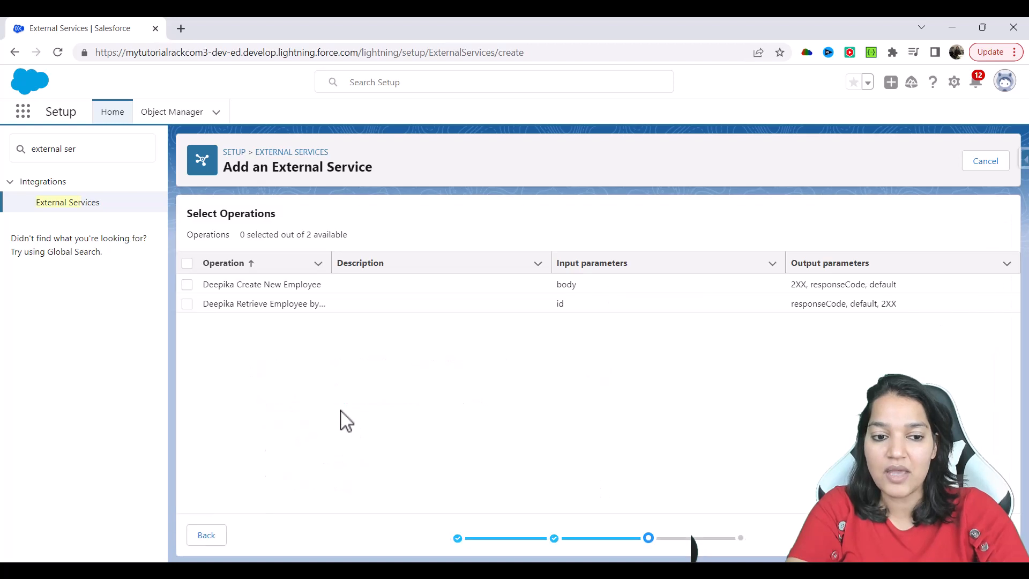
pyautogui.moveTo(282, 233)
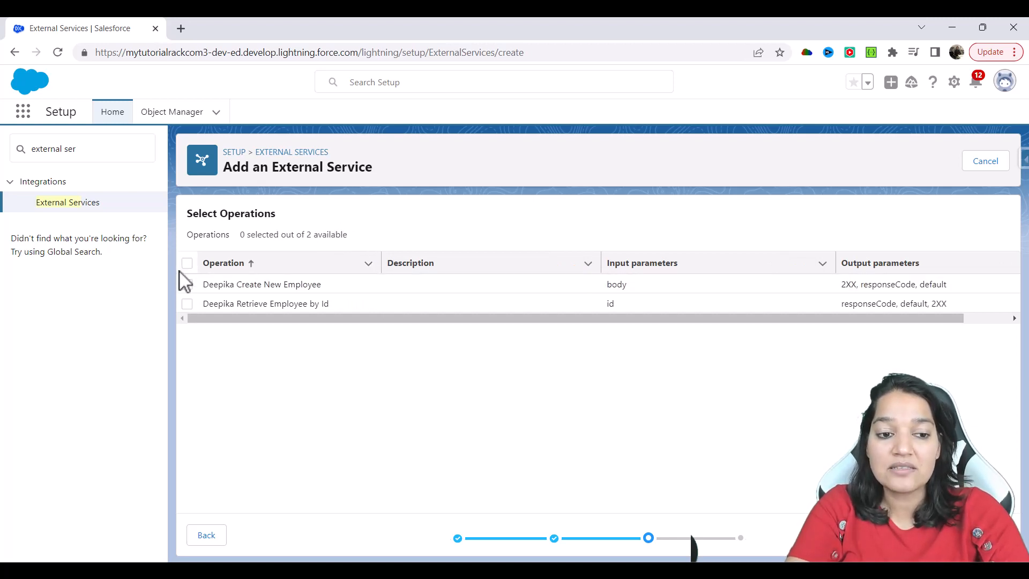
# Step: Select Create New Employee and Retrieve Employee by Id via the header checkbox
pyautogui.click(187, 262)
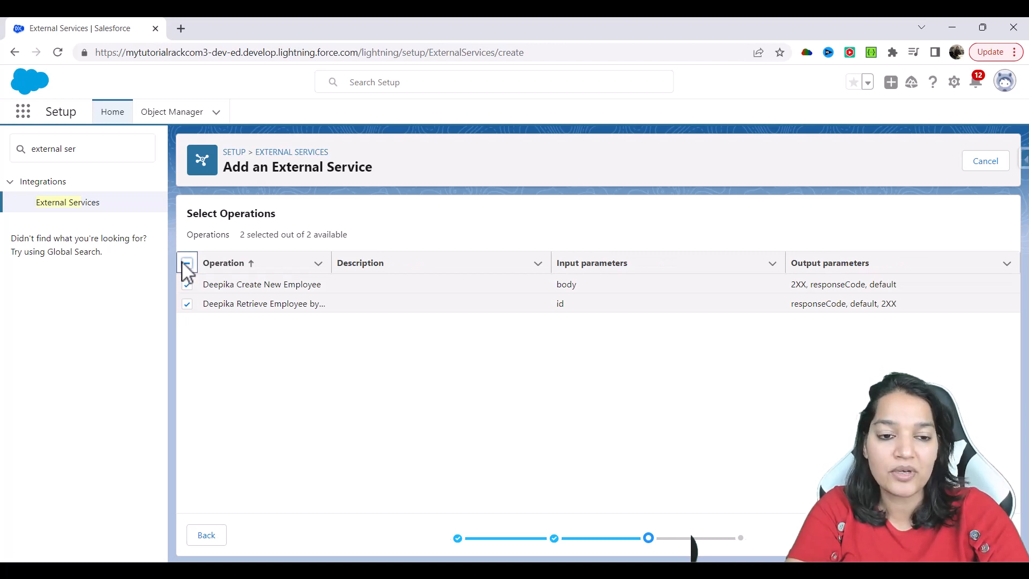
pyautogui.click(186, 263)
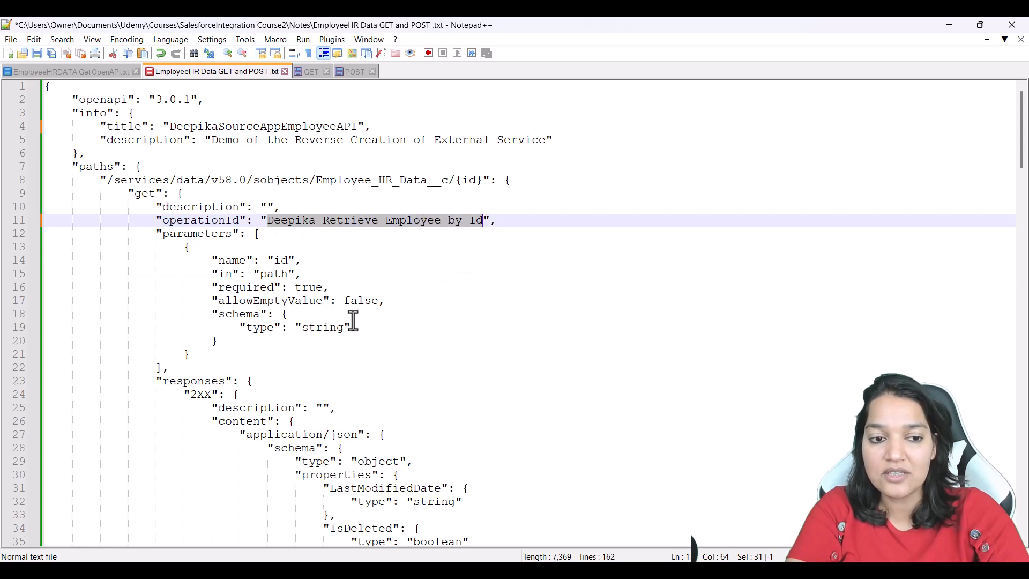
pyautogui.scroll(-3)
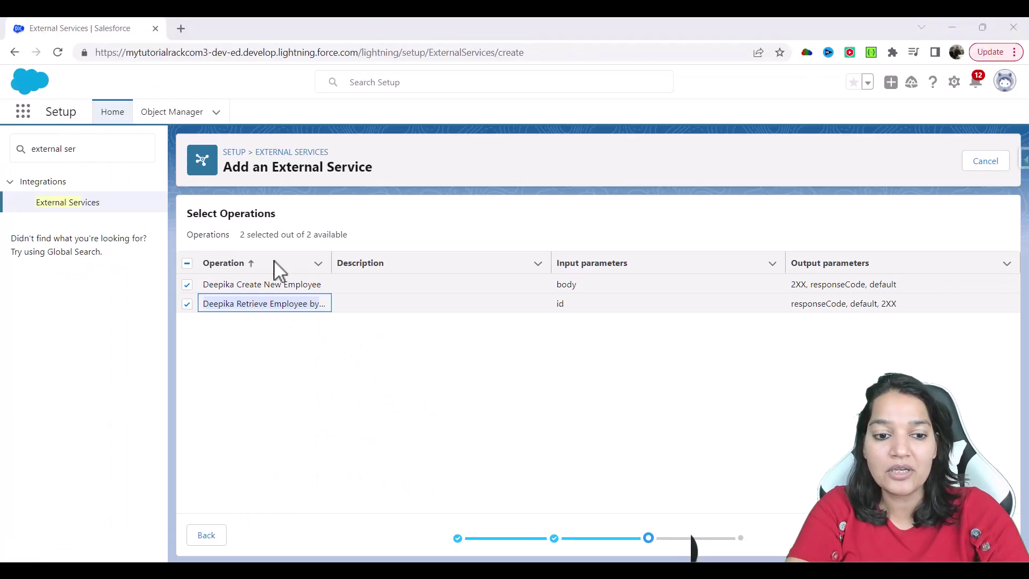
pyautogui.moveTo(636, 272)
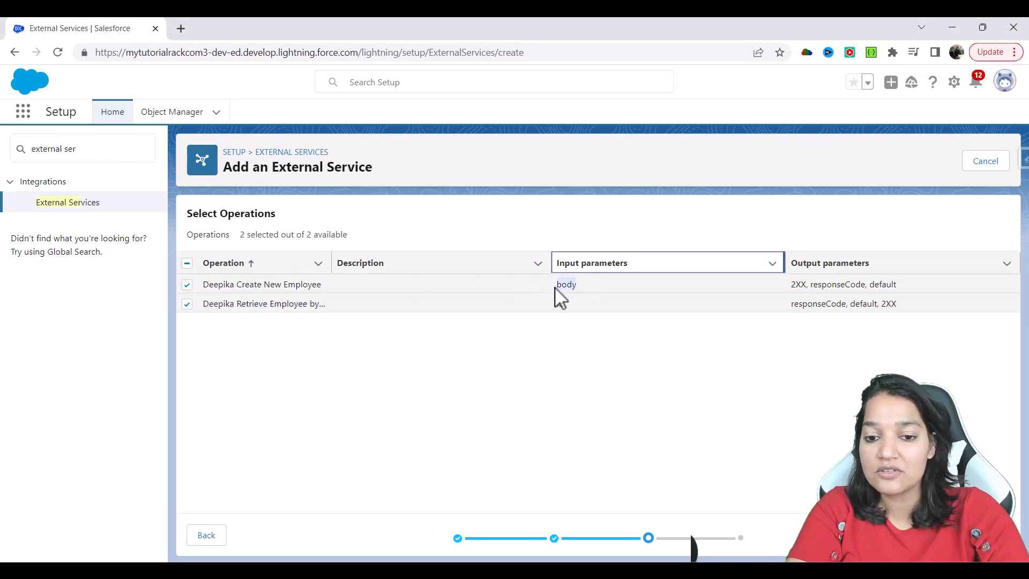
pyautogui.click(667, 304)
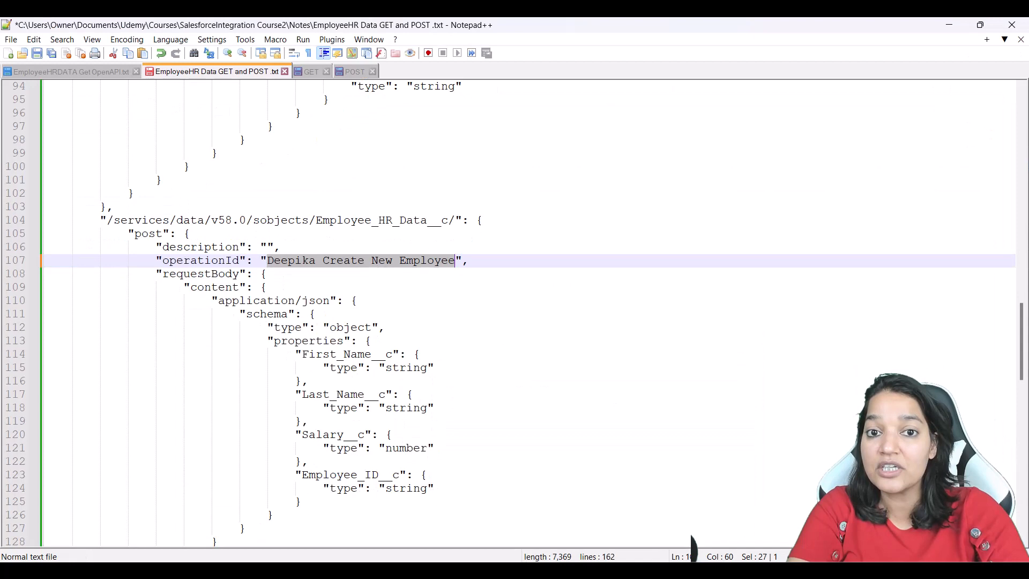
pyautogui.moveTo(291, 269)
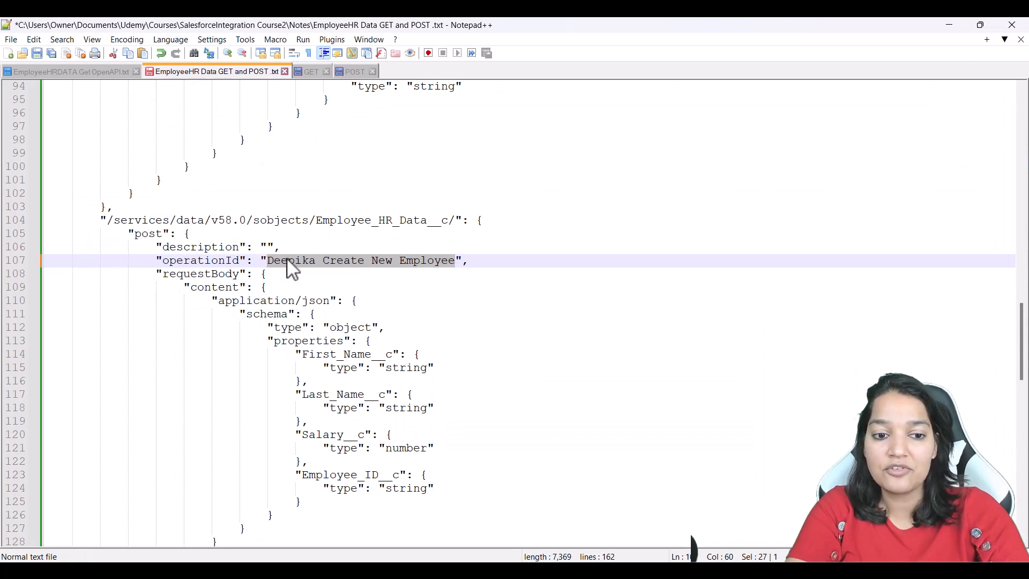
pyautogui.moveTo(194, 300)
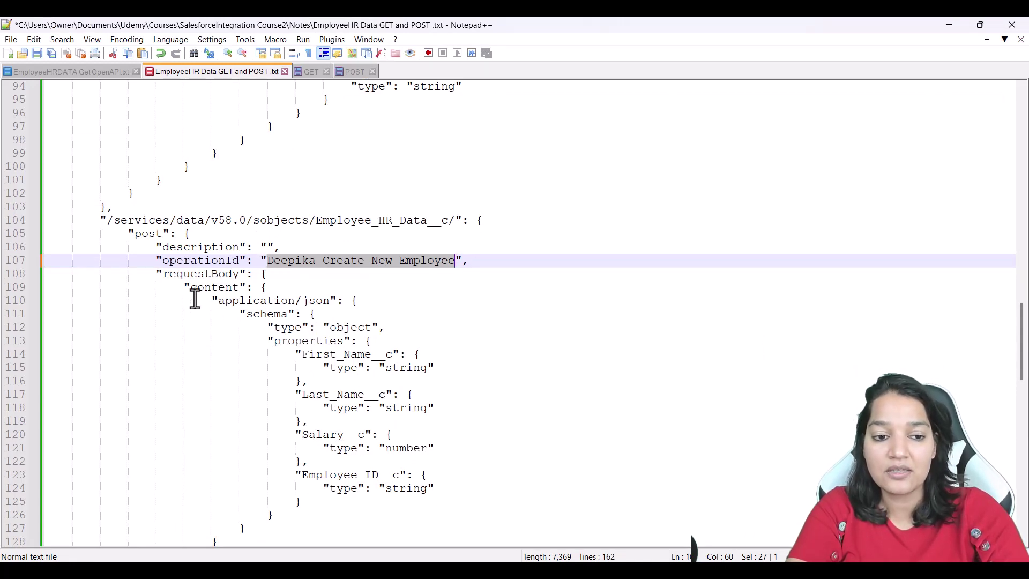
pyautogui.doubleClick(201, 273)
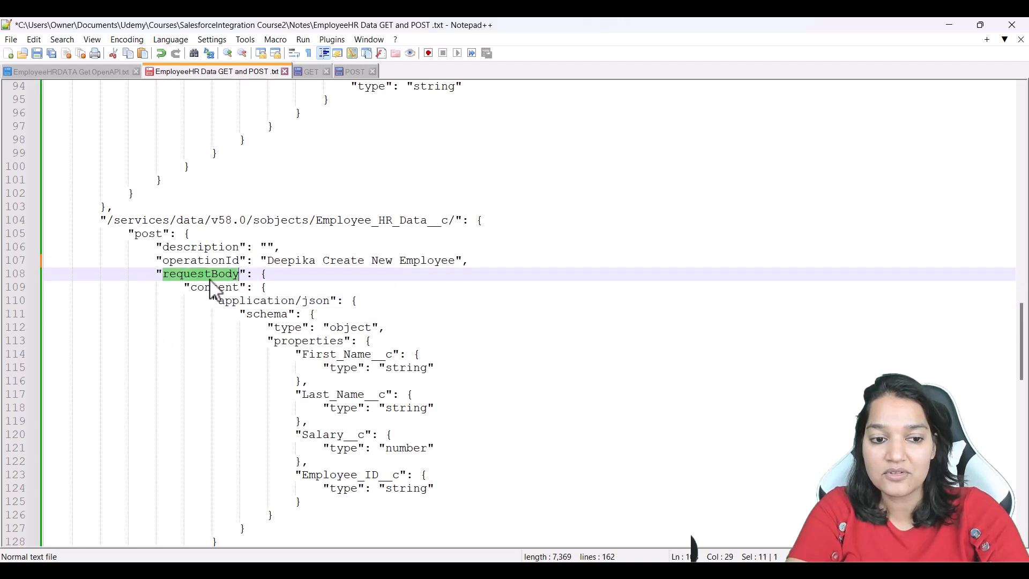
pyautogui.scroll(3)
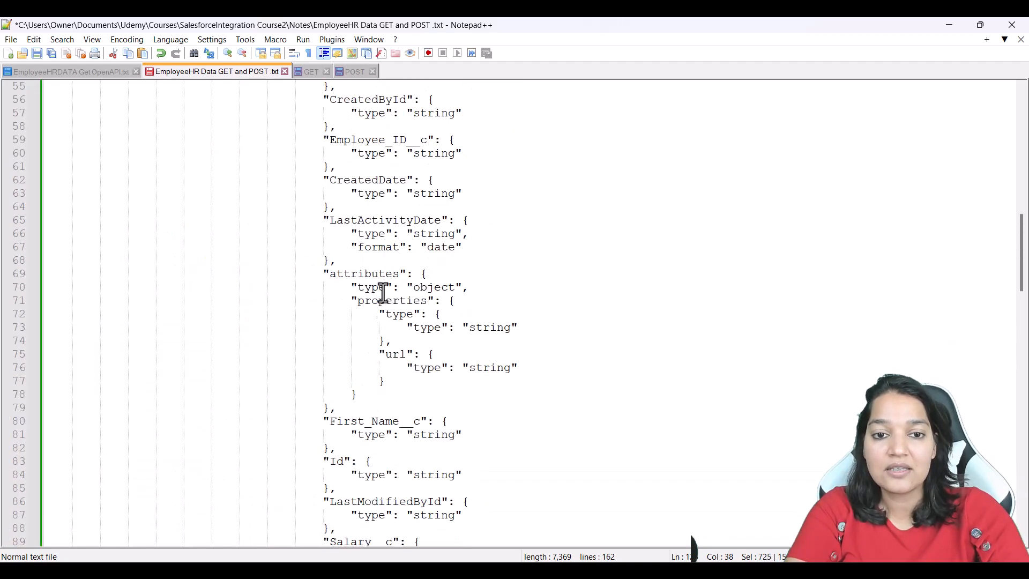
pyautogui.scroll(3)
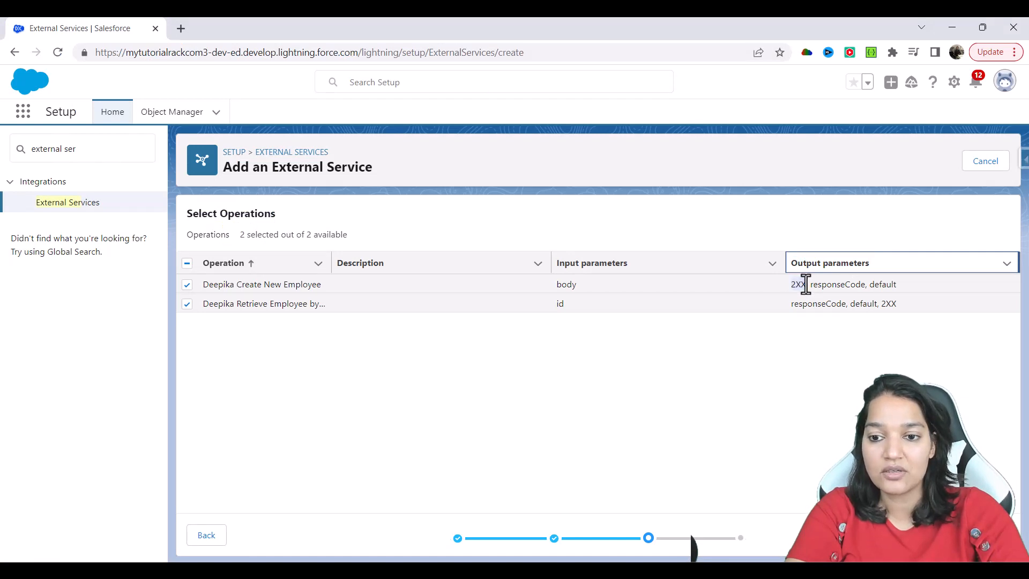
pyautogui.moveTo(902, 294)
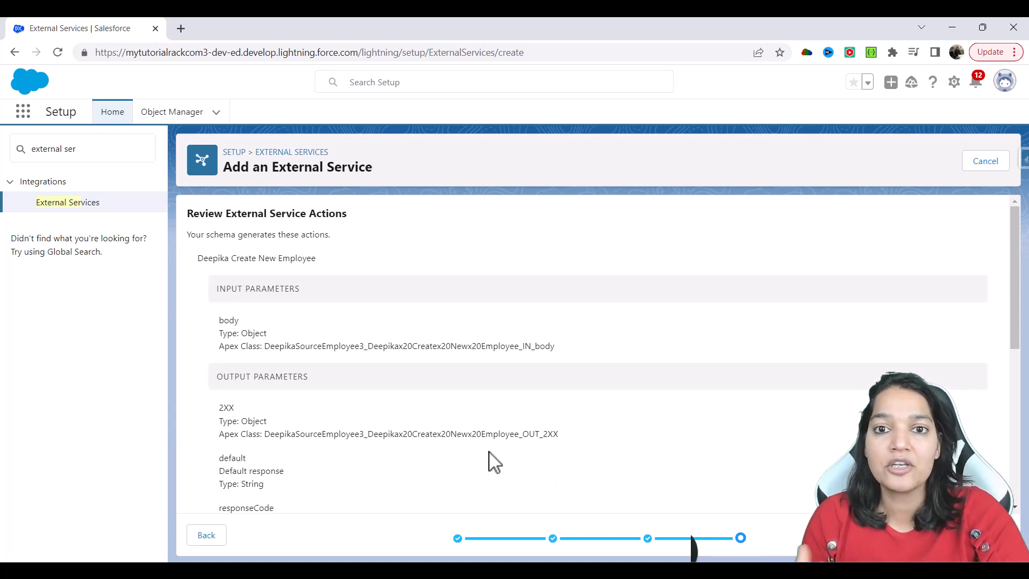
pyautogui.moveTo(509, 460)
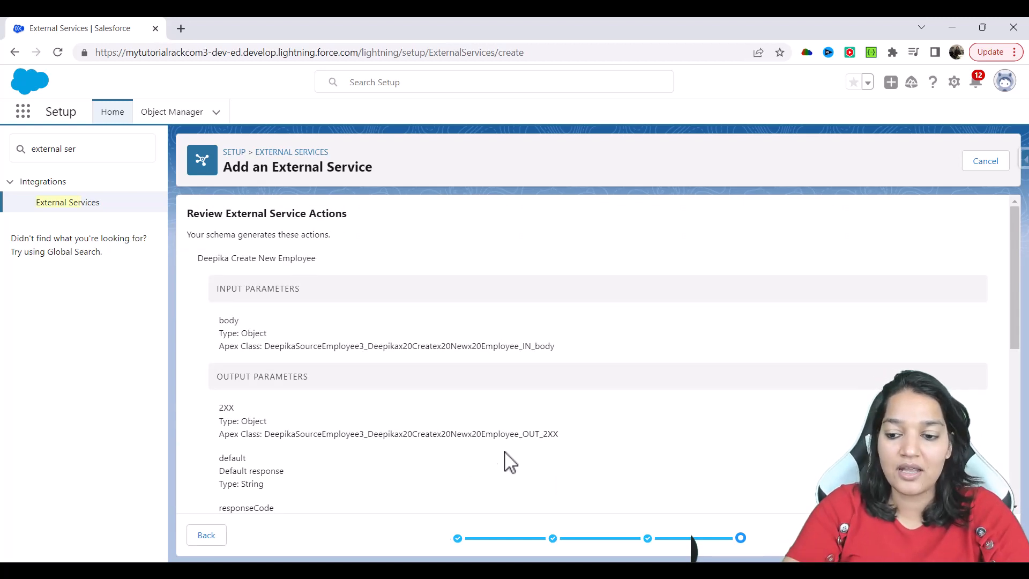
# Step: Scroll through the generated input and output parameters on Review External Service Actions
pyautogui.scroll(-3)
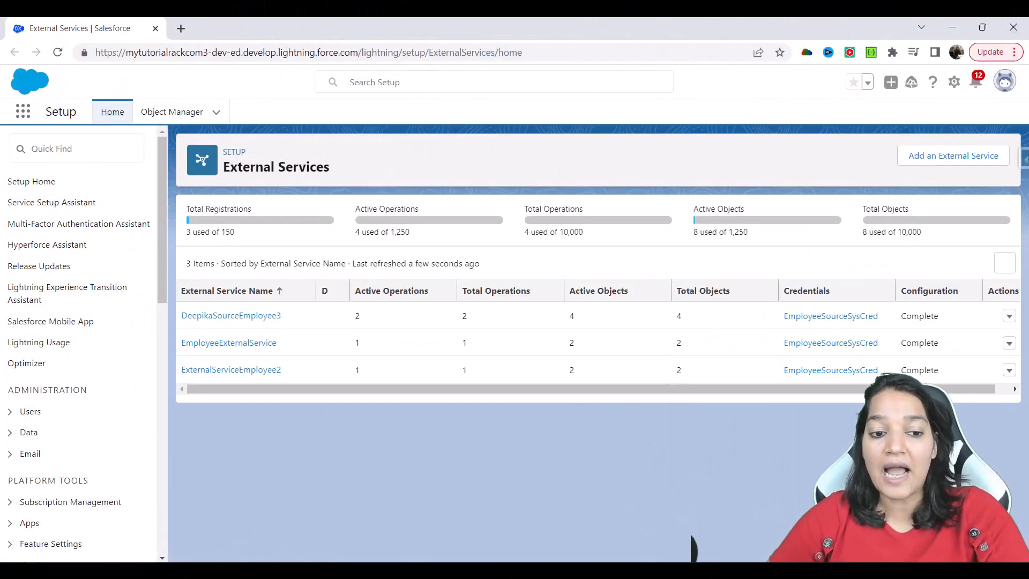
pyautogui.moveTo(193, 391)
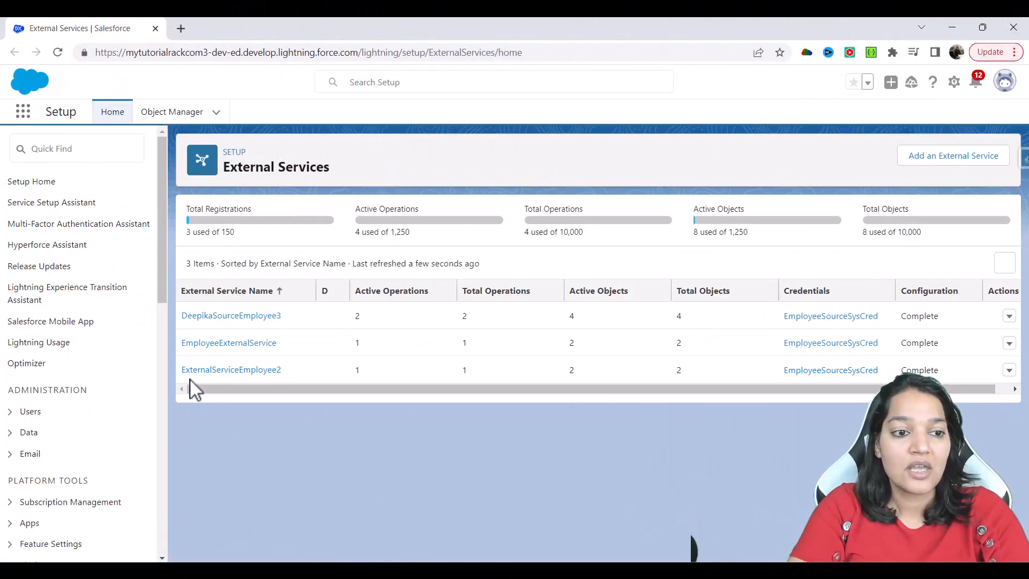
# Step: Search Quick Find for 'apex' and open the Apex Classes list
pyautogui.write('apex cl')
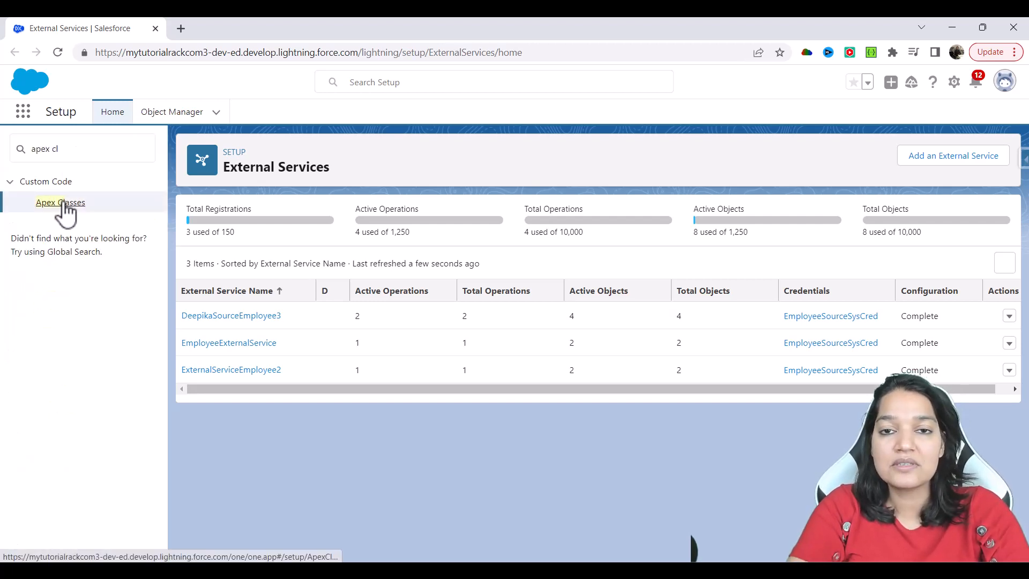
pyautogui.click(60, 201)
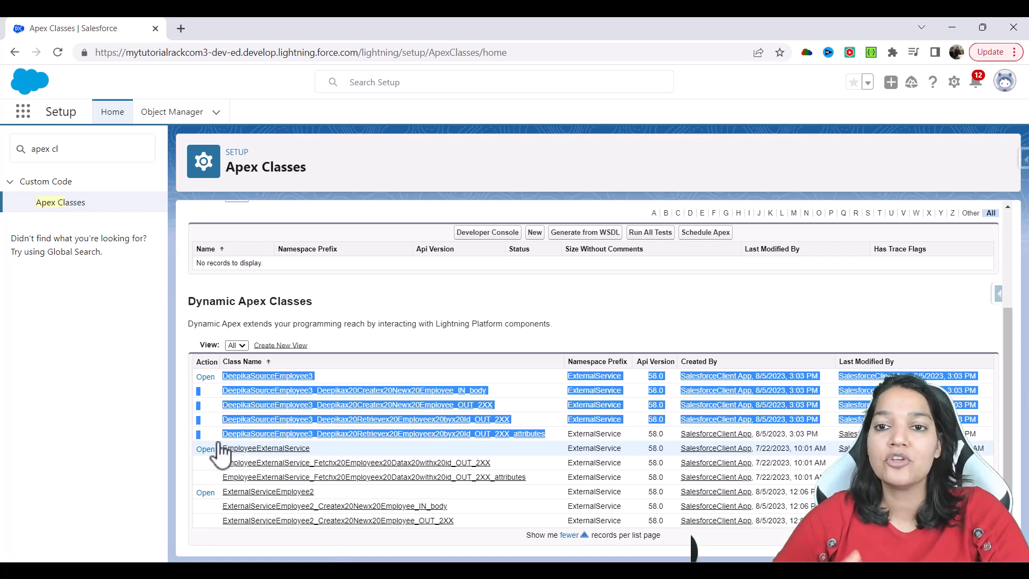
pyautogui.moveTo(164, 466)
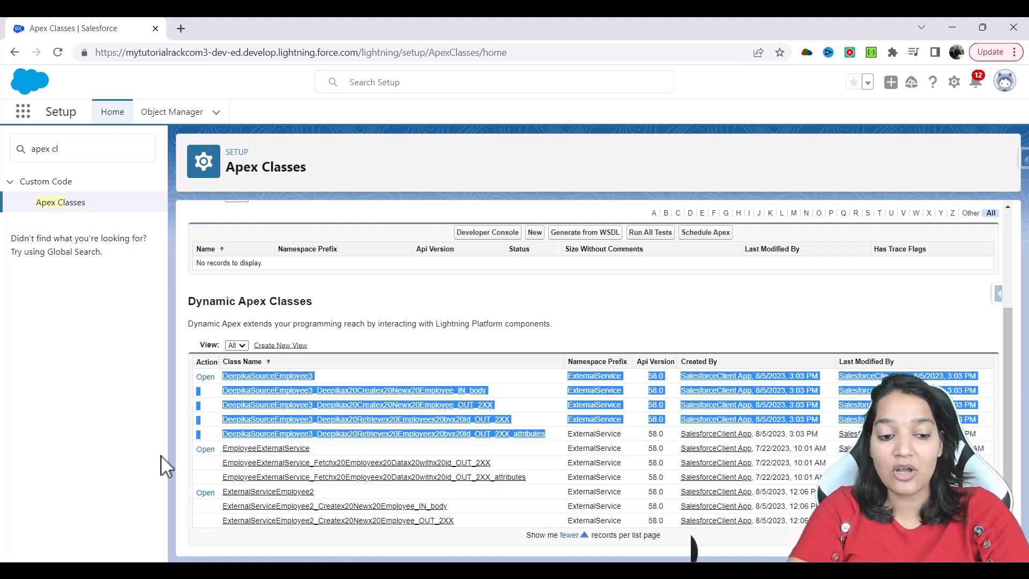
pyautogui.moveTo(479, 528)
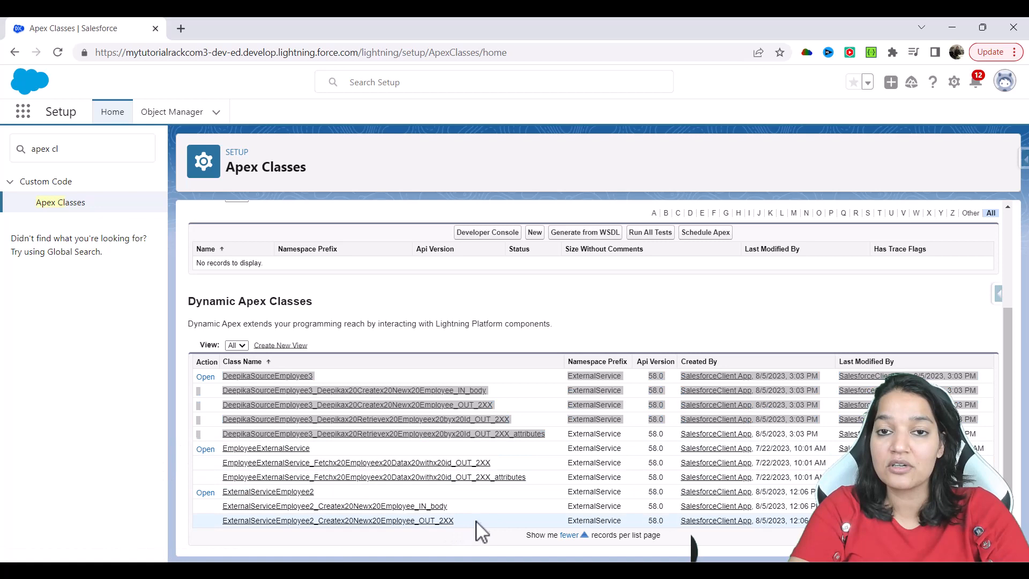
pyautogui.moveTo(427, 354)
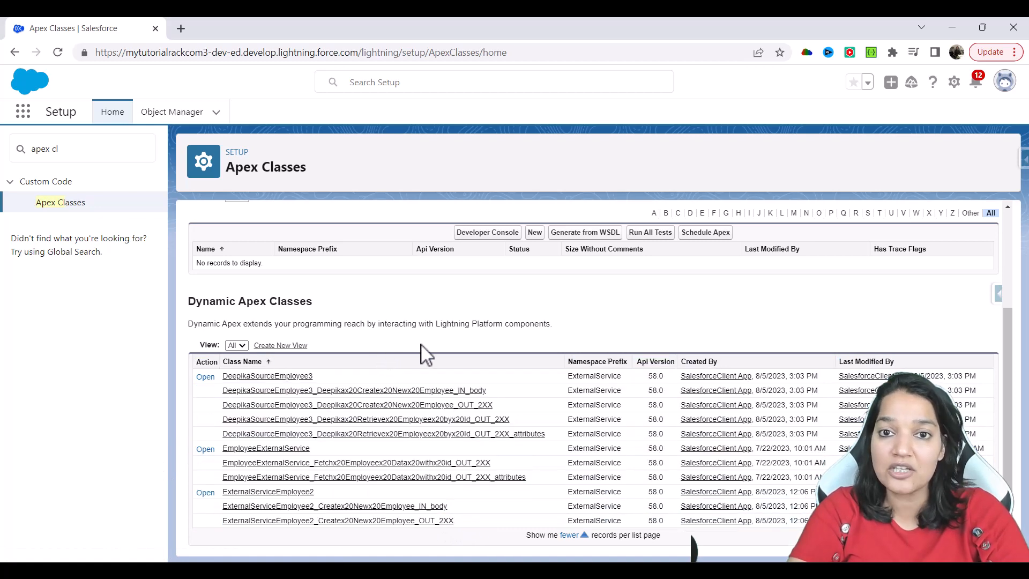